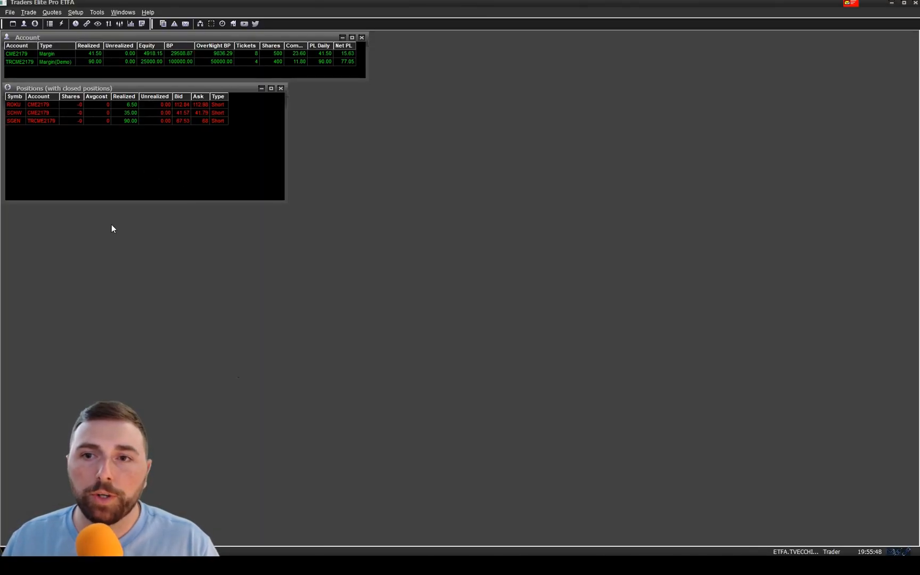
{"action": "mouse_move", "coordinate": [446, 436]}
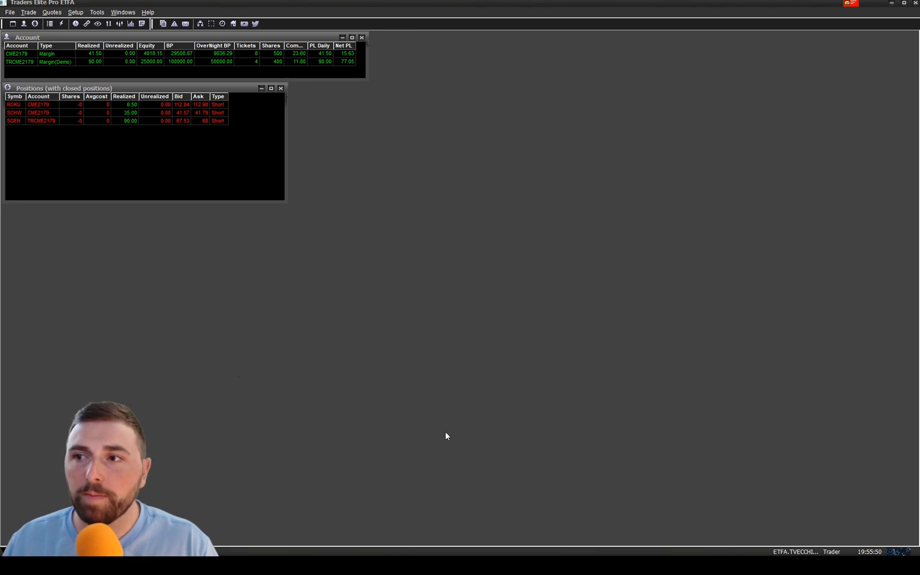
{"action": "mouse_move", "coordinate": [361, 336]}
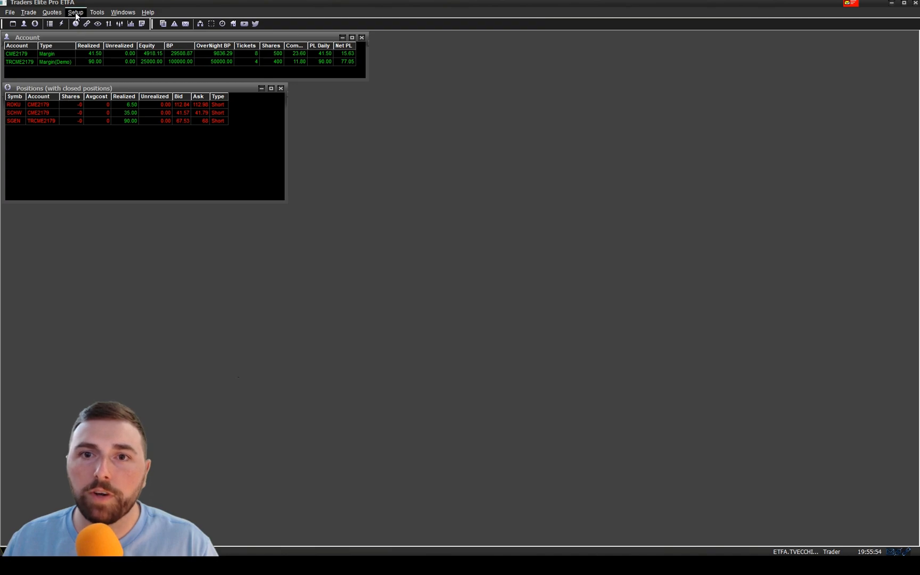
Check the configuration settings, close them without saving, and return to the main platform window
{"action": "left_click", "coordinate": [75, 12]}
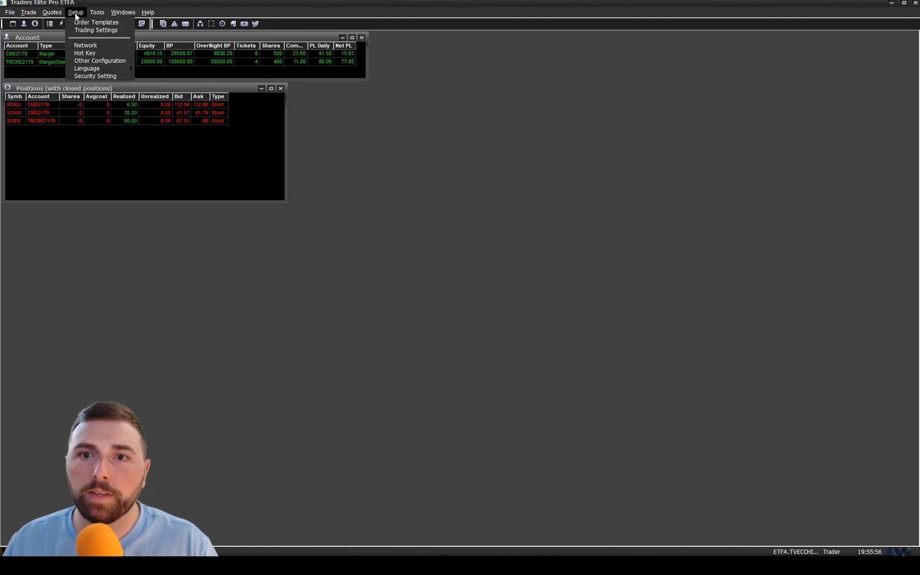
{"action": "left_click", "coordinate": [75, 12]}
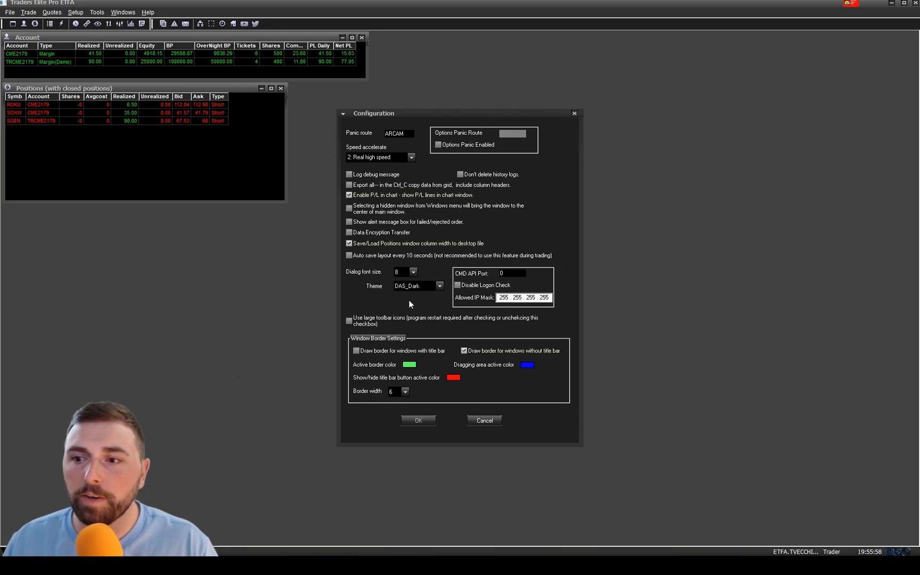
{"action": "left_click", "coordinate": [439, 286]}
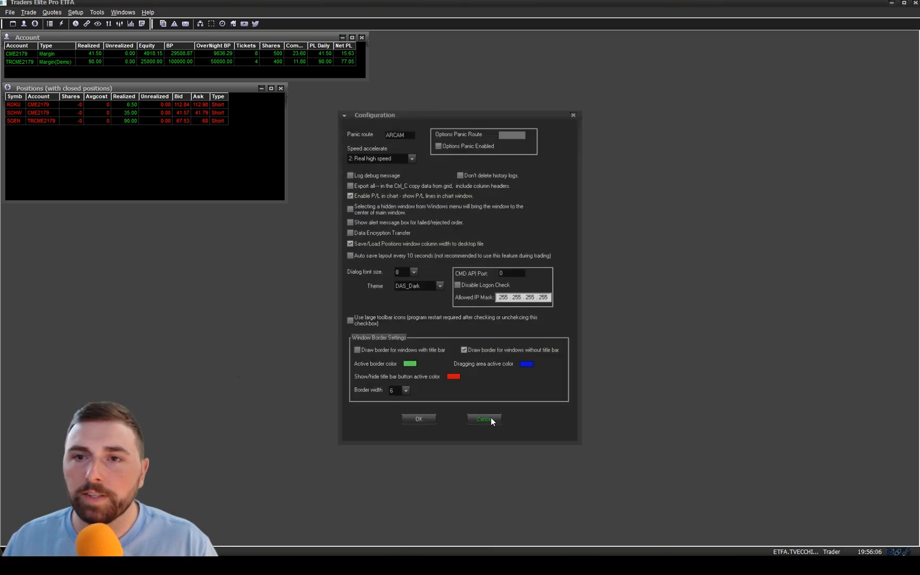
{"action": "left_click", "coordinate": [483, 419]}
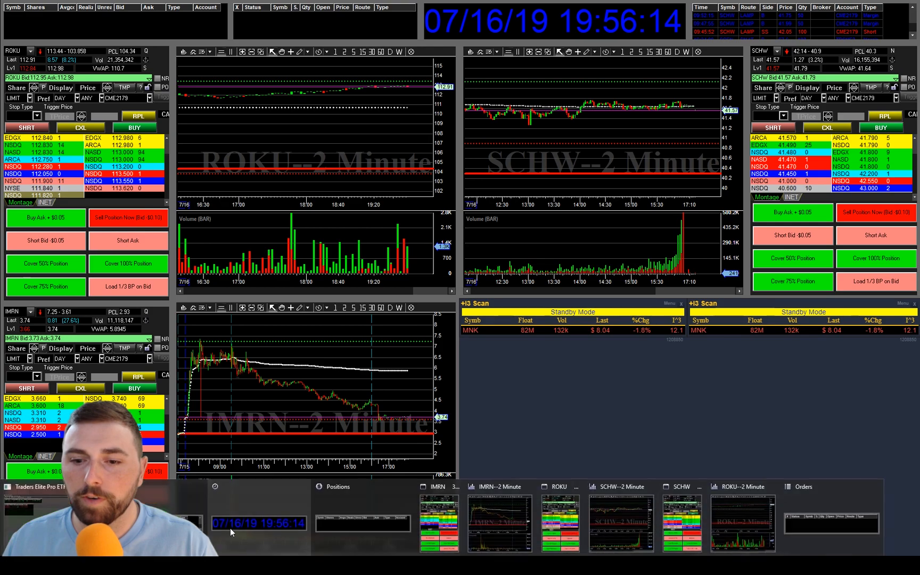
{"action": "left_click", "coordinate": [75, 12]}
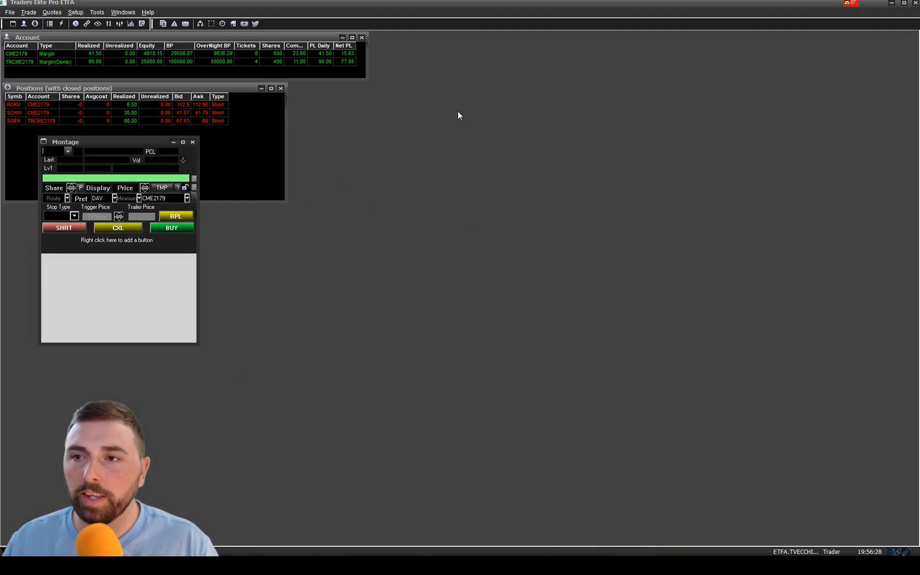
{"action": "mouse_move", "coordinate": [874, 43]}
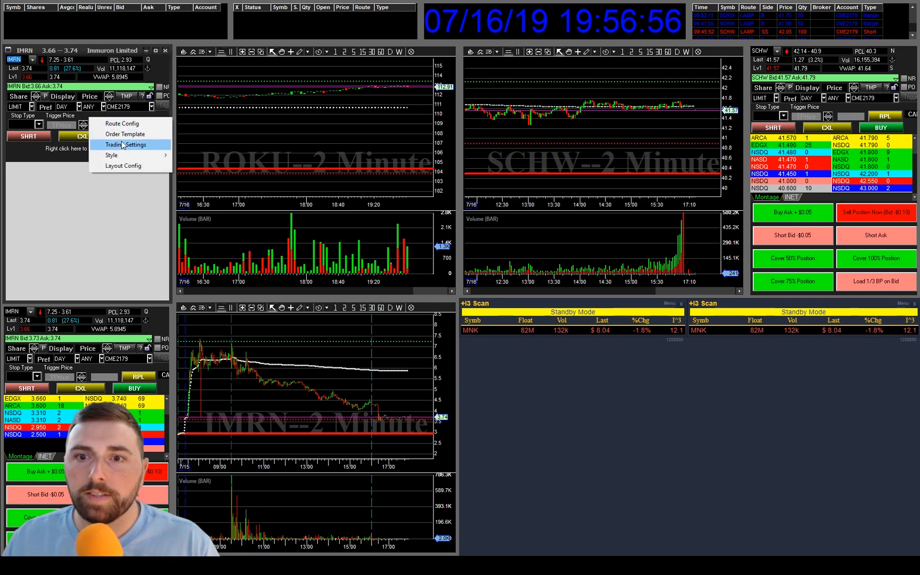
{"action": "left_click", "coordinate": [126, 144]}
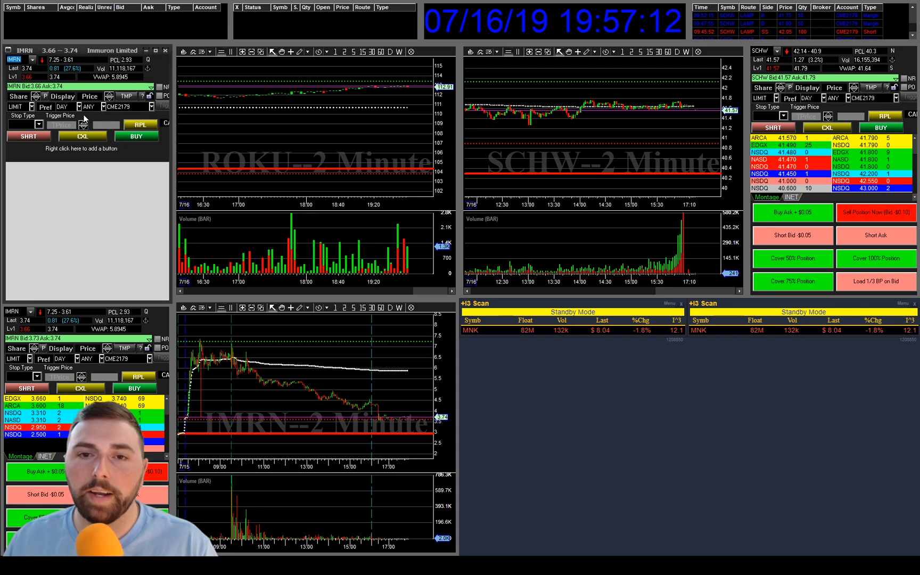
{"action": "left_click", "coordinate": [33, 106]}
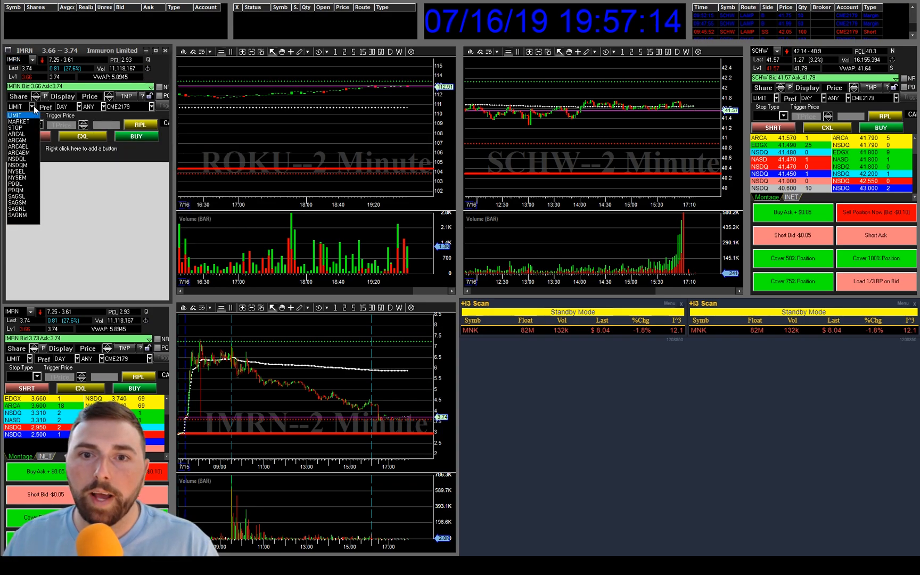
{"action": "left_click", "coordinate": [20, 122]}
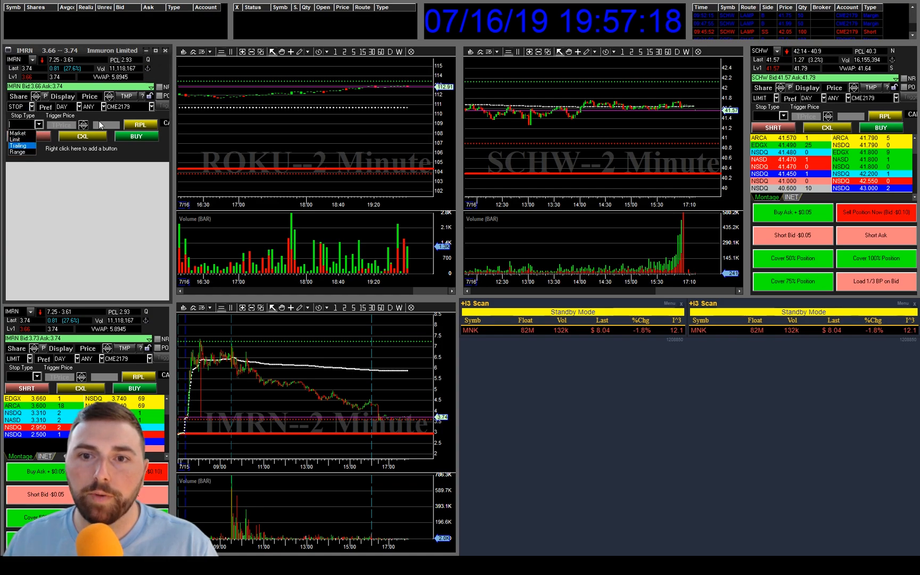
{"action": "left_click", "coordinate": [24, 105]}
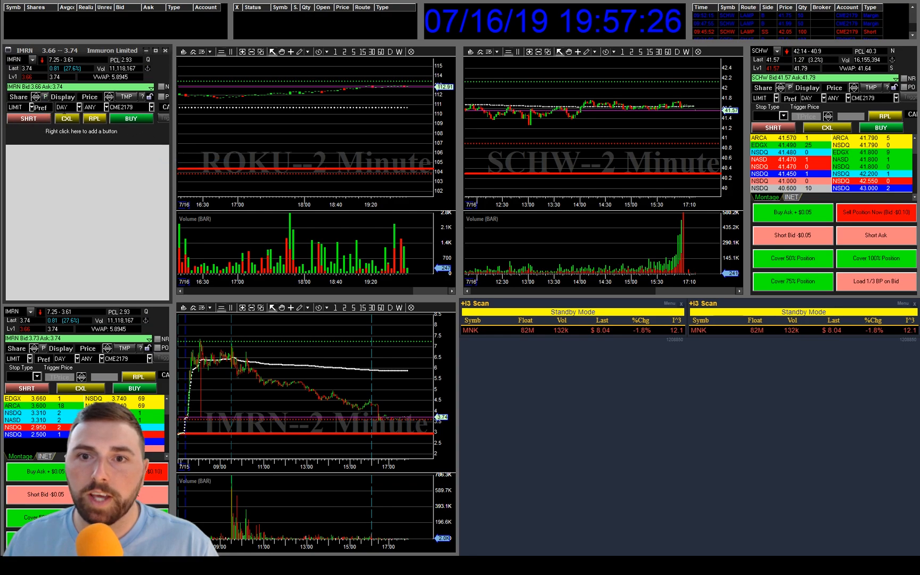
{"action": "right_click", "coordinate": [82, 87]}
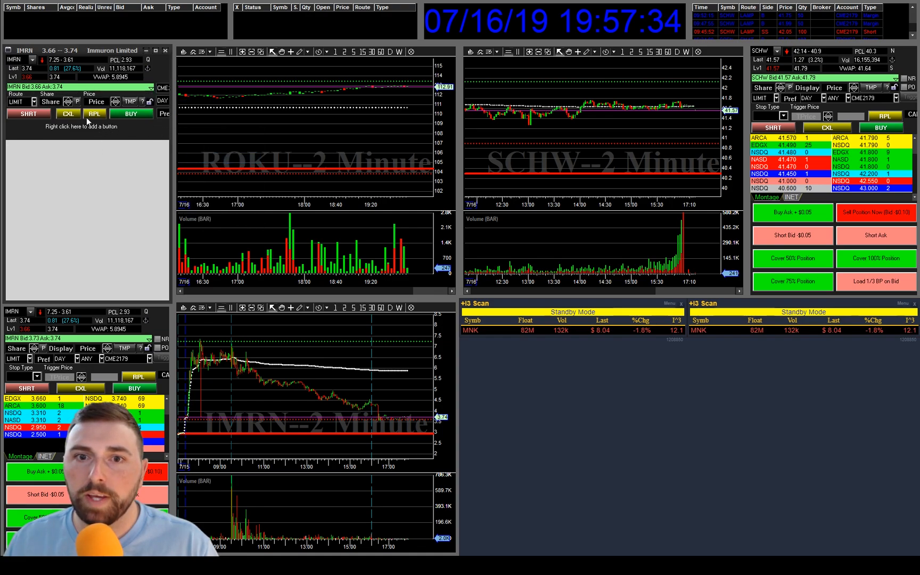
{"action": "right_click", "coordinate": [88, 120]}
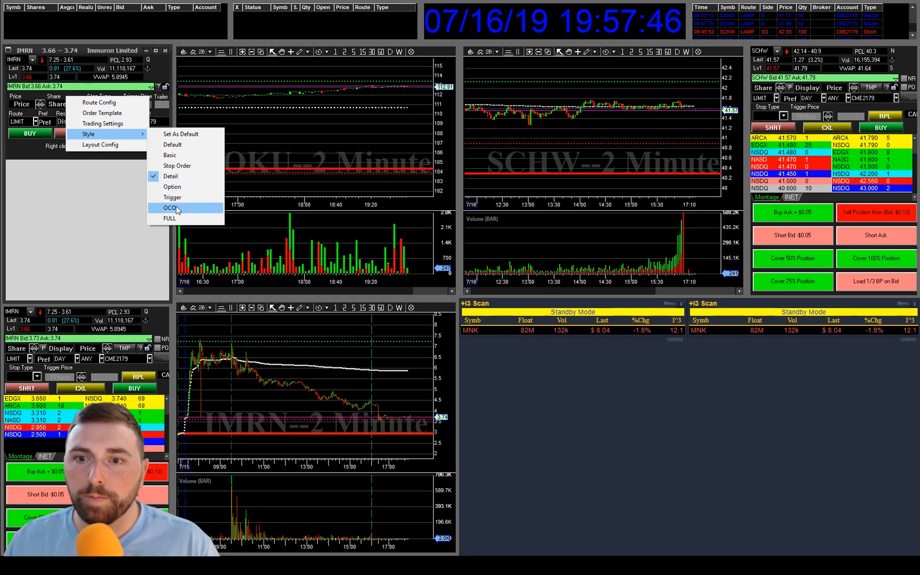
{"action": "left_click", "coordinate": [170, 207]}
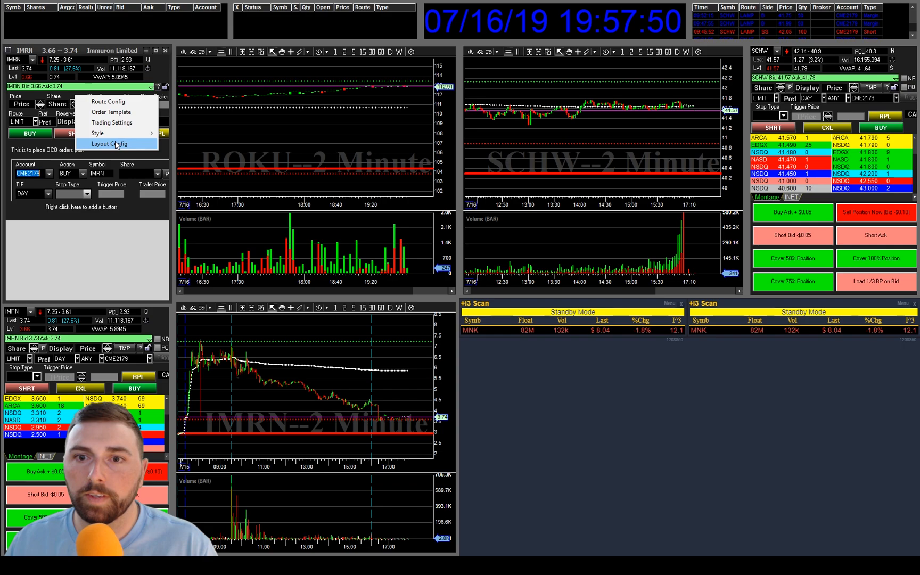
{"action": "mouse_move", "coordinate": [97, 133]}
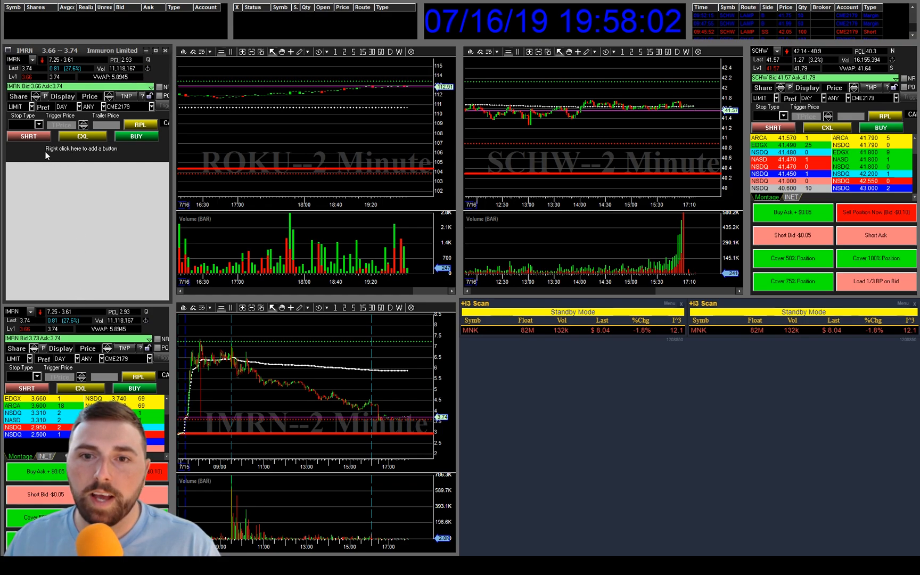
Add a new row of two hot buttons to the IMRN montage
{"action": "right_click", "coordinate": [82, 148]}
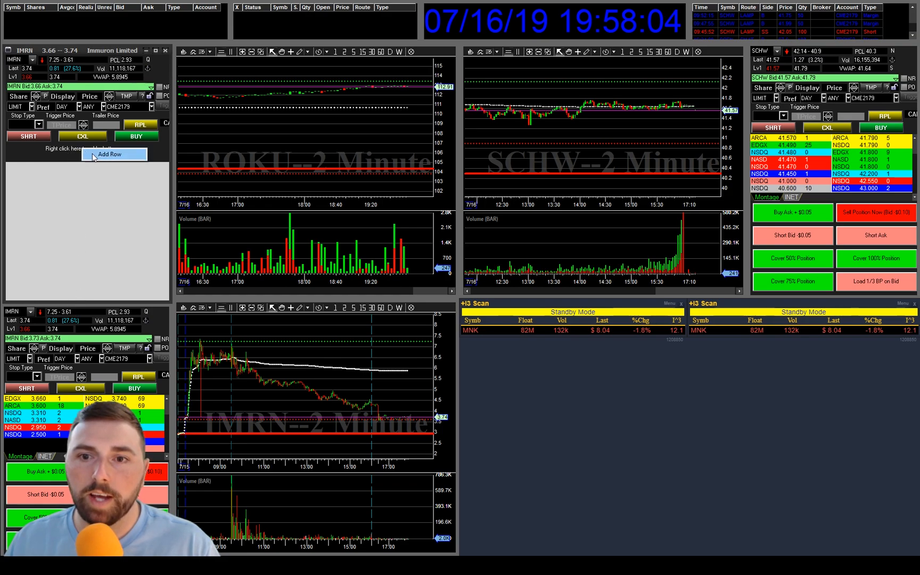
{"action": "left_click", "coordinate": [109, 154]}
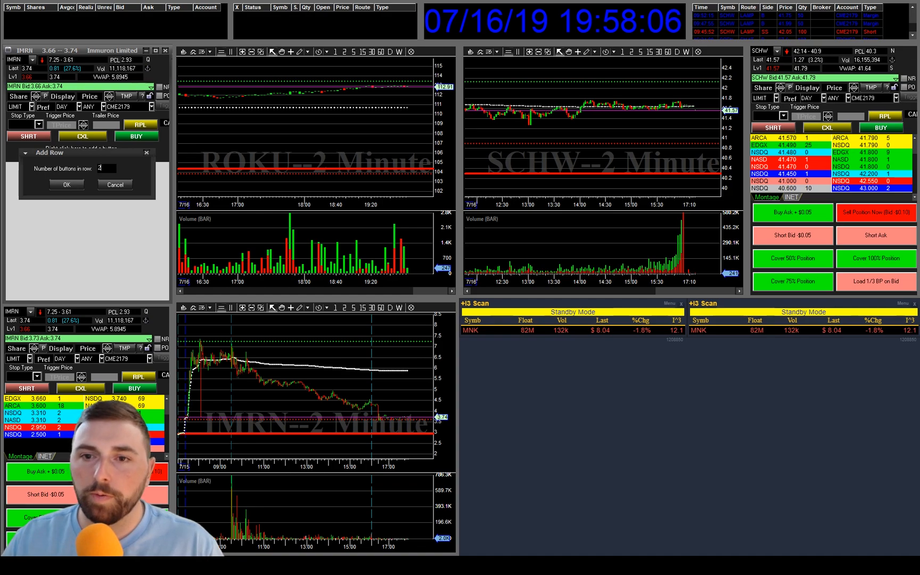
{"action": "left_click", "coordinate": [66, 185]}
{"action": "type", "text": "Buy Ask +"}
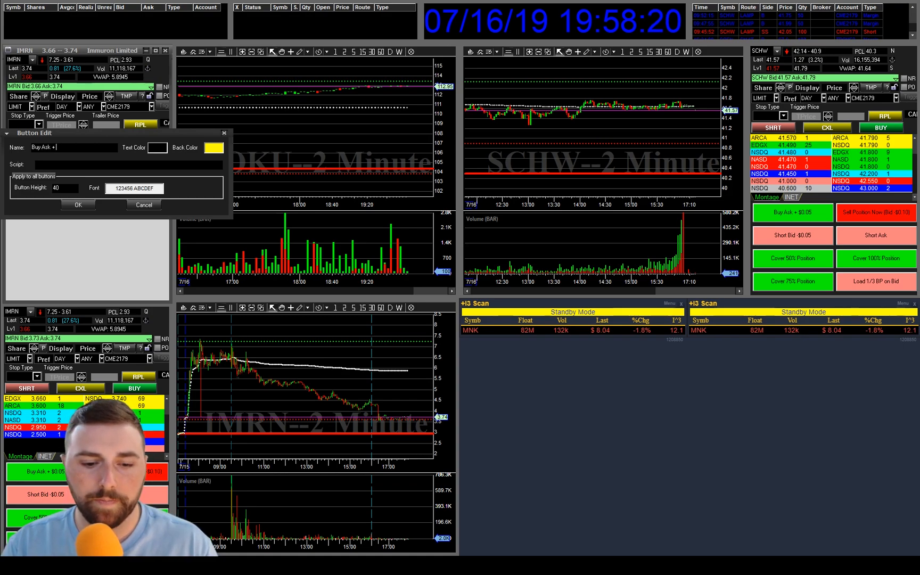
Name the first button 'Buy Ask + $0.05', colour it green, and dismiss the blank-script warning
{"action": "type", "text": "$0.05"}
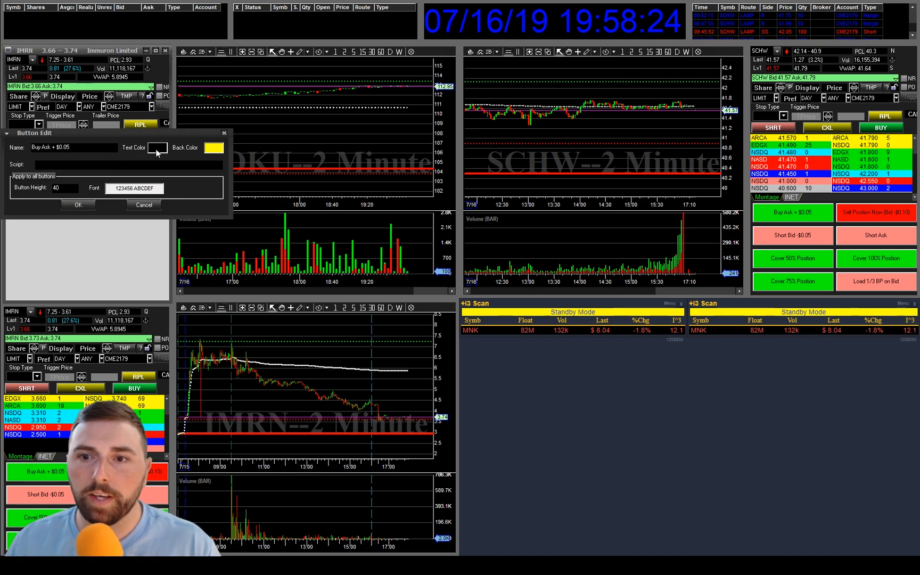
{"action": "left_click", "coordinate": [155, 147]}
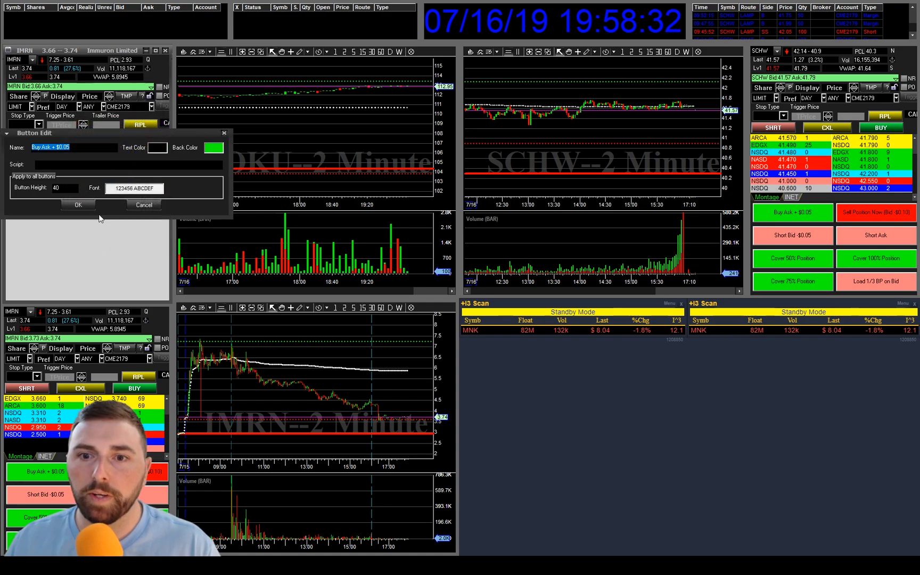
{"action": "left_click", "coordinate": [78, 205]}
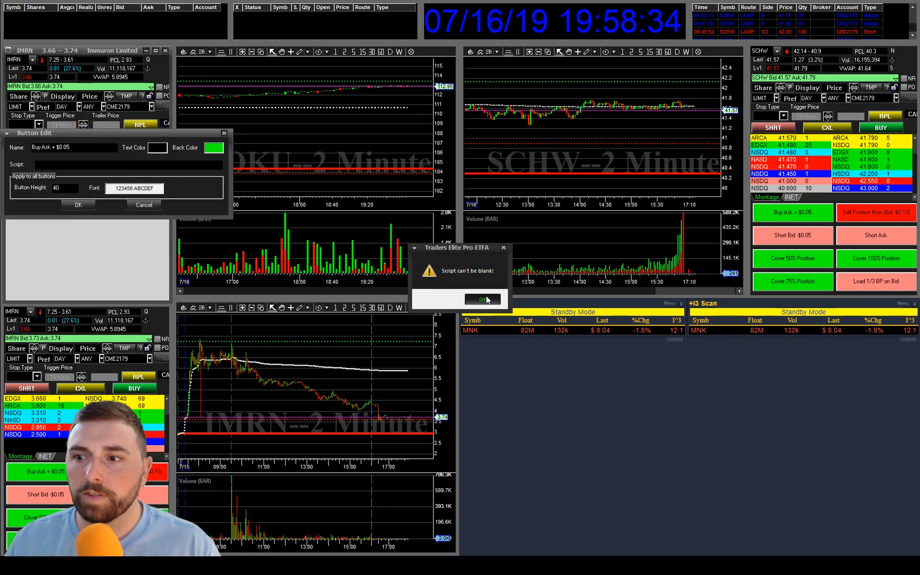
{"action": "left_click", "coordinate": [481, 299]}
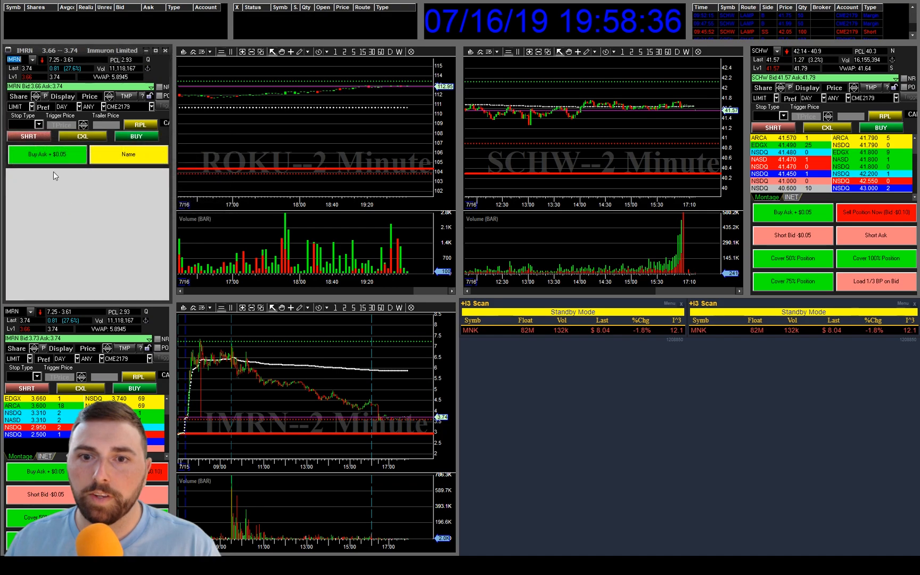
{"action": "mouse_move", "coordinate": [280, 502]}
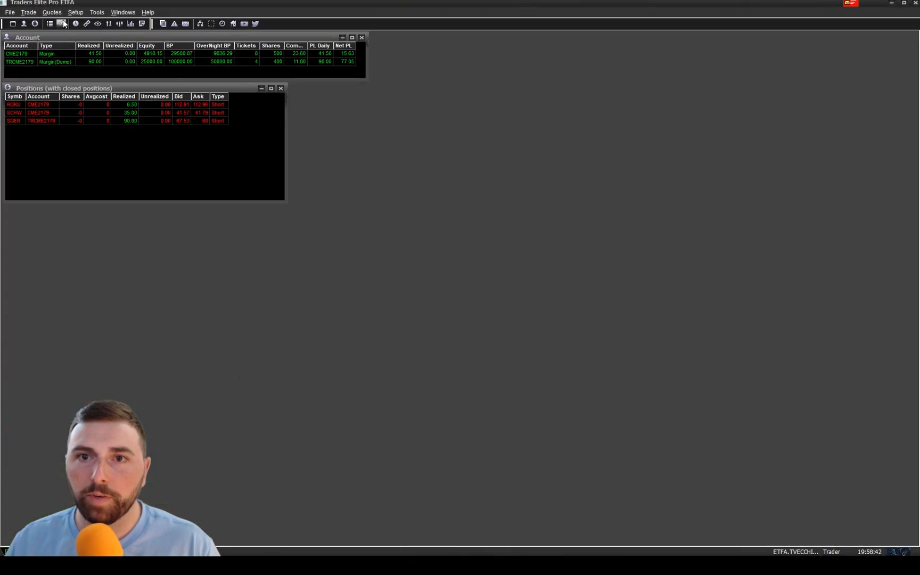
Start a new hot key script named 'Buy Ask + $0.05' from Setup > Hot Key
{"action": "left_click", "coordinate": [75, 12]}
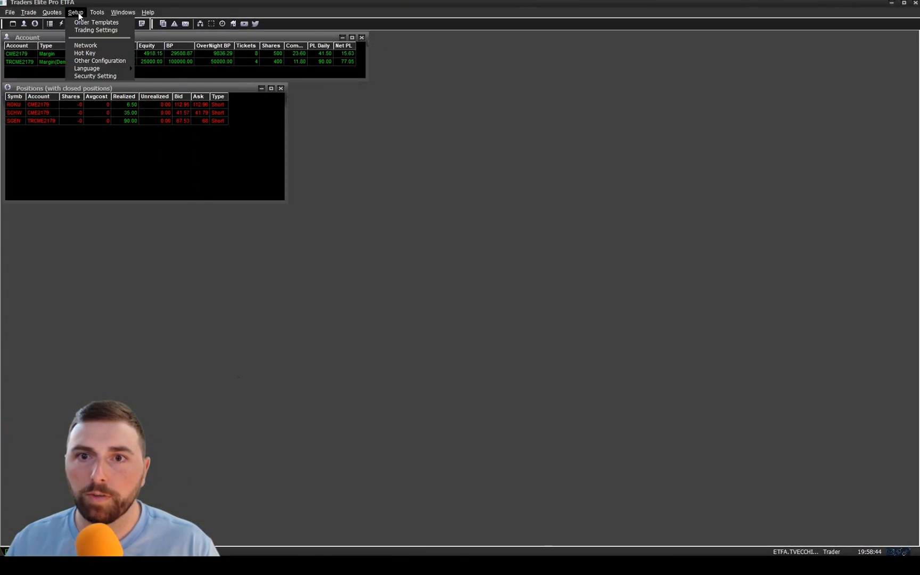
{"action": "left_click", "coordinate": [85, 53]}
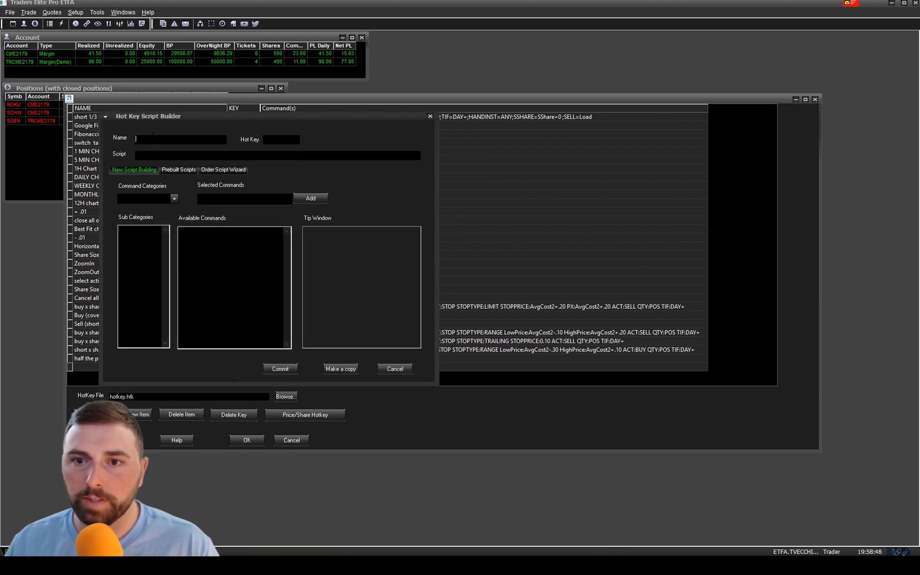
{"action": "type", "text": "Buy Ask +"}
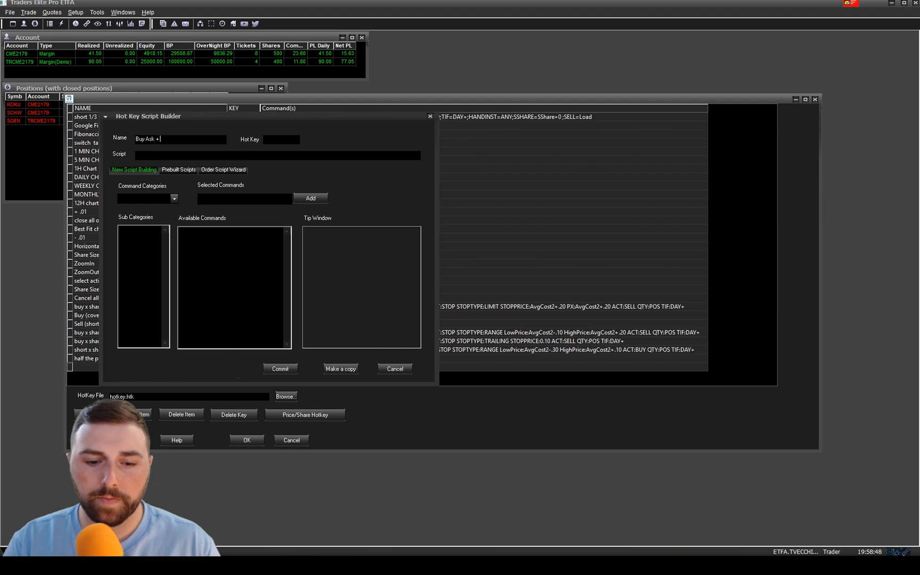
Finish the script name, then set the wizard's side to BUY and route to LIMIT
{"action": "type", "text": "0.05"}
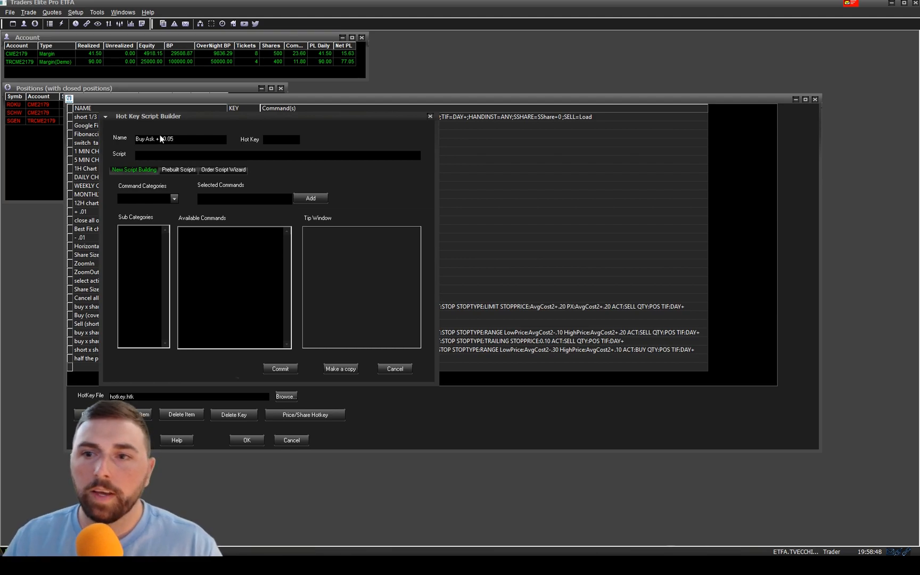
{"action": "left_click", "coordinate": [223, 169]}
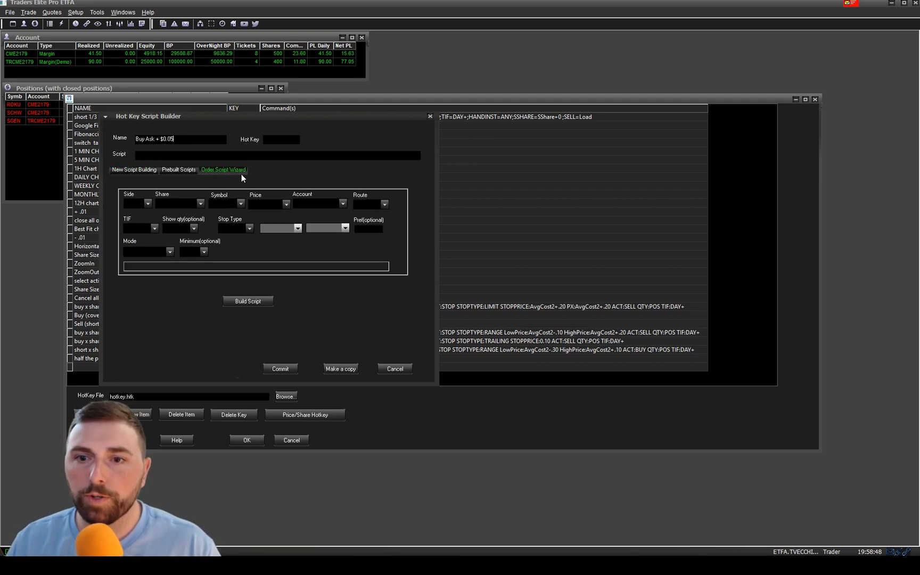
{"action": "left_click", "coordinate": [148, 203]}
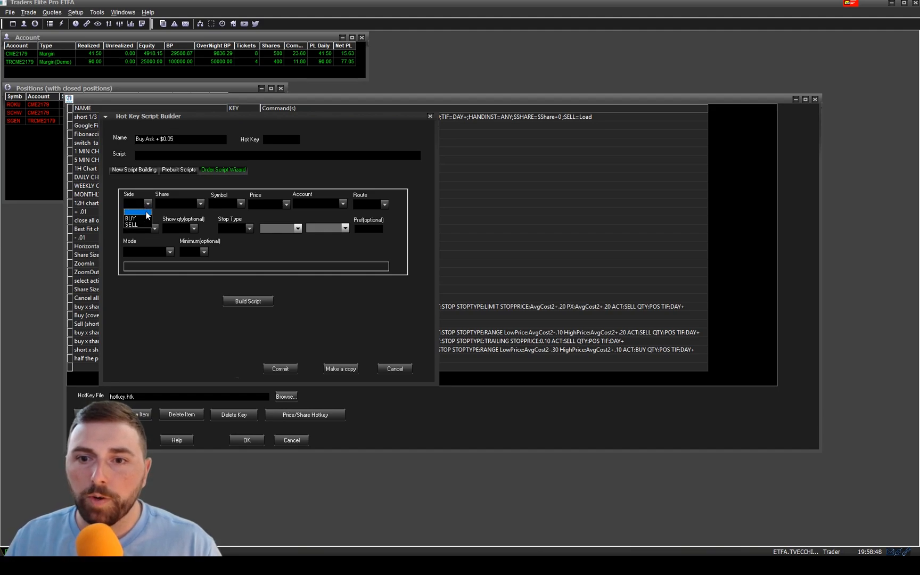
{"action": "left_click", "coordinate": [131, 219]}
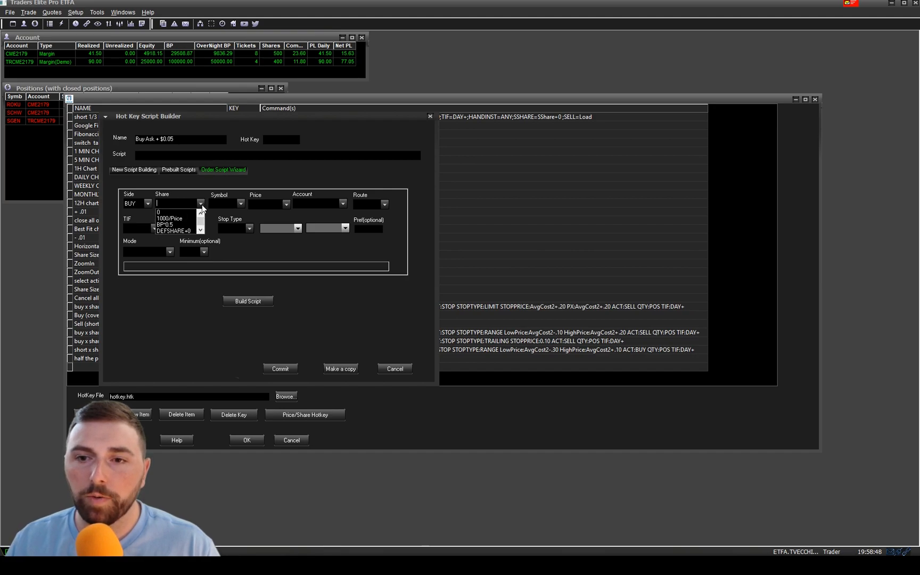
{"action": "mouse_move", "coordinate": [169, 160]}
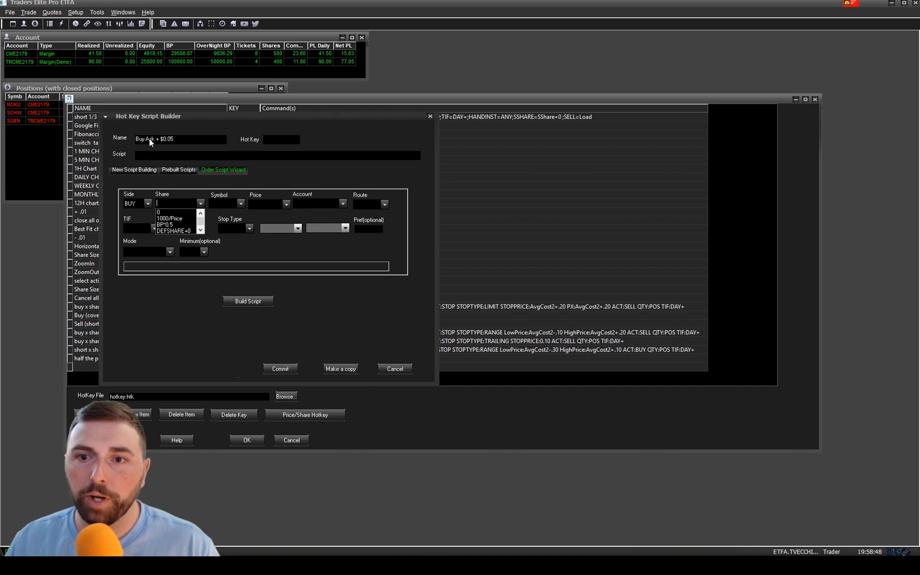
{"action": "mouse_move", "coordinate": [181, 184]}
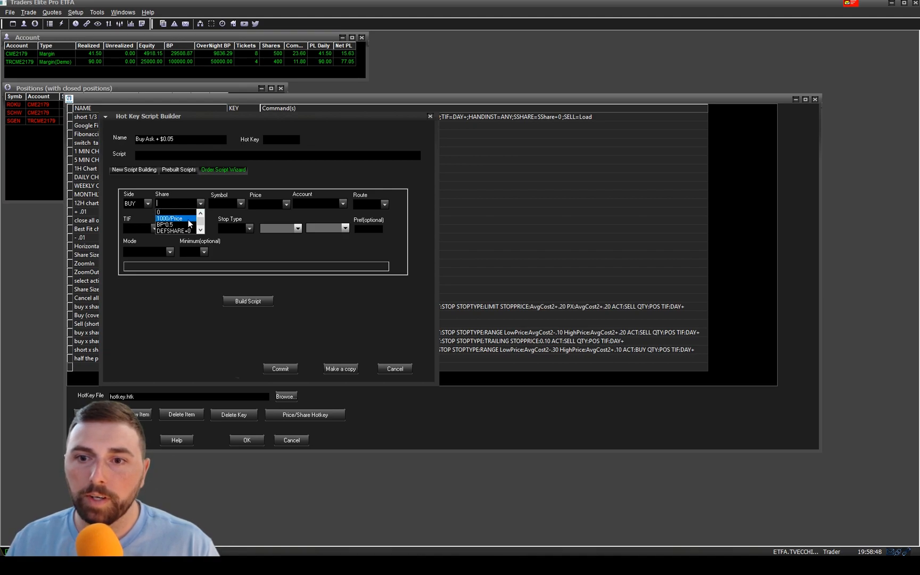
{"action": "mouse_move", "coordinate": [176, 224]}
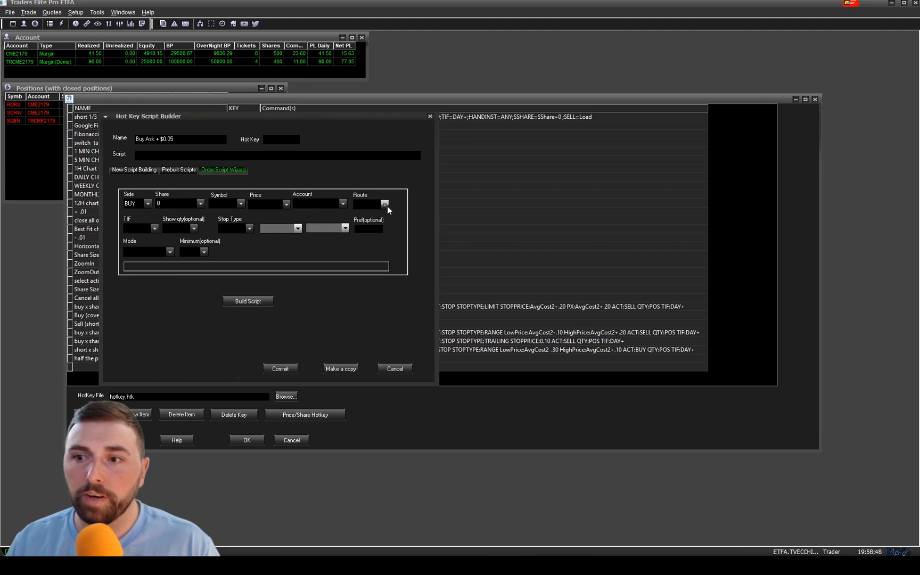
{"action": "left_click", "coordinate": [385, 204]}
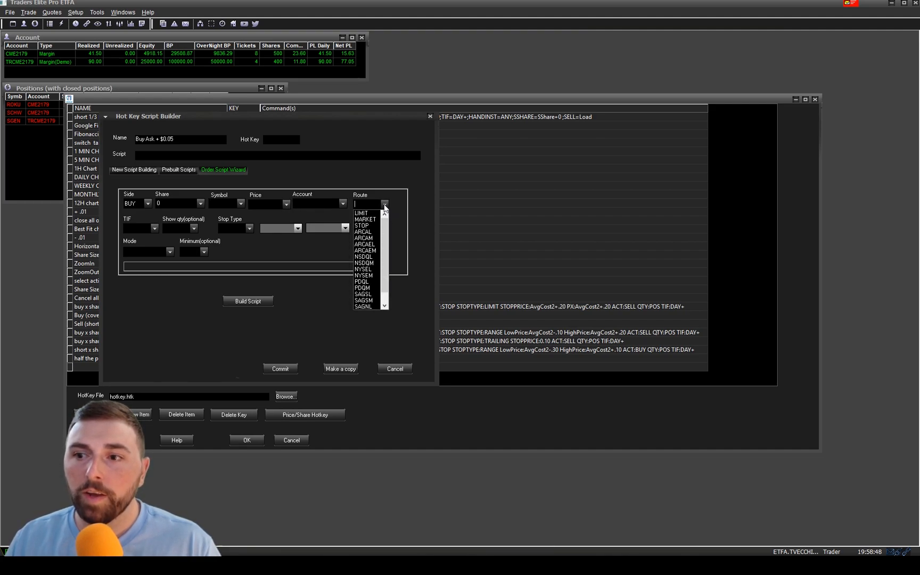
{"action": "mouse_move", "coordinate": [364, 212]}
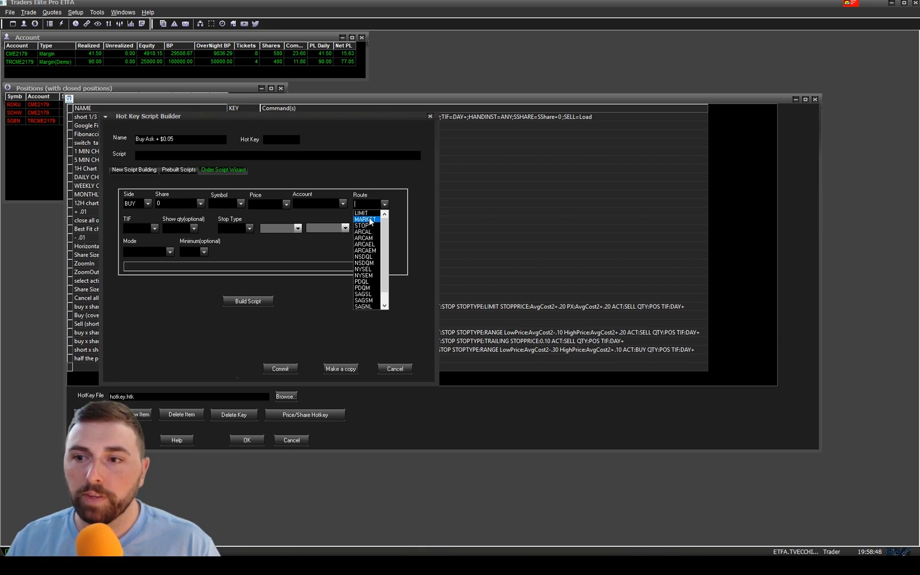
{"action": "left_click", "coordinate": [361, 213]}
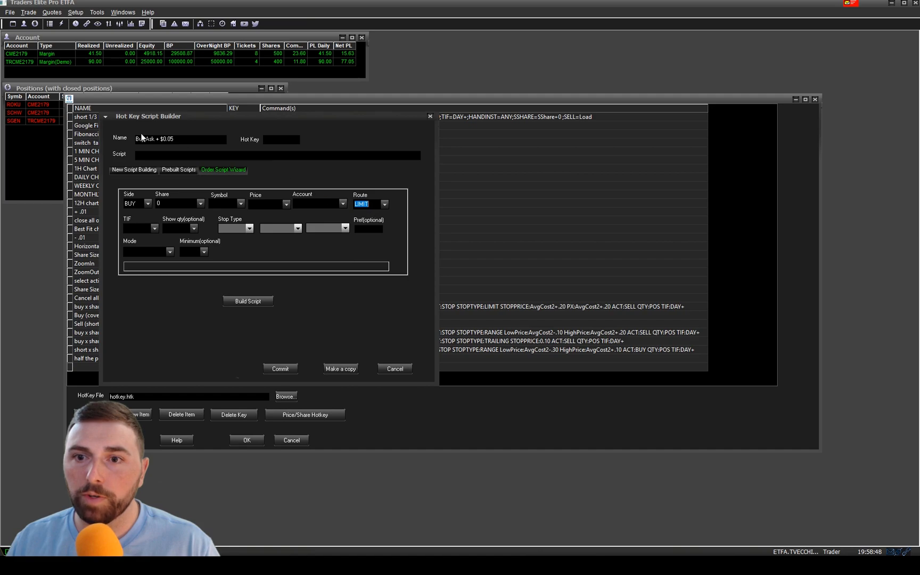
{"action": "mouse_move", "coordinate": [162, 227]}
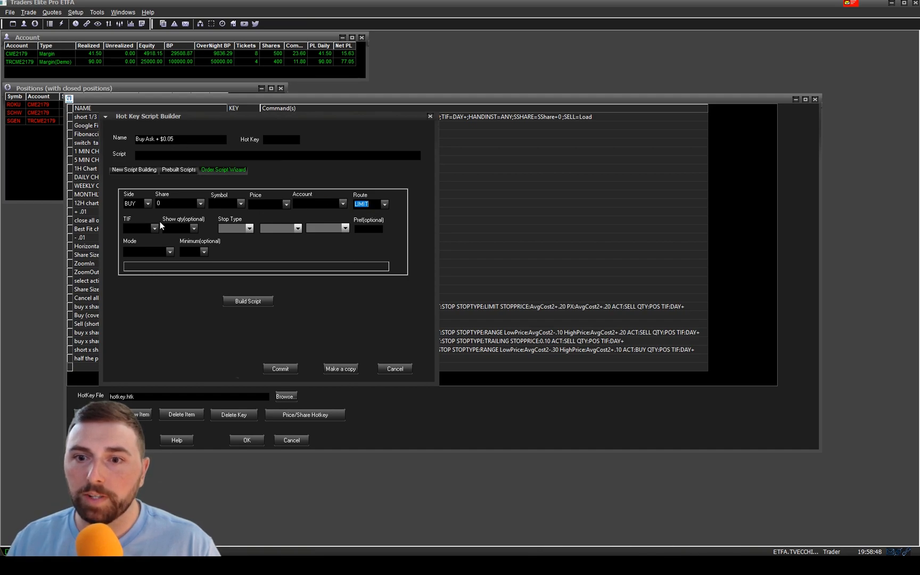
Set price to Ask+0.05, time-in-force DAY, mode Load, and build the script
{"action": "left_click", "coordinate": [283, 203]}
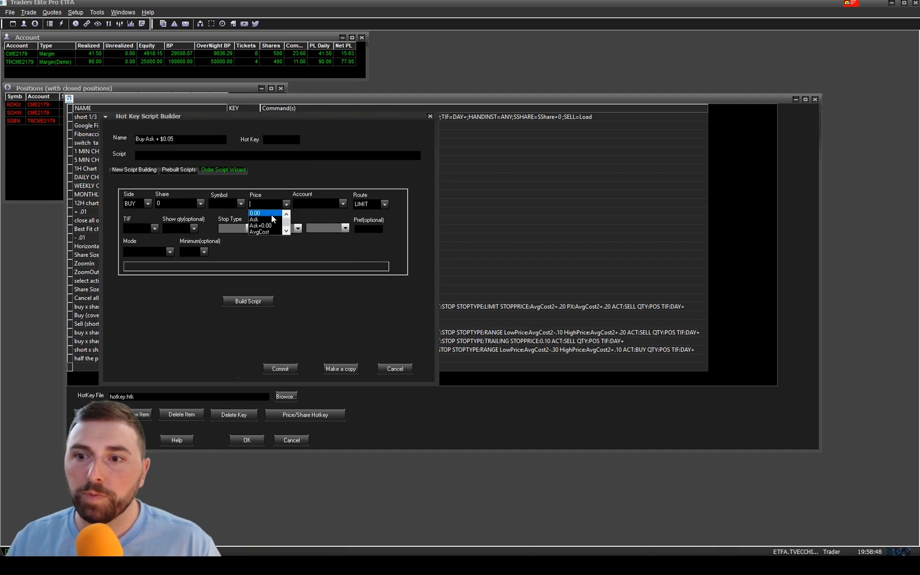
{"action": "left_click", "coordinate": [261, 225]}
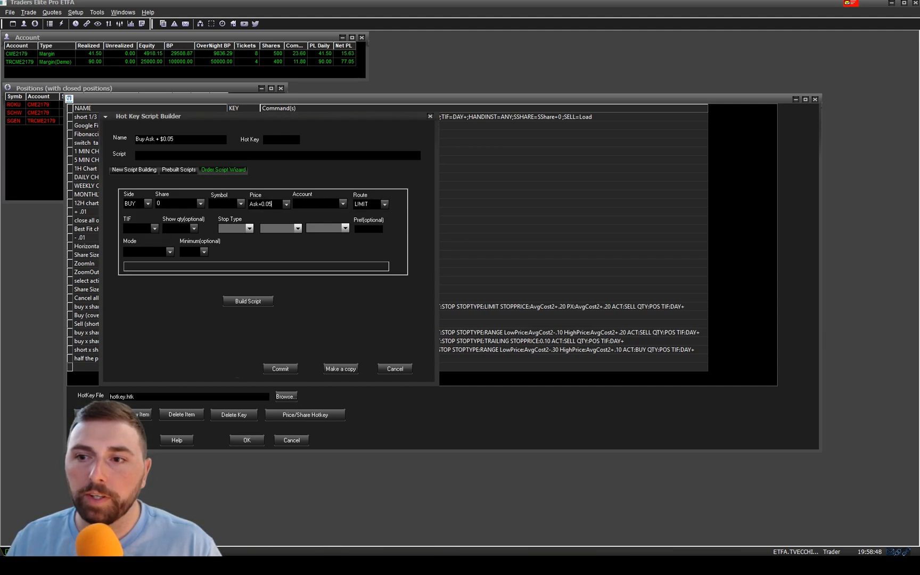
{"action": "left_click", "coordinate": [155, 228]}
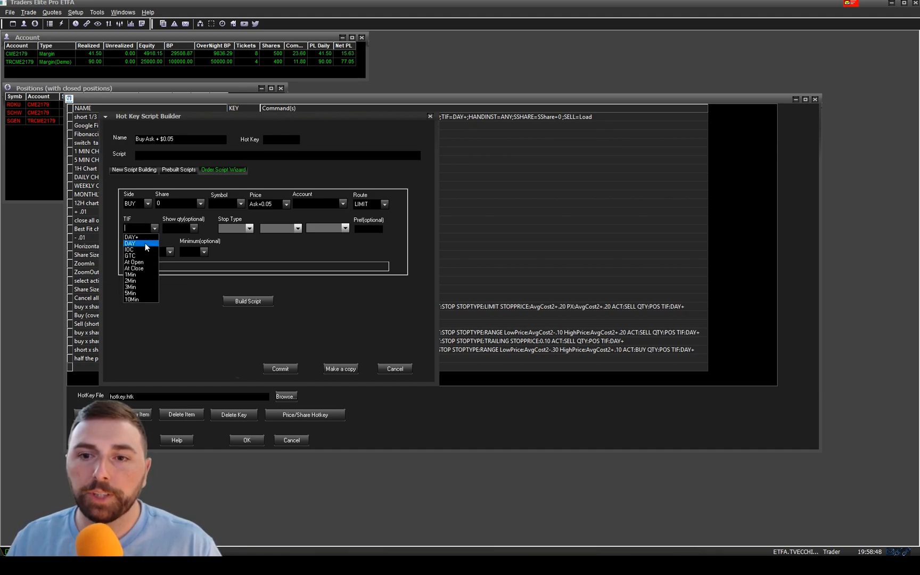
{"action": "mouse_move", "coordinate": [148, 245]}
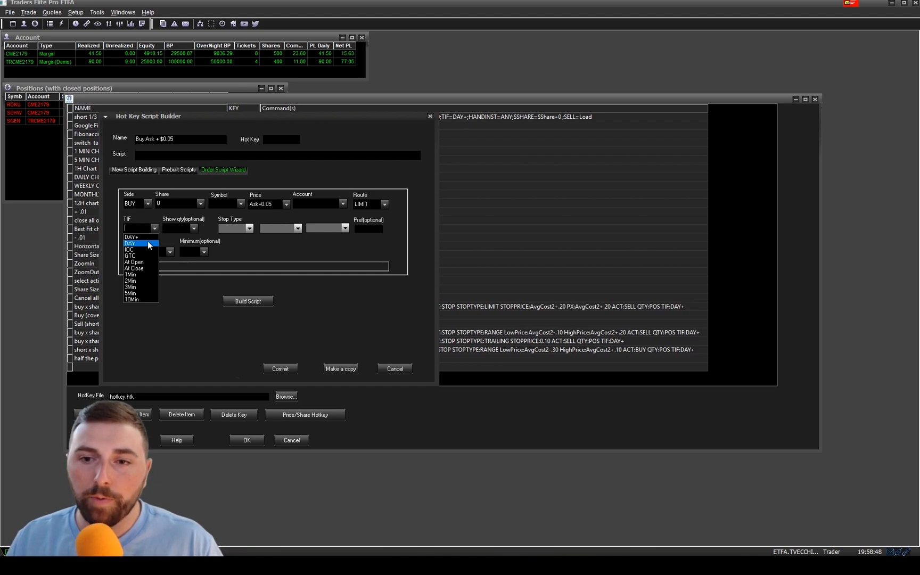
{"action": "mouse_move", "coordinate": [134, 243]}
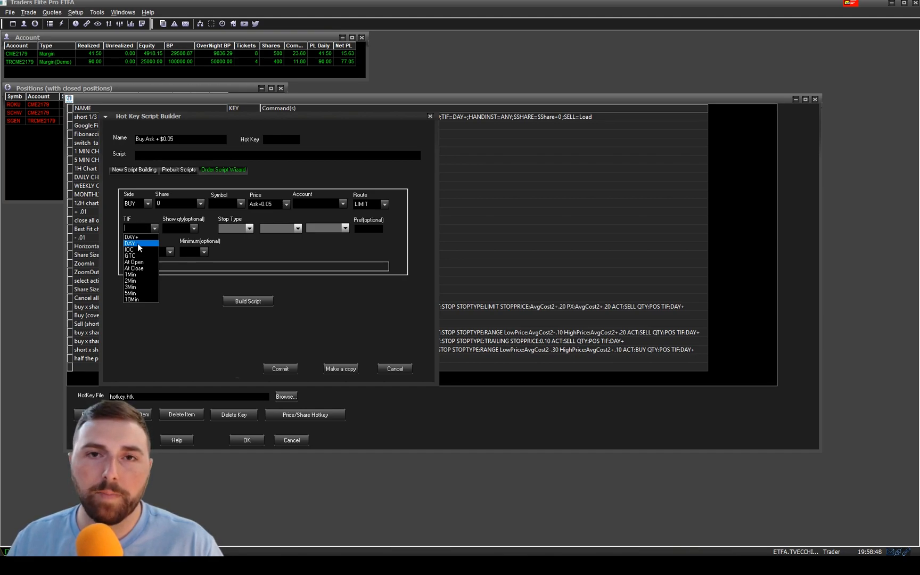
{"action": "left_click", "coordinate": [130, 243]}
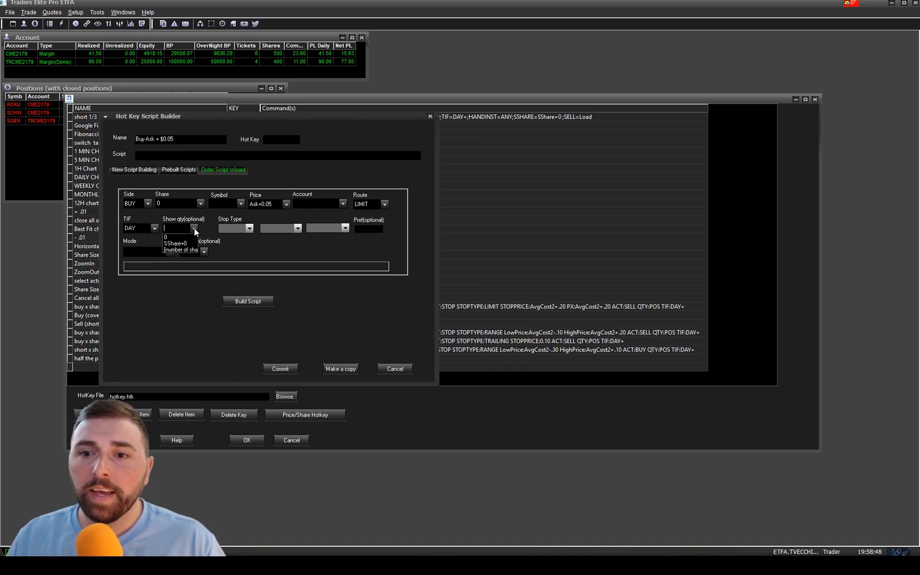
{"action": "mouse_move", "coordinate": [169, 222]}
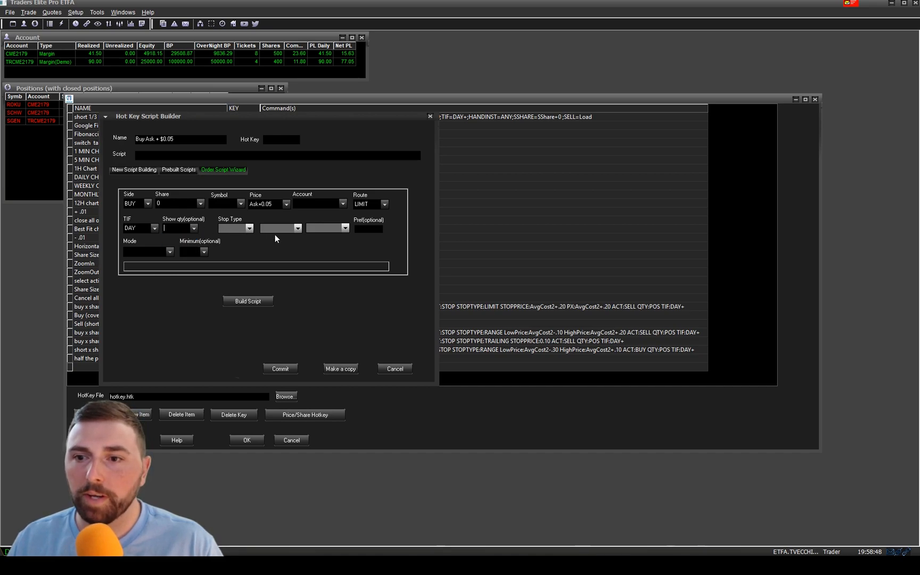
{"action": "left_click", "coordinate": [170, 251]}
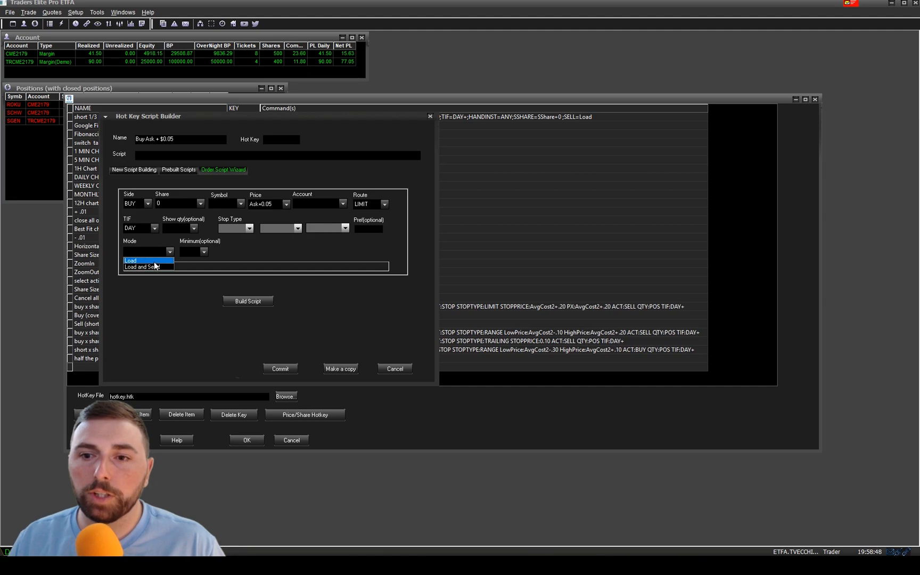
{"action": "left_click", "coordinate": [131, 260]}
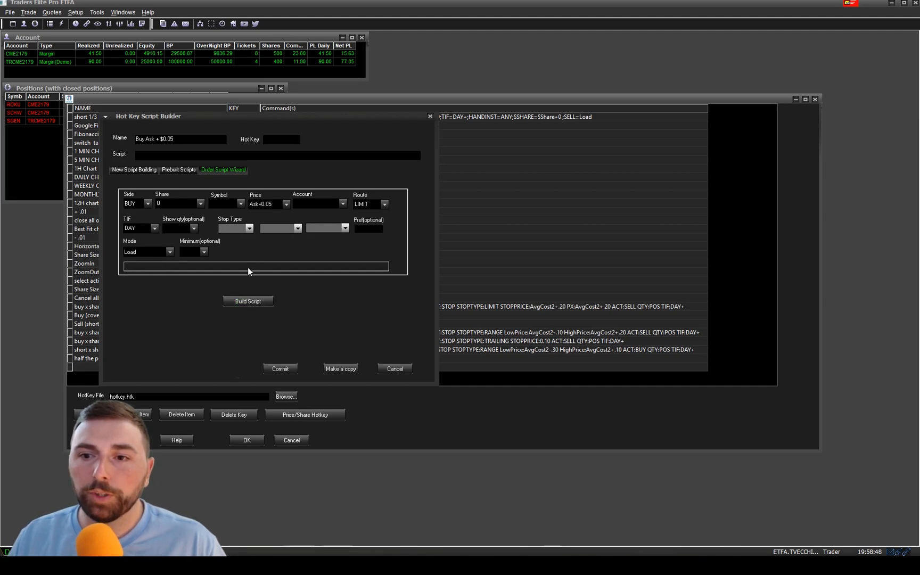
{"action": "left_click", "coordinate": [247, 301]}
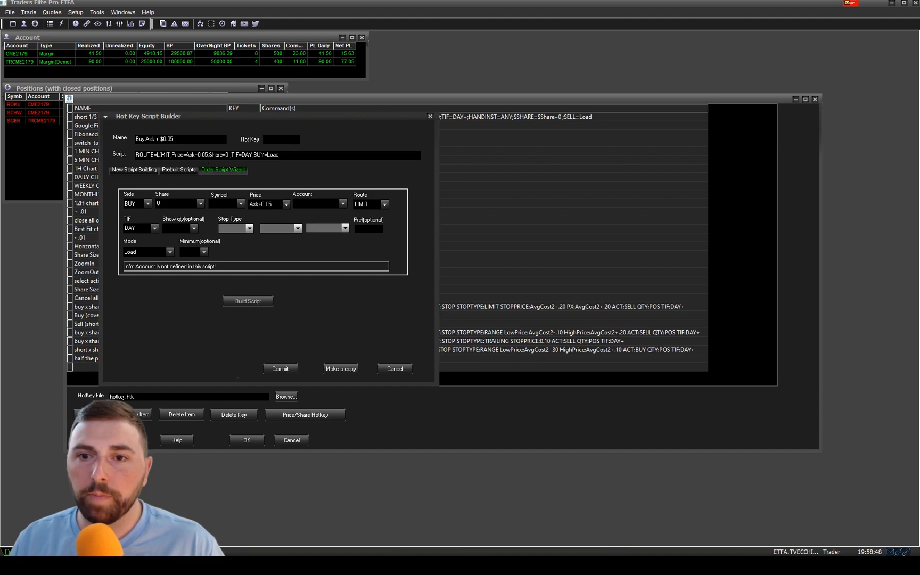
Copy the generated Buy Ask + $0.05 script and close the hotkey window
{"action": "triple_click", "coordinate": [223, 155]}
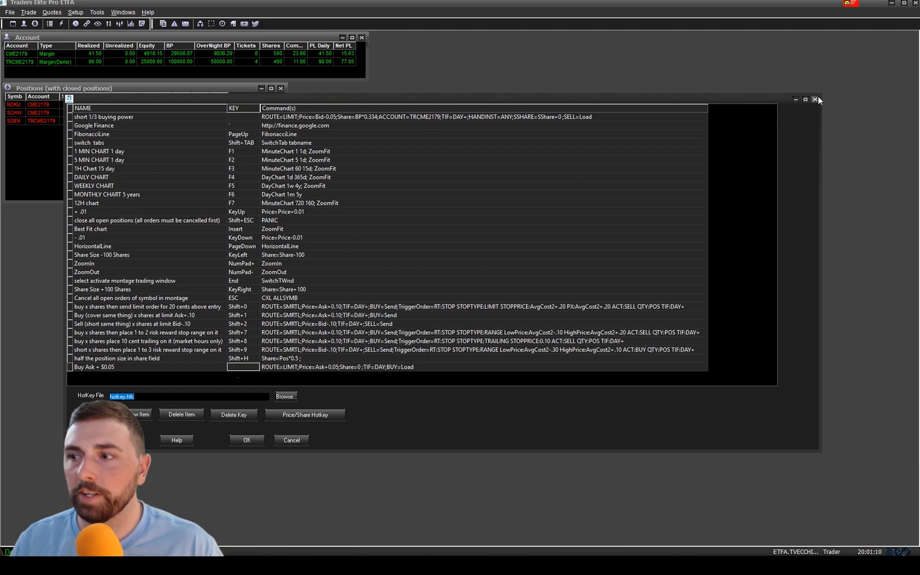
{"action": "left_click", "coordinate": [816, 99]}
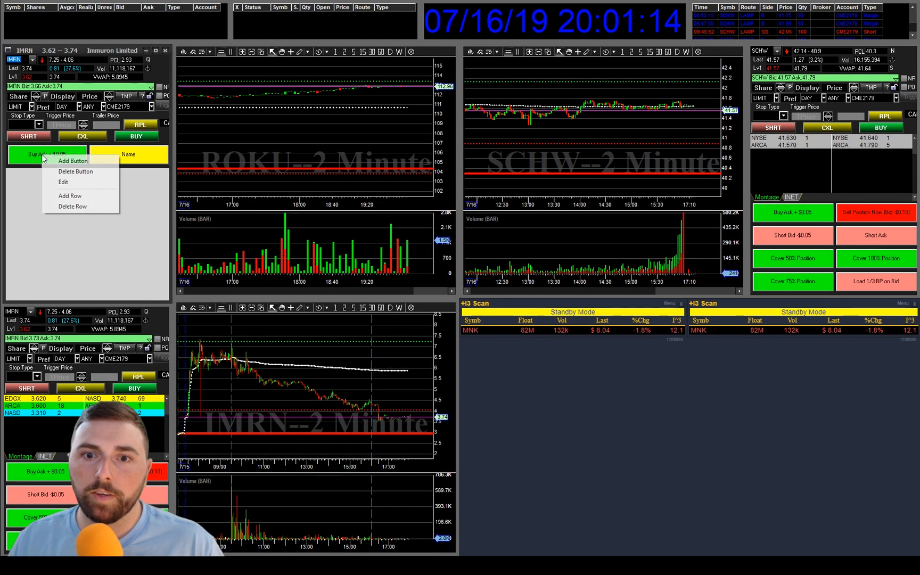
Give the green button the ROUTE=LIMIT;Price=Ask+0.05 buy script and test it on IMRN
{"action": "left_click", "coordinate": [63, 181]}
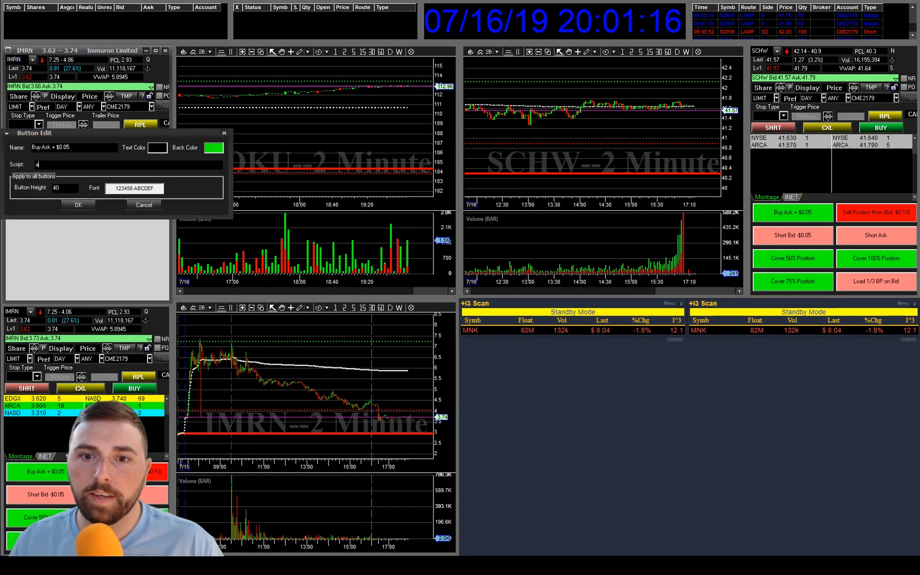
{"action": "type", "text": "ROUTE=LIMIT;Price=Ask+0.05;Share=0;TIF=DAY;BUY=Load"}
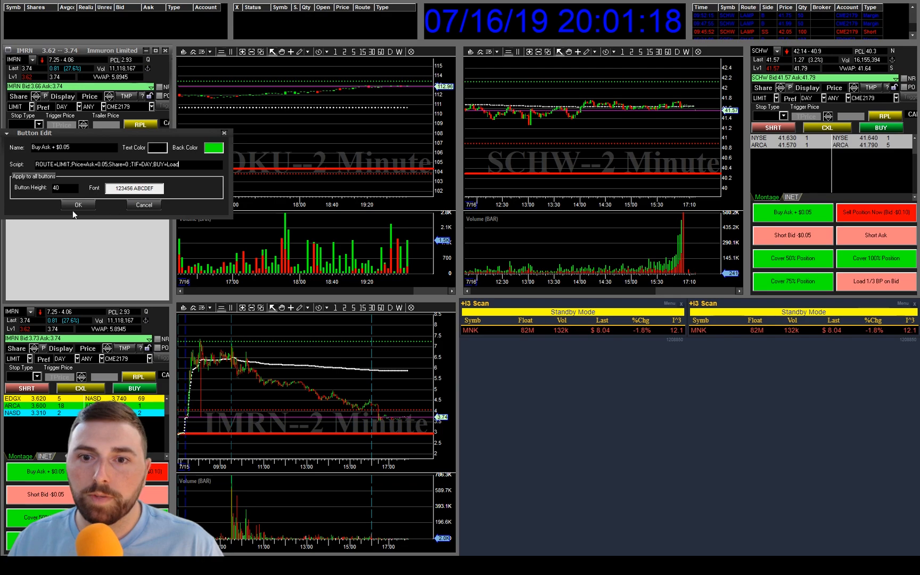
{"action": "left_click", "coordinate": [77, 205]}
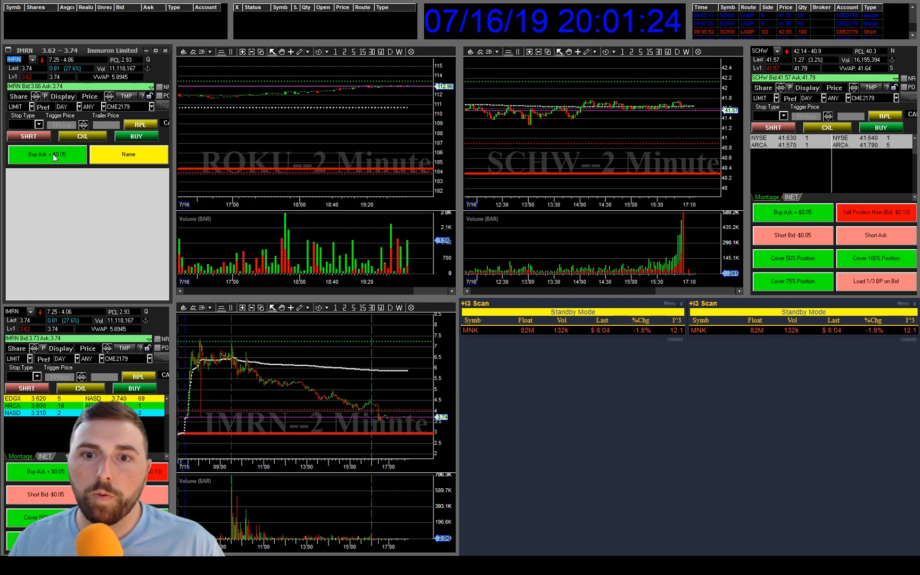
{"action": "left_click", "coordinate": [47, 154]}
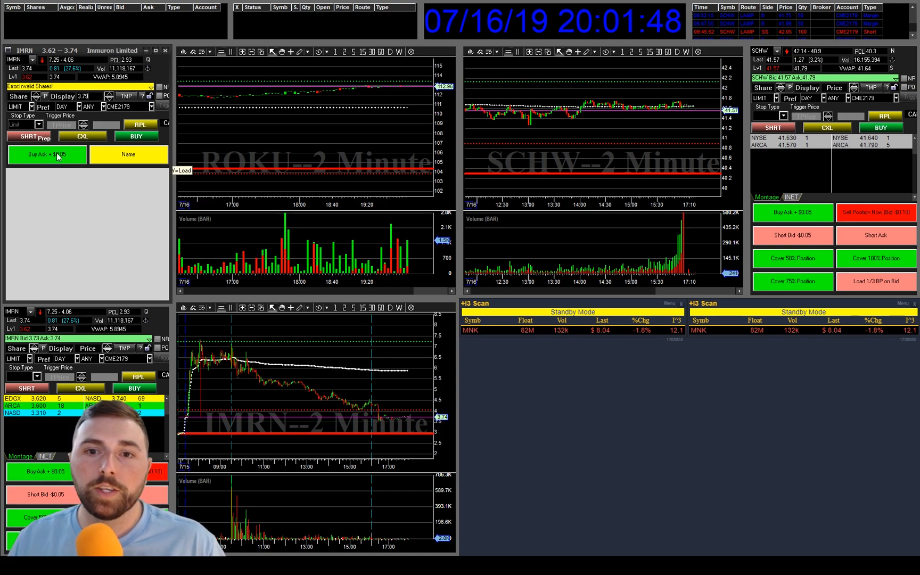
{"action": "mouse_move", "coordinate": [38, 223]}
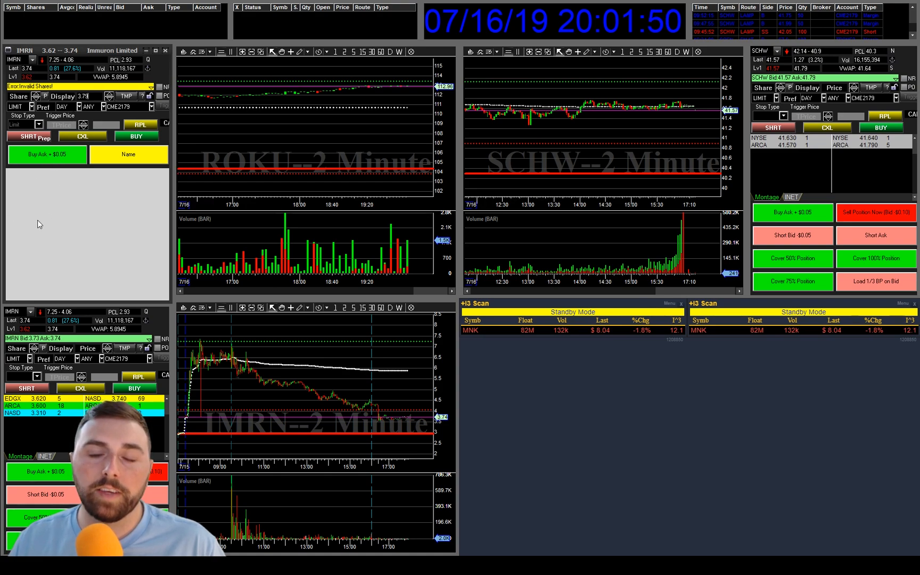
{"action": "mouse_move", "coordinate": [45, 172]}
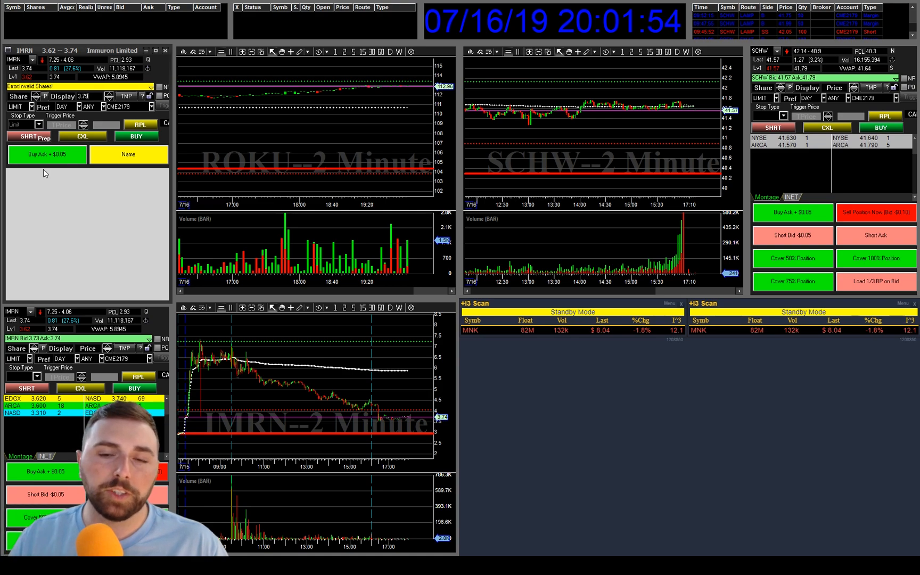
Change the Buy Ask + $0.05 button's script from BUY=Load to BUY=send
{"action": "right_click", "coordinate": [47, 155]}
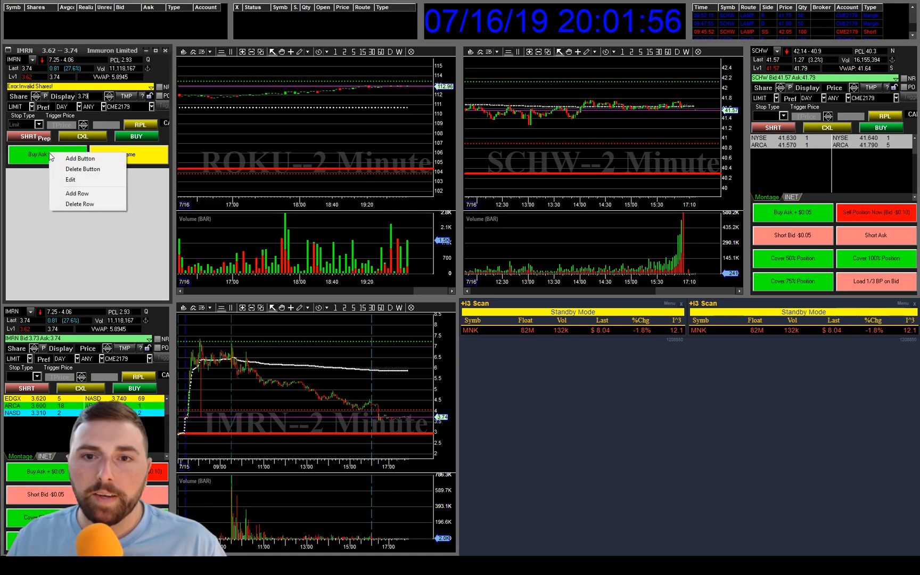
{"action": "mouse_move", "coordinate": [70, 179]}
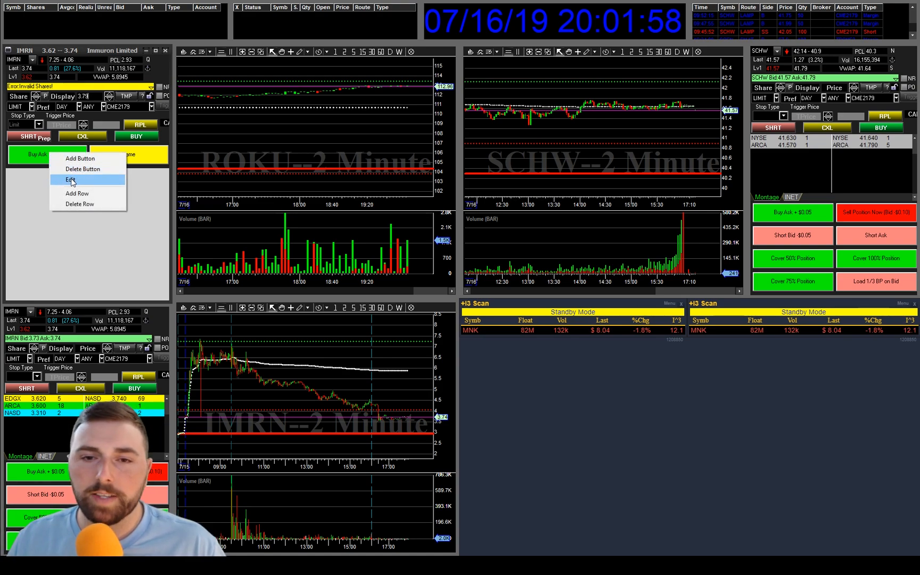
{"action": "left_click", "coordinate": [70, 178]}
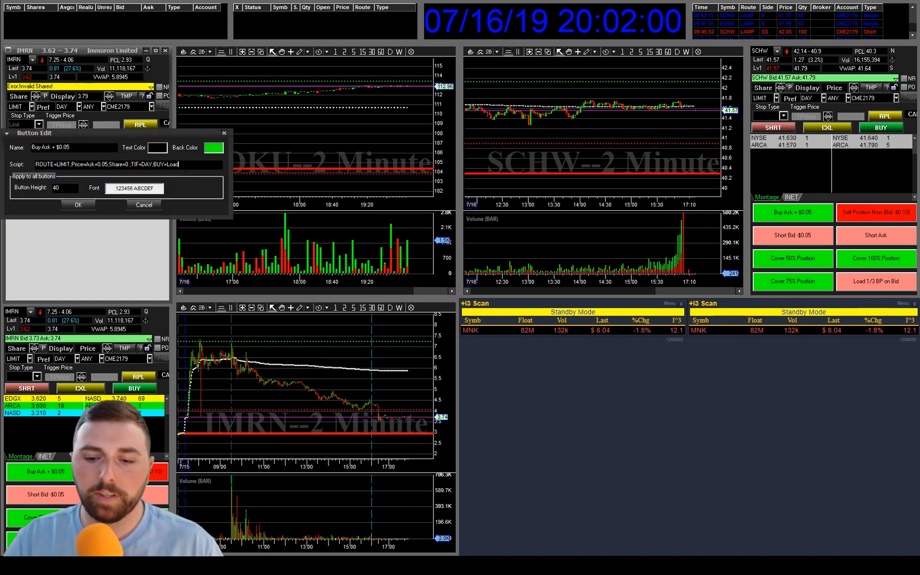
{"action": "type", "text": "send"}
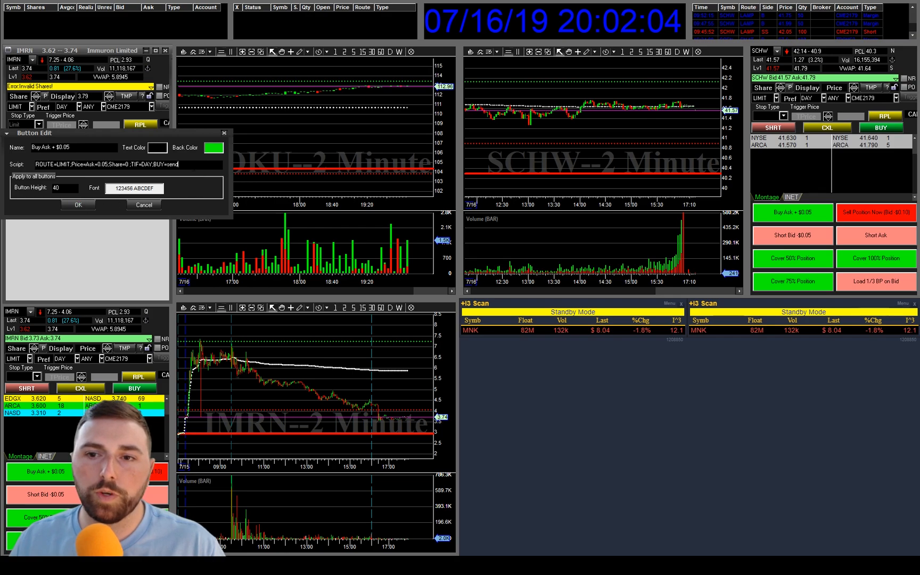
{"action": "left_click", "coordinate": [77, 204]}
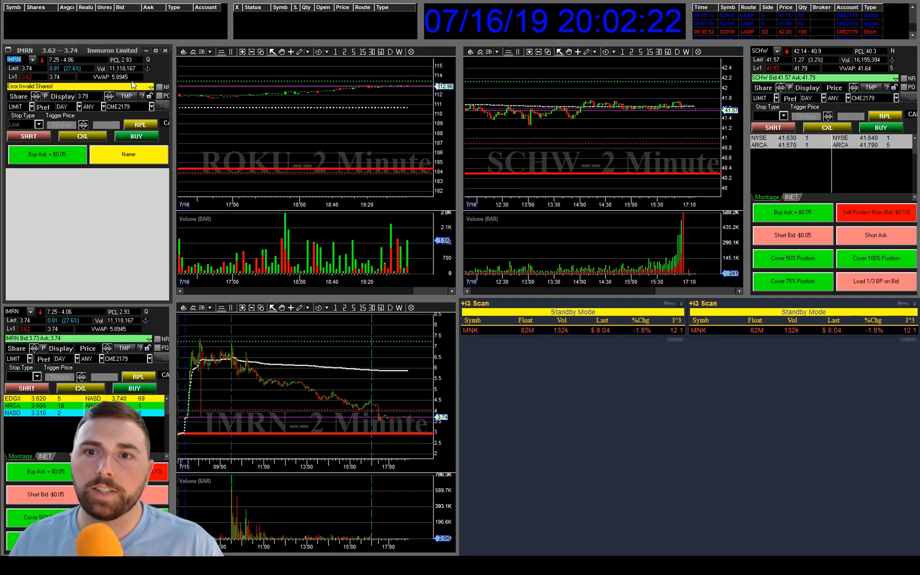
{"action": "mouse_move", "coordinate": [107, 203]}
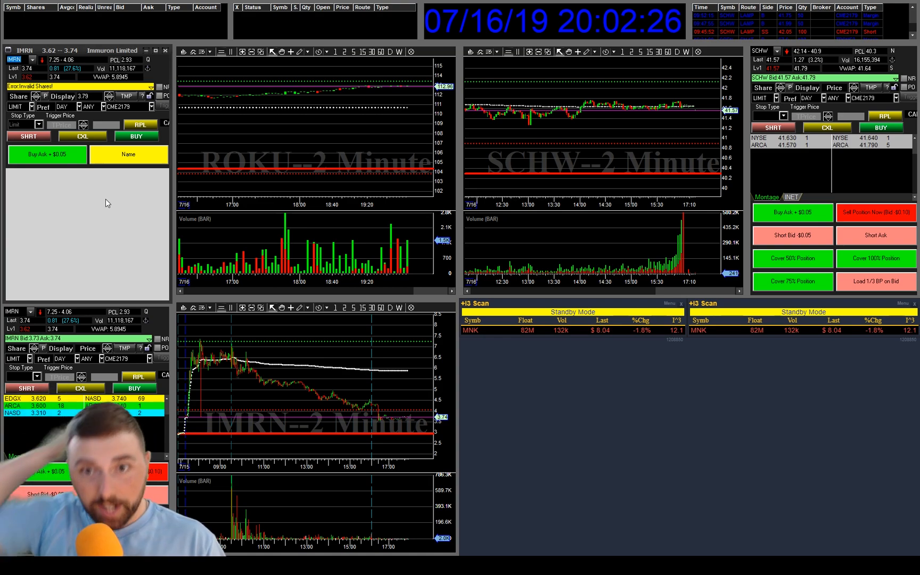
{"action": "mouse_move", "coordinate": [127, 154]}
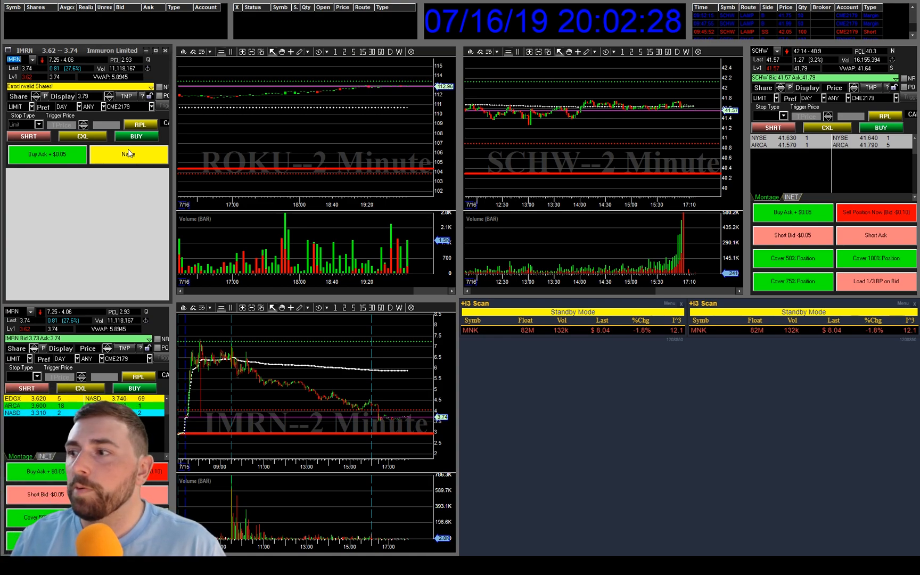
Rename the yellow button to 'Sell Position Now Bid - $0.10' and make it red
{"action": "right_click", "coordinate": [128, 155]}
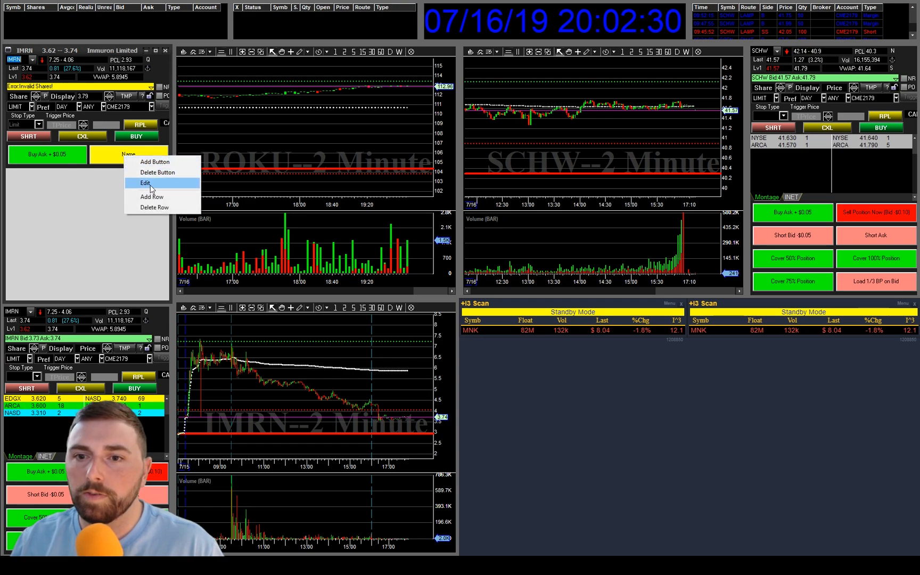
{"action": "left_click", "coordinate": [144, 183]}
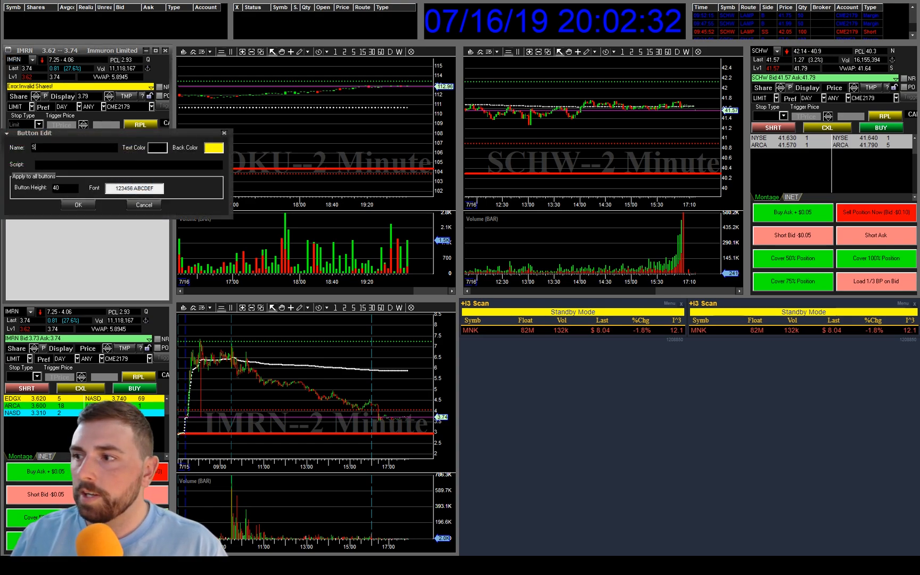
{"action": "type", "text": "ell Position Now Bid - $0.10"}
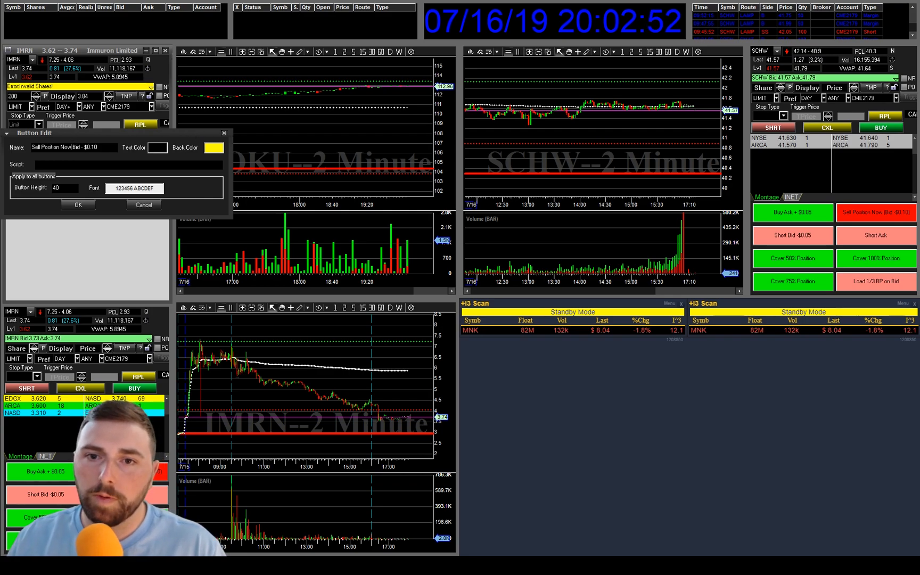
{"action": "left_click", "coordinate": [78, 205]}
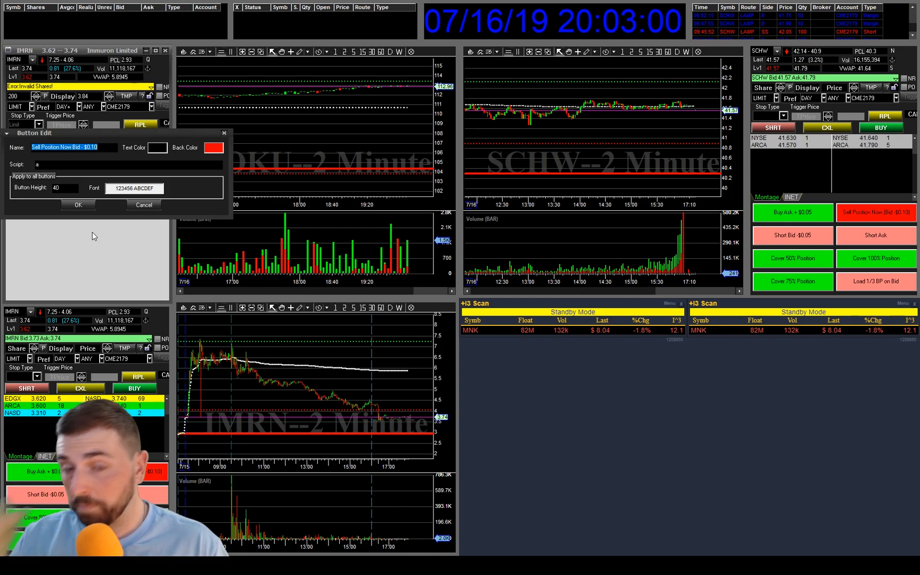
{"action": "left_click", "coordinate": [77, 205]}
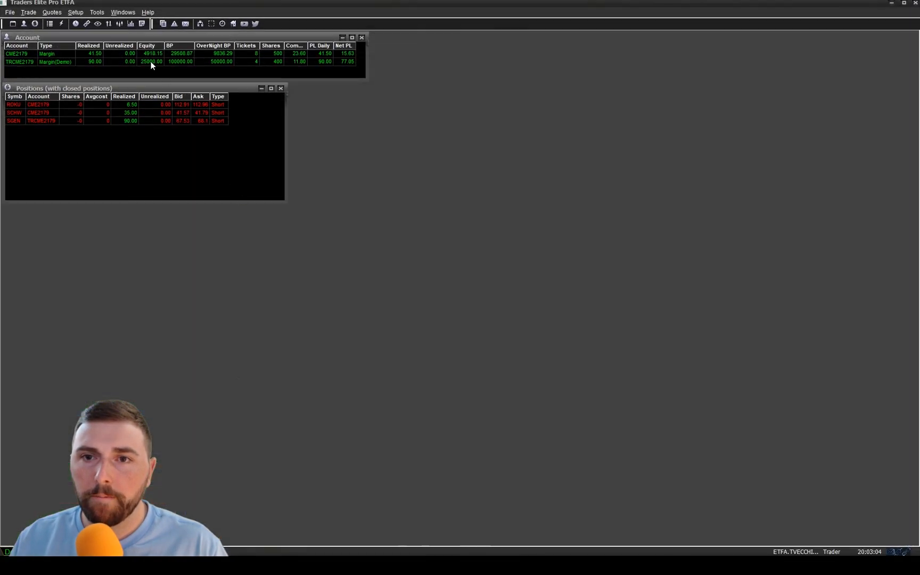
Create a new hot key script named 'sell on bid -.1' in Setup > Hot Key
{"action": "left_click", "coordinate": [75, 12]}
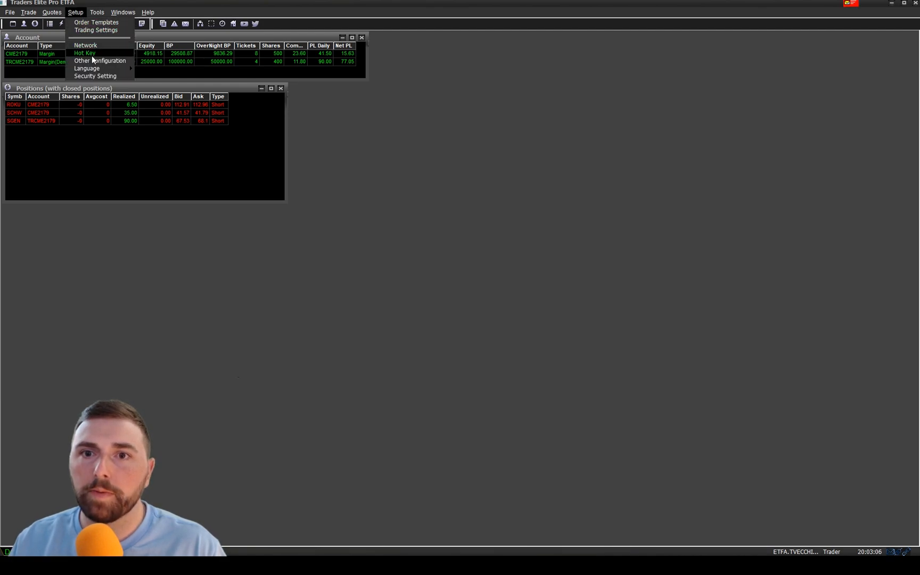
{"action": "left_click", "coordinate": [84, 53]}
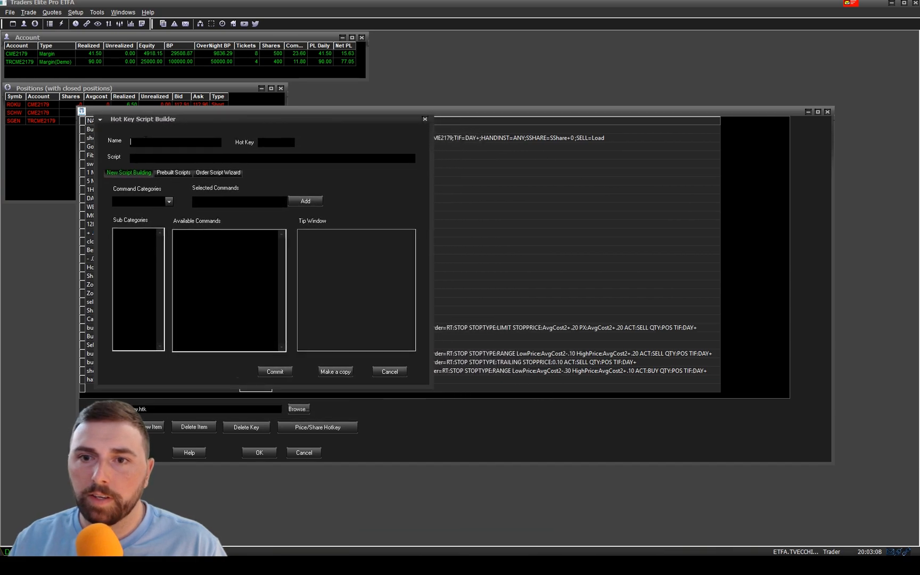
{"action": "type", "text": "sell on bid"}
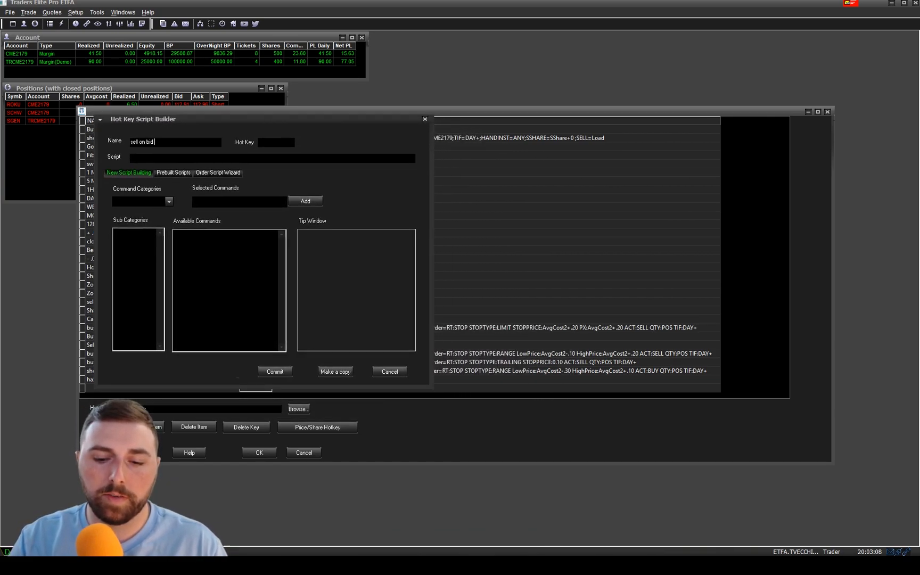
{"action": "type", "text": "-.10"}
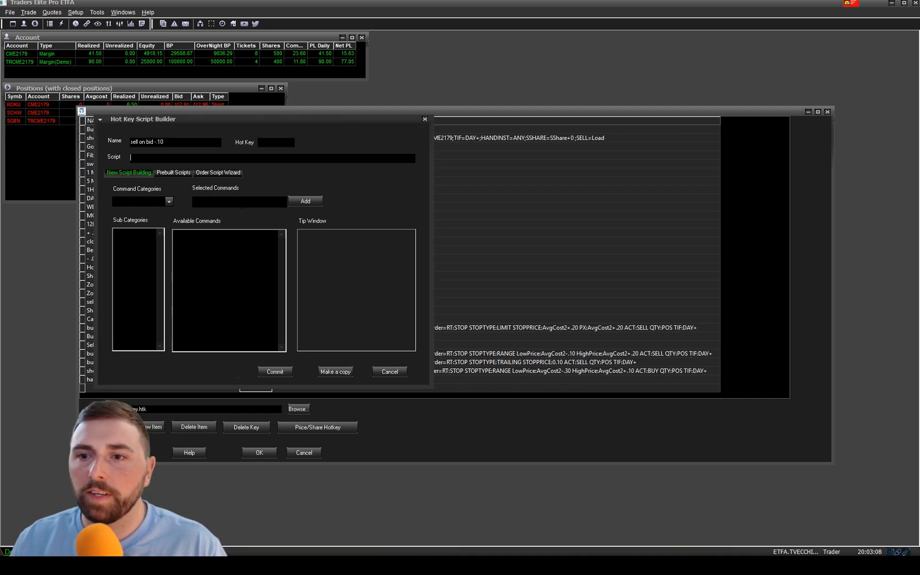
In the Order Script Wizard, set side to SELL and shares to Pos
{"action": "left_click", "coordinate": [217, 172]}
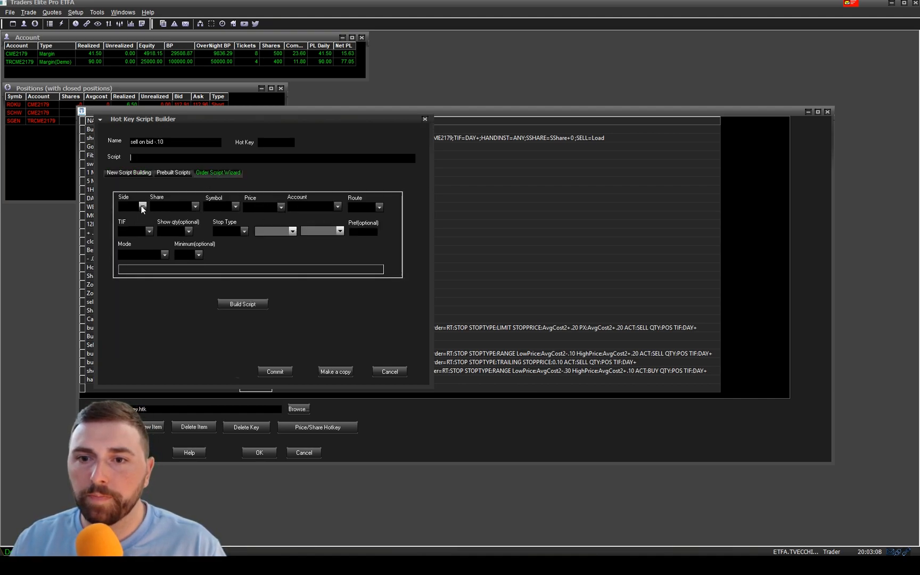
{"action": "left_click", "coordinate": [141, 207]}
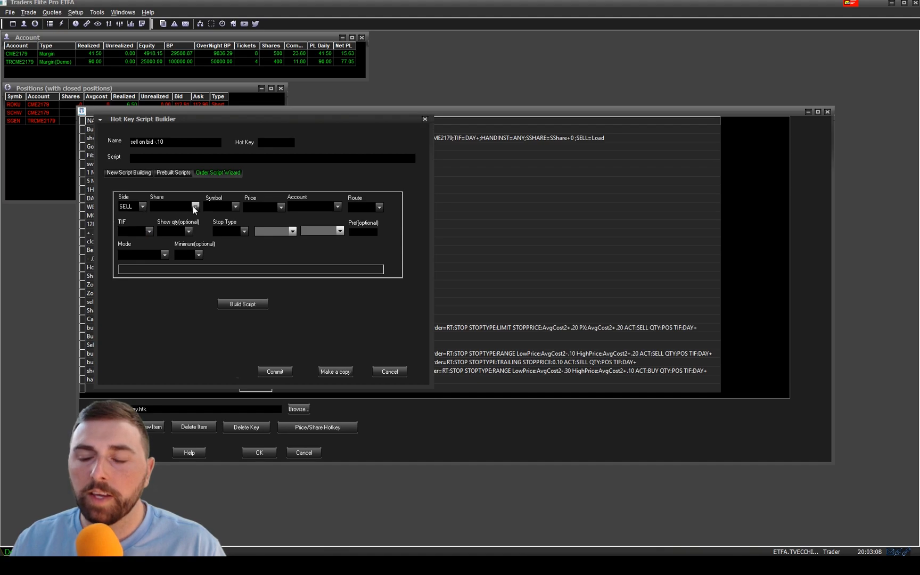
{"action": "left_click", "coordinate": [195, 206]}
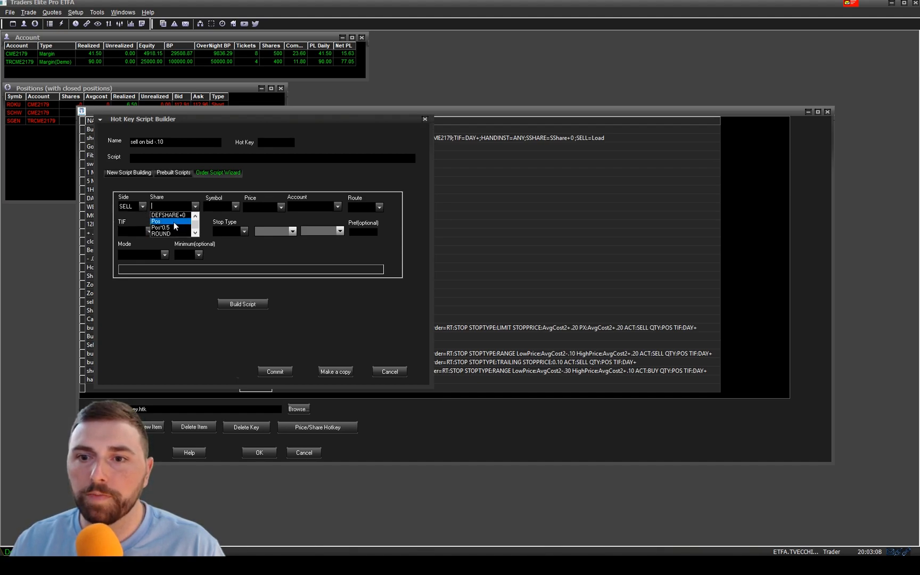
{"action": "left_click", "coordinate": [171, 227]}
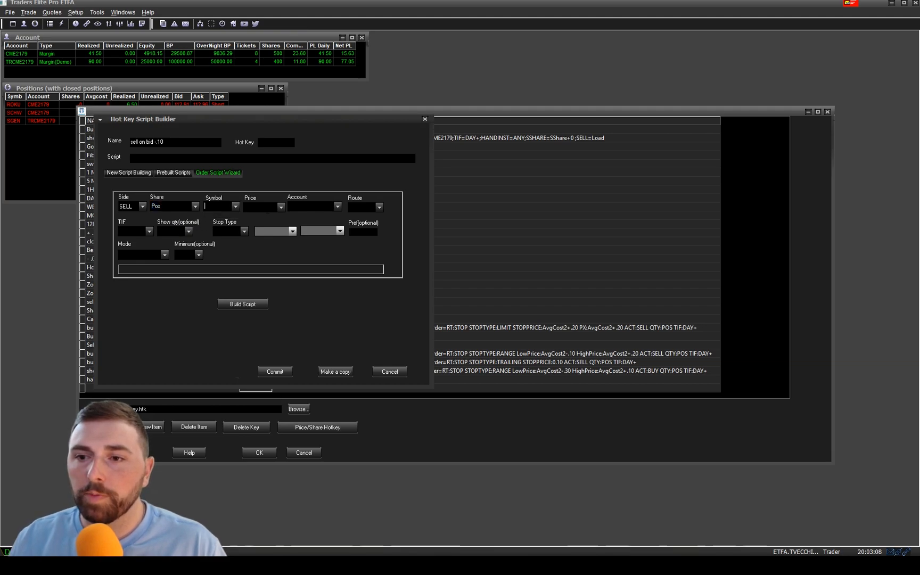
{"action": "left_click", "coordinate": [277, 207]}
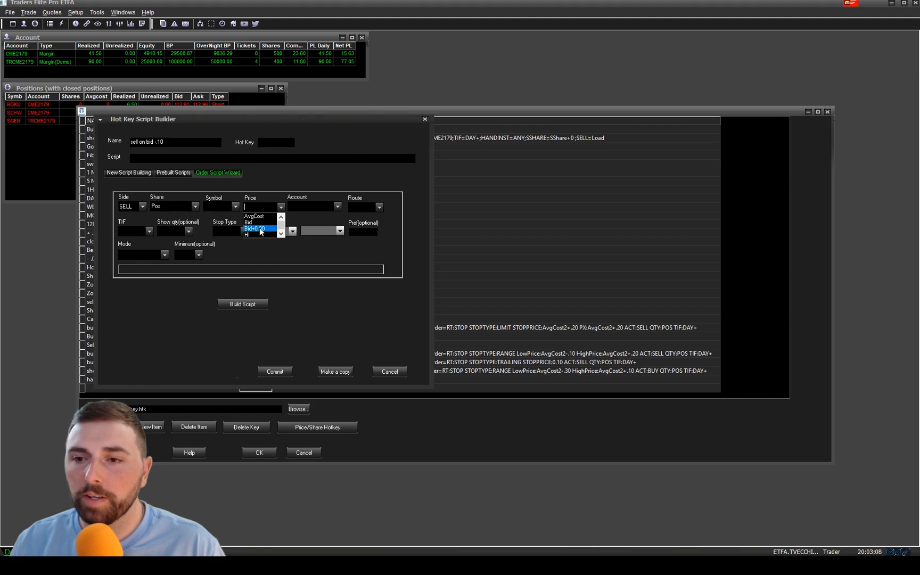
Price the sell order at Bid-0.10 and set its route to LIMIT
{"action": "left_click", "coordinate": [257, 228]}
{"action": "type", "text": "Bid-0.10"}
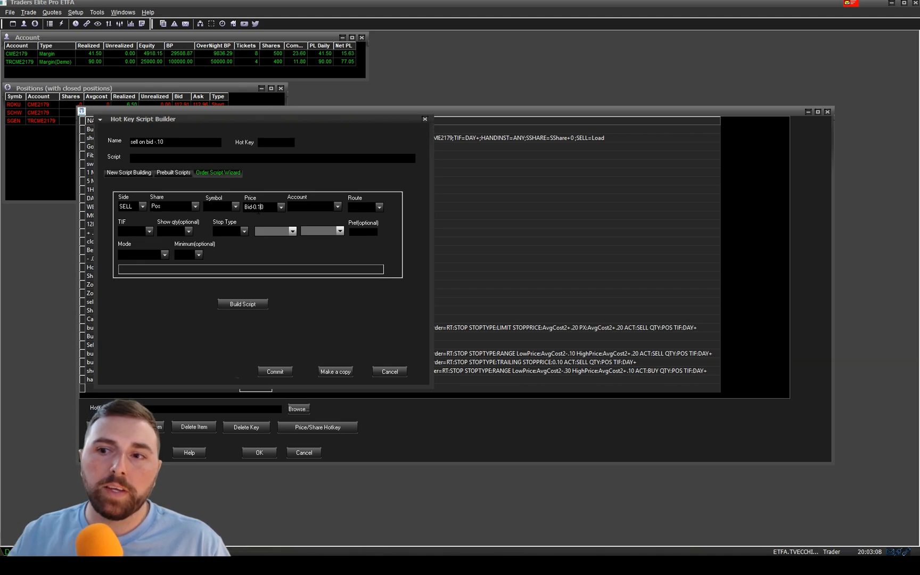
{"action": "left_click", "coordinate": [379, 206]}
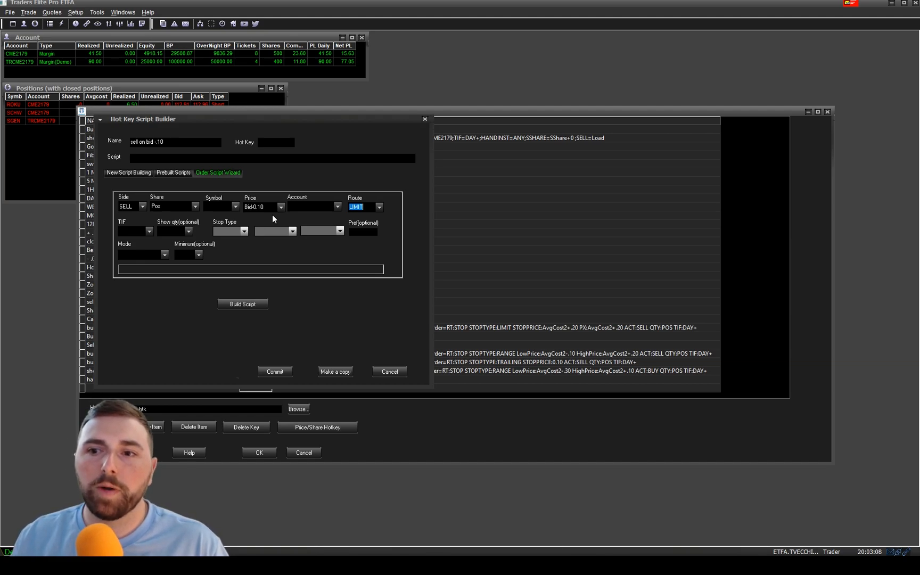
{"action": "mouse_move", "coordinate": [276, 219]}
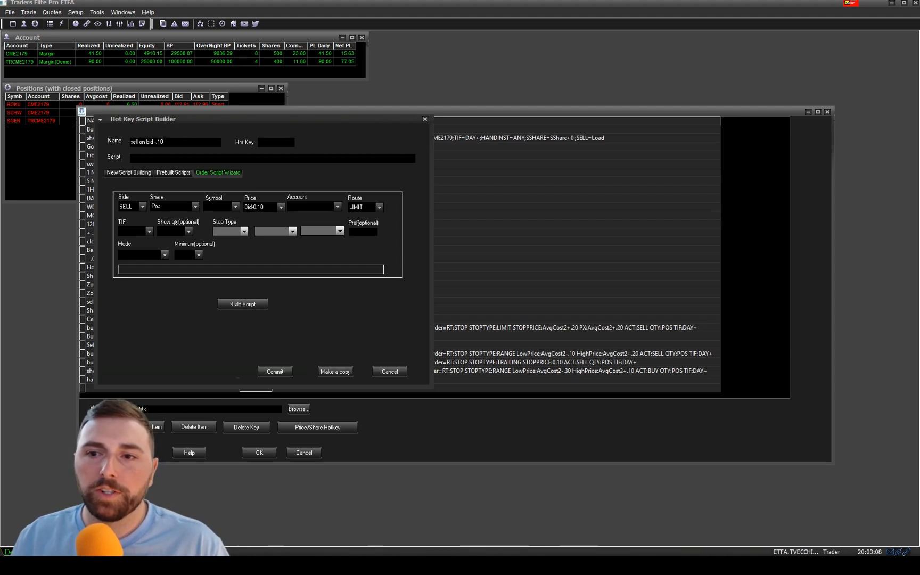
Make the 'sell on bid -.10' hot key a DAY, Load order, build its script, and save
{"action": "left_click", "coordinate": [148, 230]}
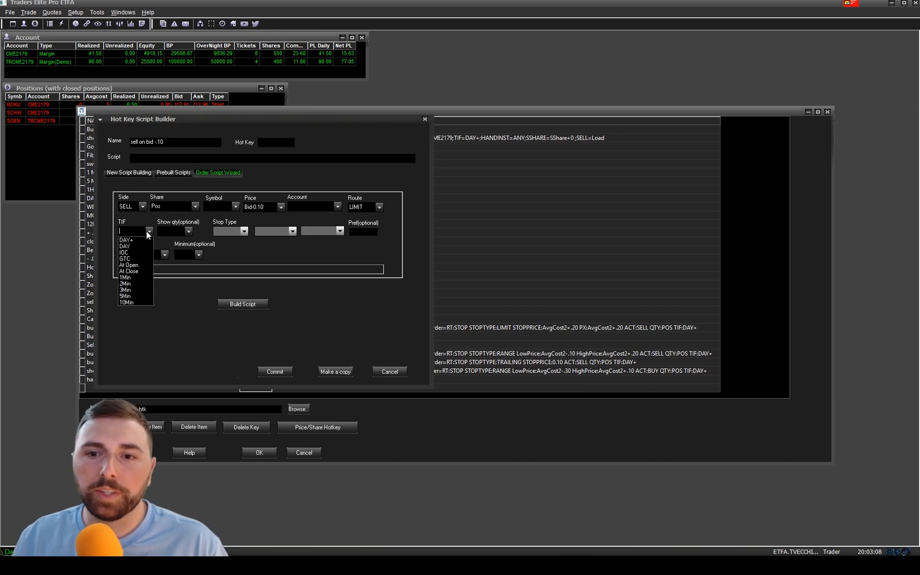
{"action": "left_click", "coordinate": [124, 246]}
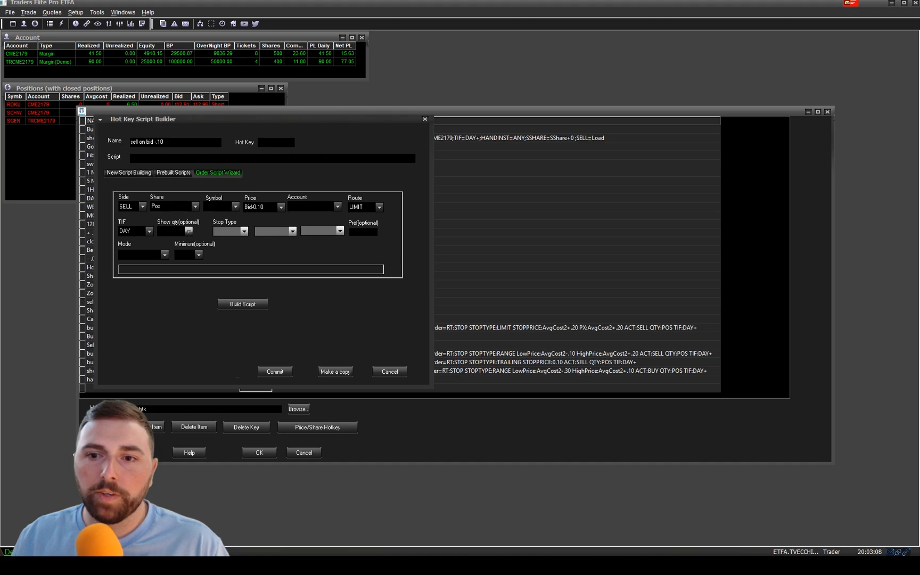
{"action": "left_click", "coordinate": [132, 230]}
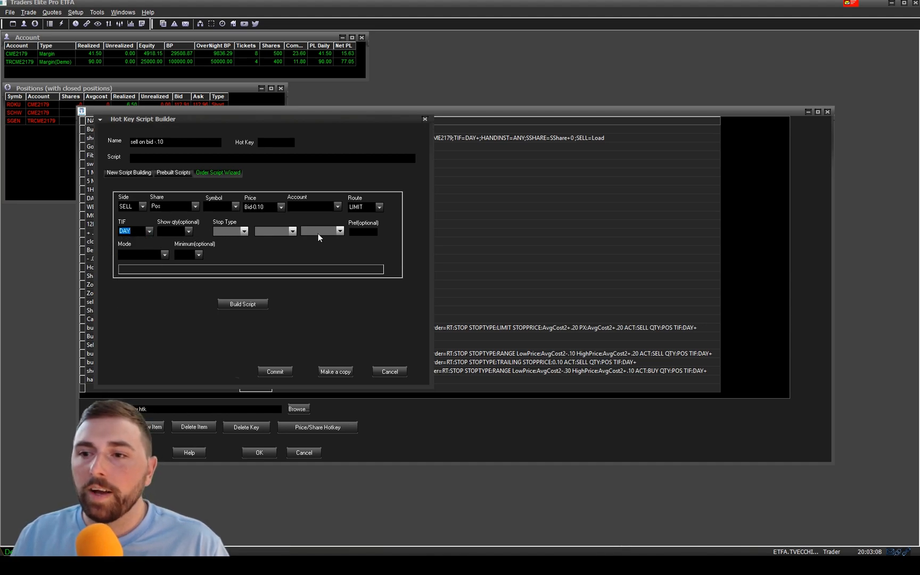
{"action": "left_click", "coordinate": [165, 254]}
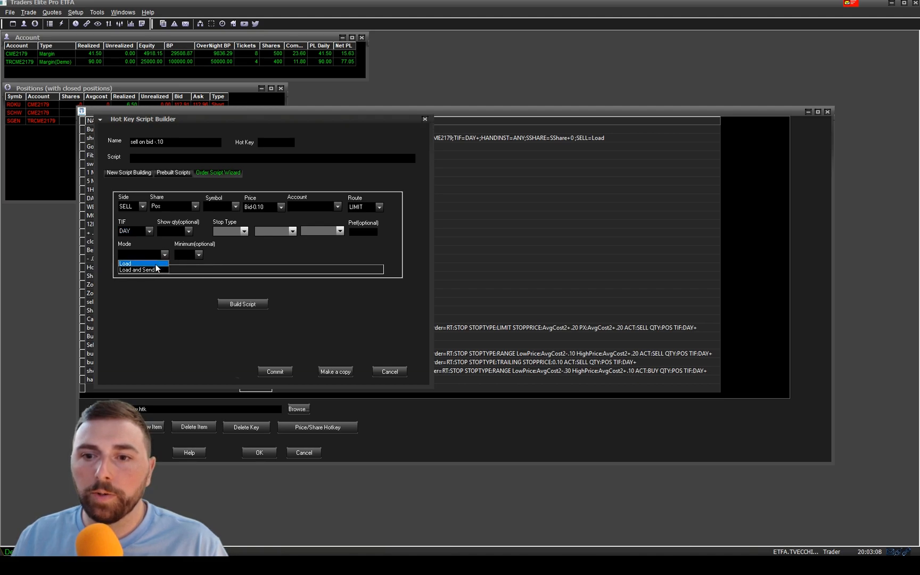
{"action": "left_click", "coordinate": [125, 263]}
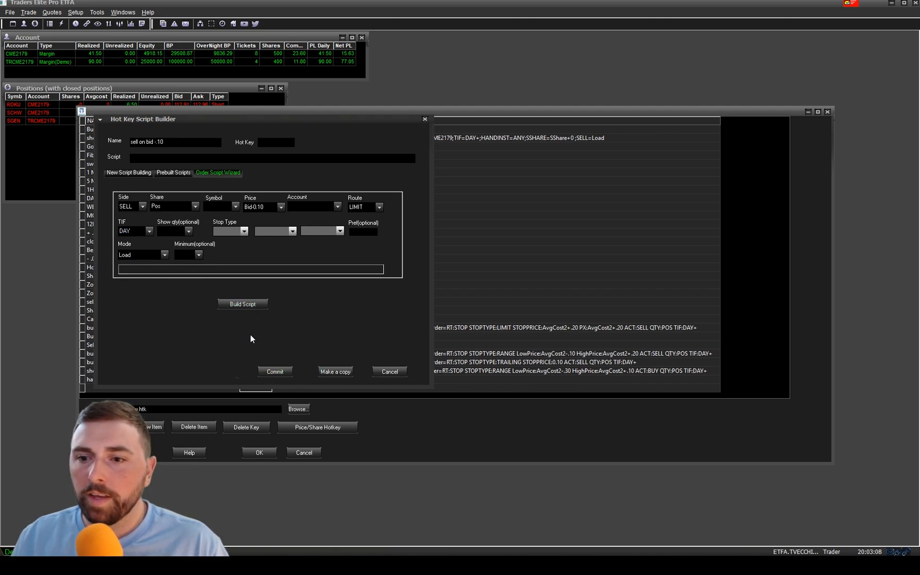
{"action": "left_click", "coordinate": [243, 304]}
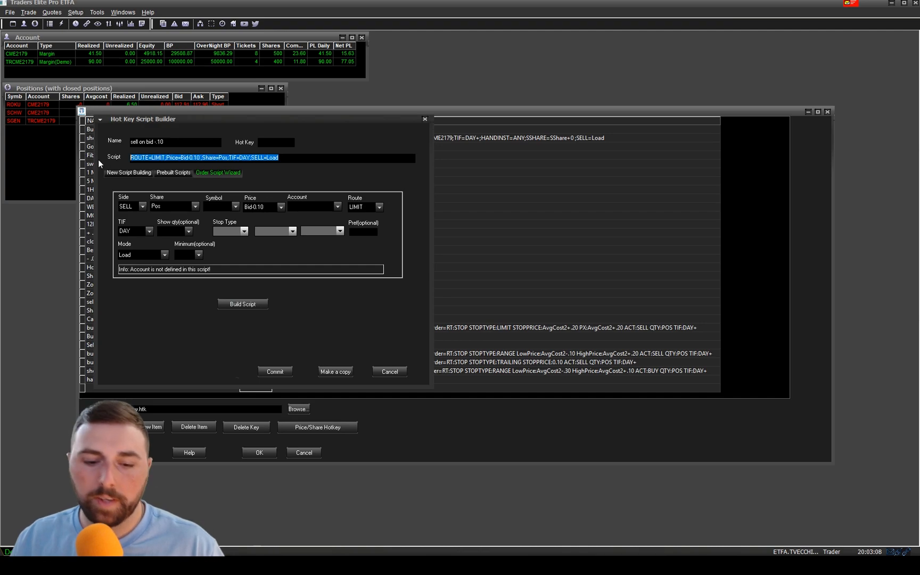
{"action": "left_click", "coordinate": [274, 371]}
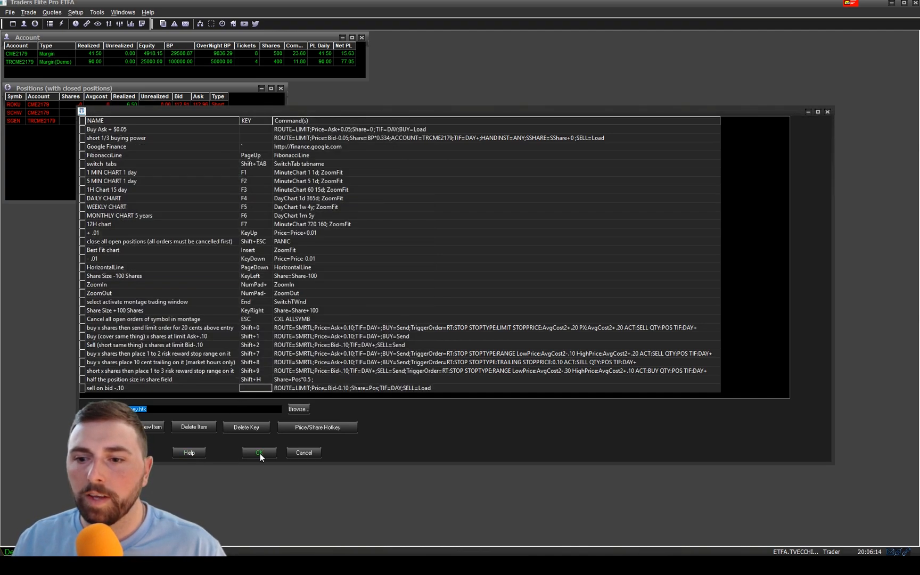
Confirm the red 'Sell Position Now Bid -$0.10' hot button beside 'Buy Ask + $0.05' on IMRN
{"action": "left_click", "coordinate": [258, 453]}
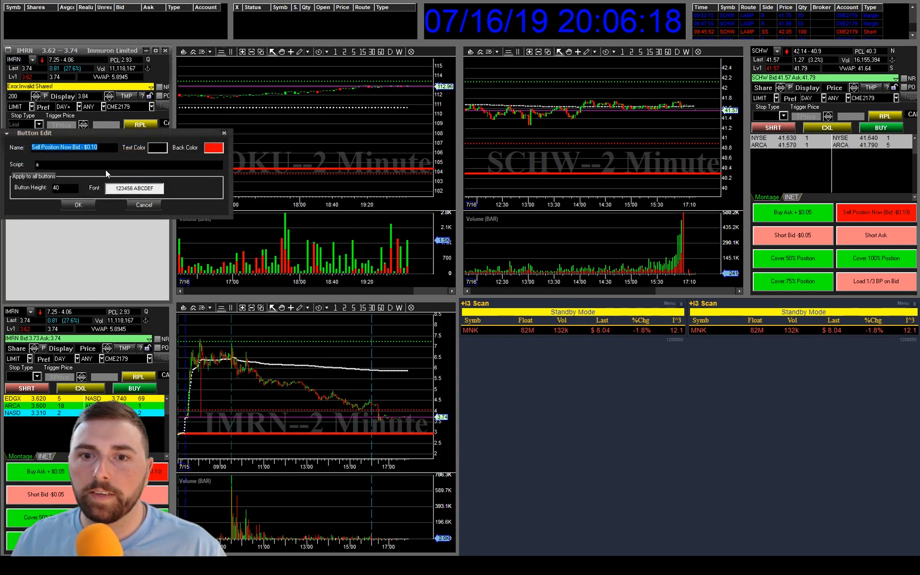
{"action": "left_click", "coordinate": [78, 205]}
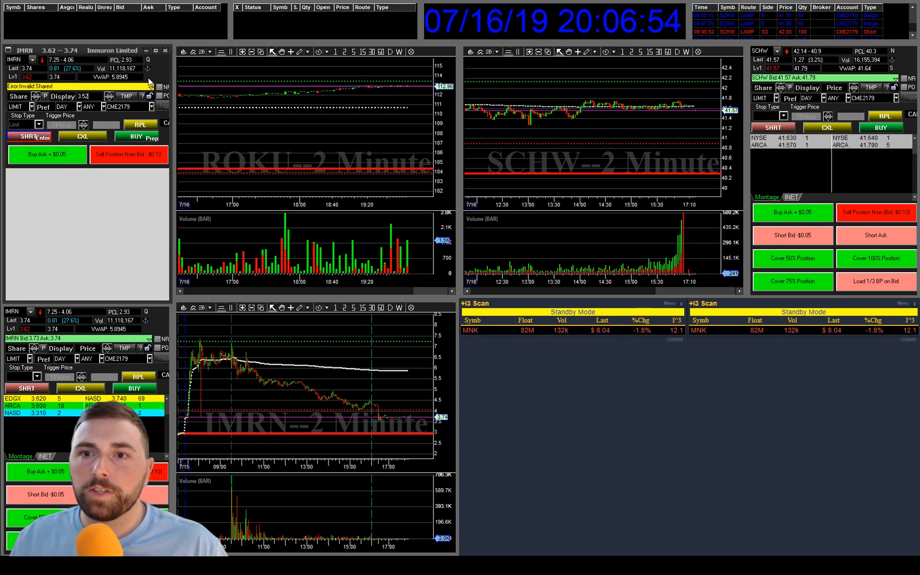
{"action": "mouse_move", "coordinate": [220, 116]}
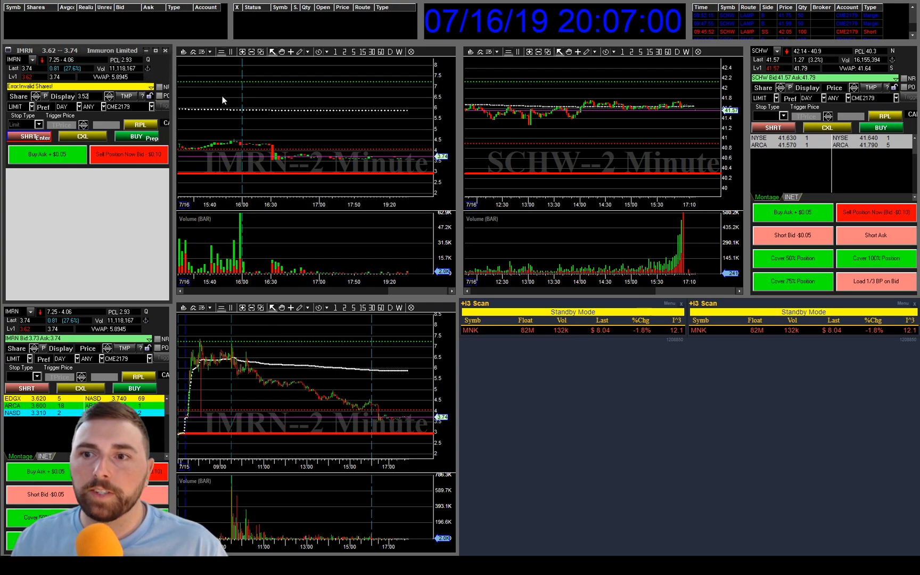
{"action": "mouse_move", "coordinate": [256, 90]}
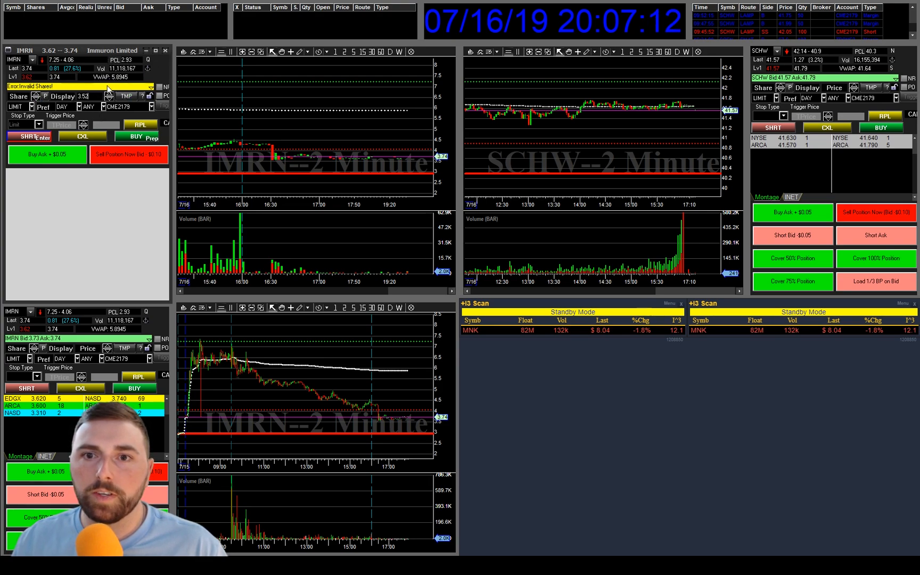
{"action": "mouse_move", "coordinate": [108, 241]}
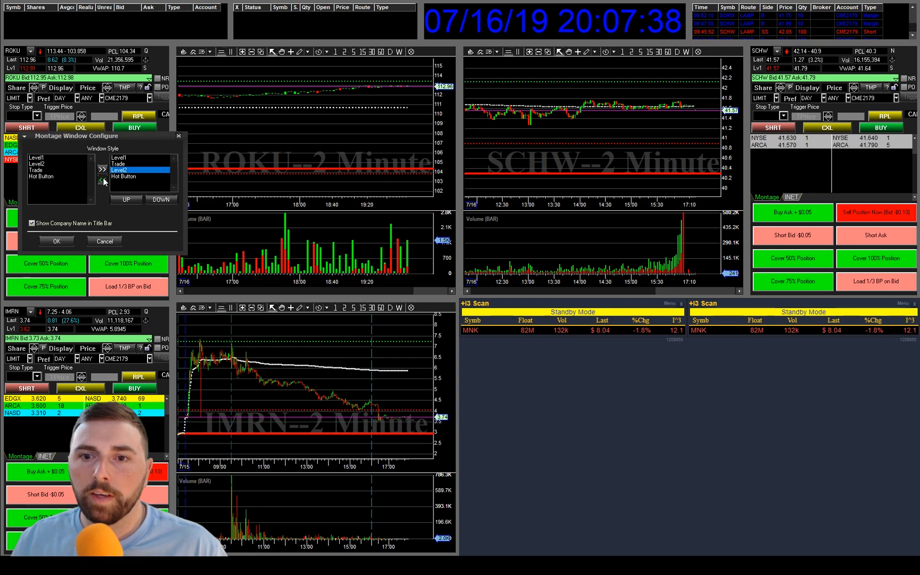
Reorder the ROKU montage sections to Level1, Trade, Level2, Hot Button and apply
{"action": "left_click", "coordinate": [56, 241]}
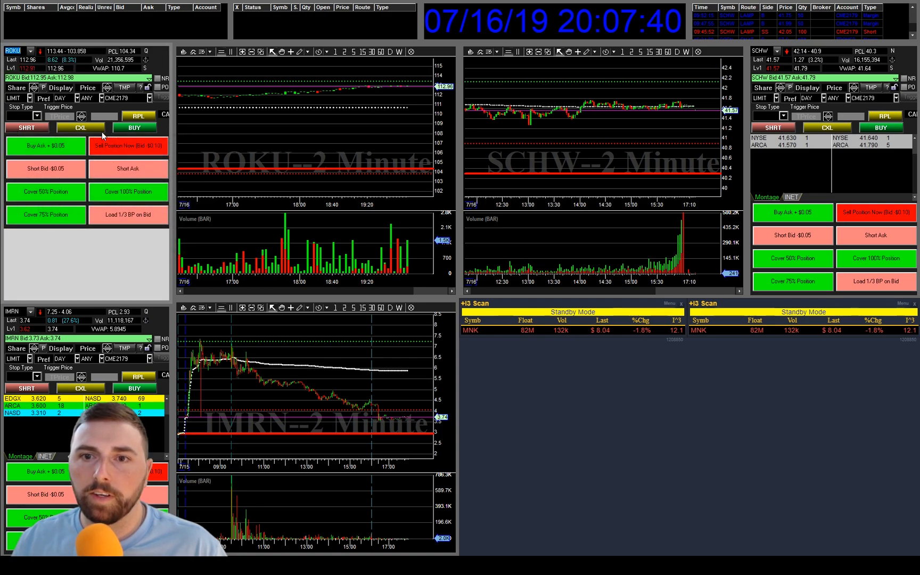
{"action": "right_click", "coordinate": [103, 123]}
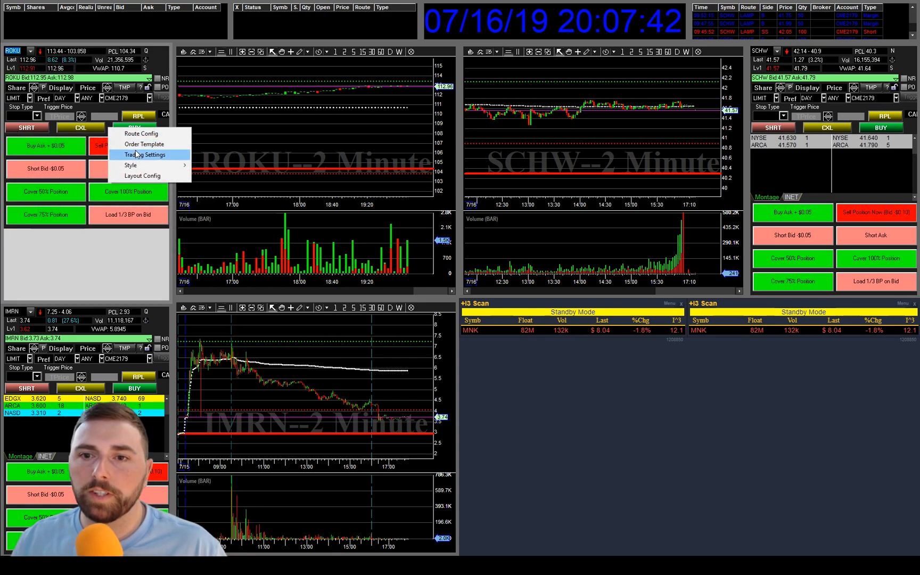
{"action": "left_click", "coordinate": [144, 154]}
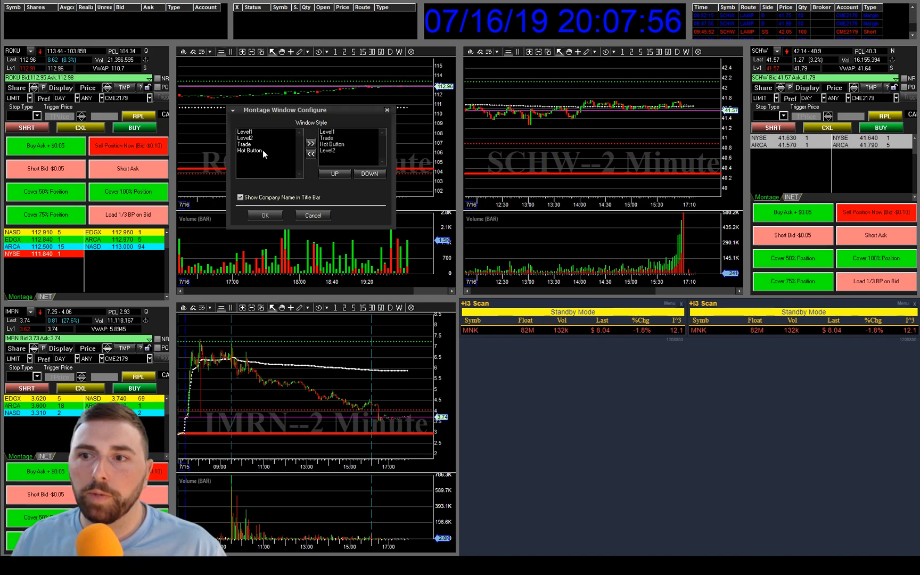
{"action": "left_click", "coordinate": [265, 215]}
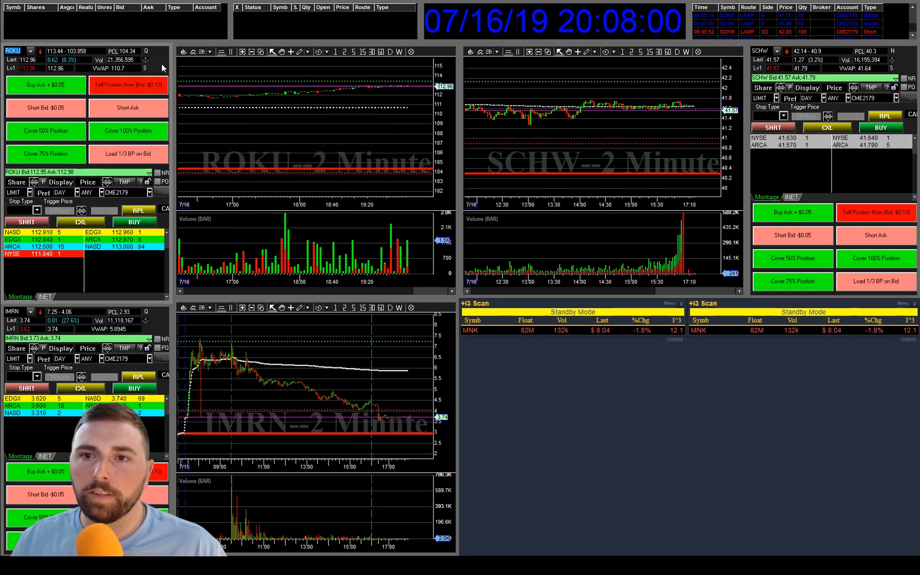
{"action": "mouse_move", "coordinate": [104, 204]}
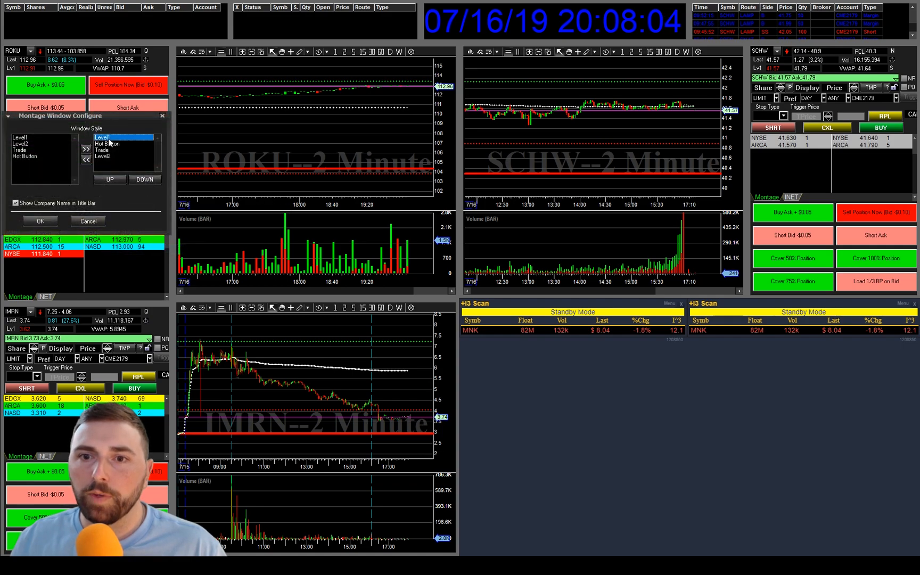
{"action": "left_click", "coordinate": [110, 179]}
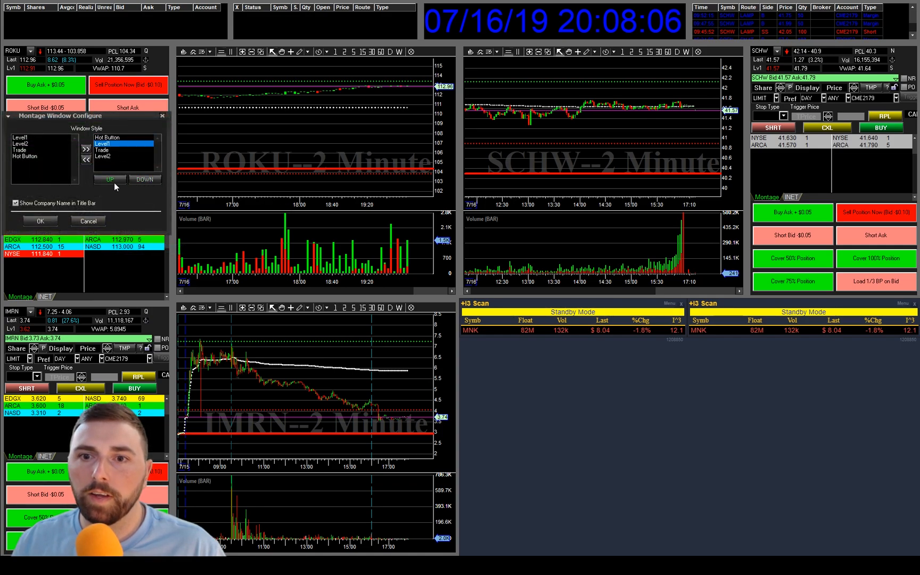
{"action": "left_click", "coordinate": [39, 221]}
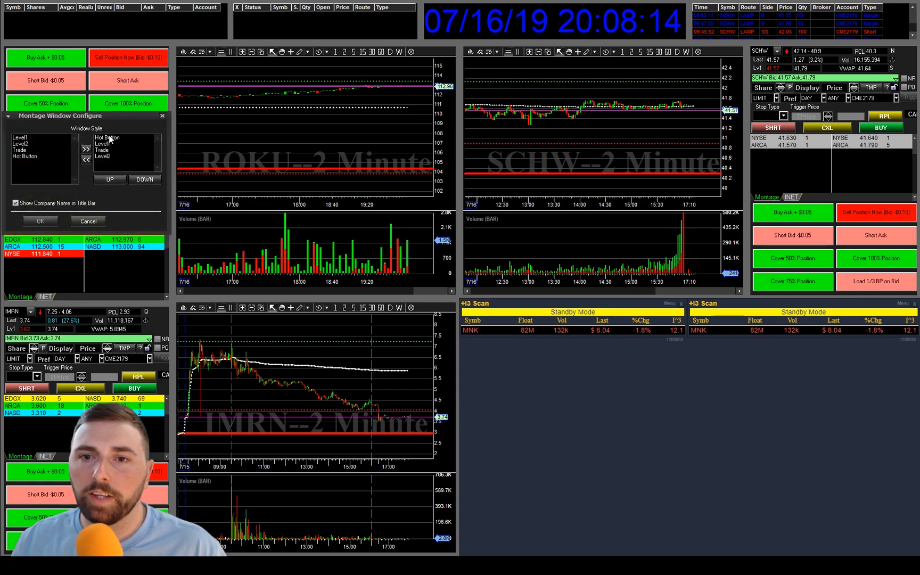
{"action": "left_click", "coordinate": [108, 144]}
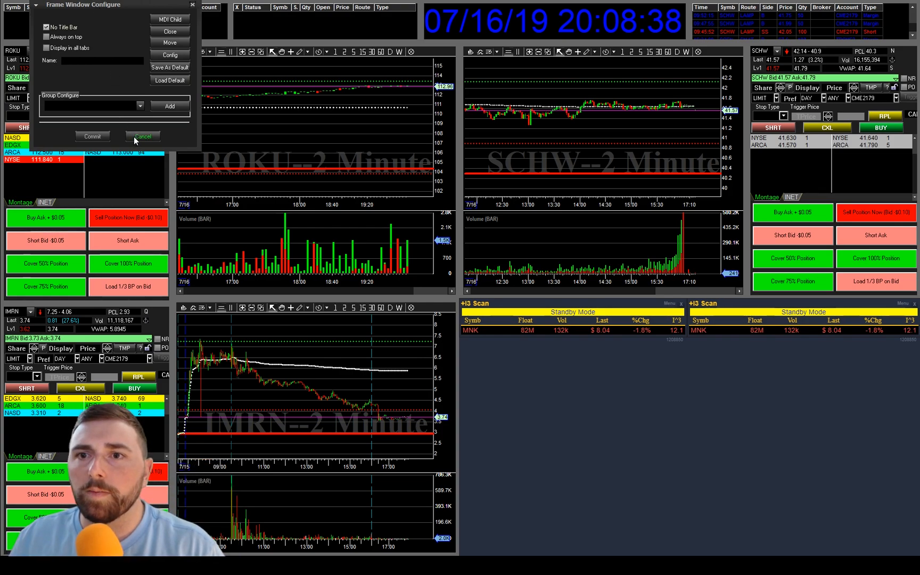
Close the frame window settings and open an orders window from the main Trade menu
{"action": "left_click", "coordinate": [143, 136]}
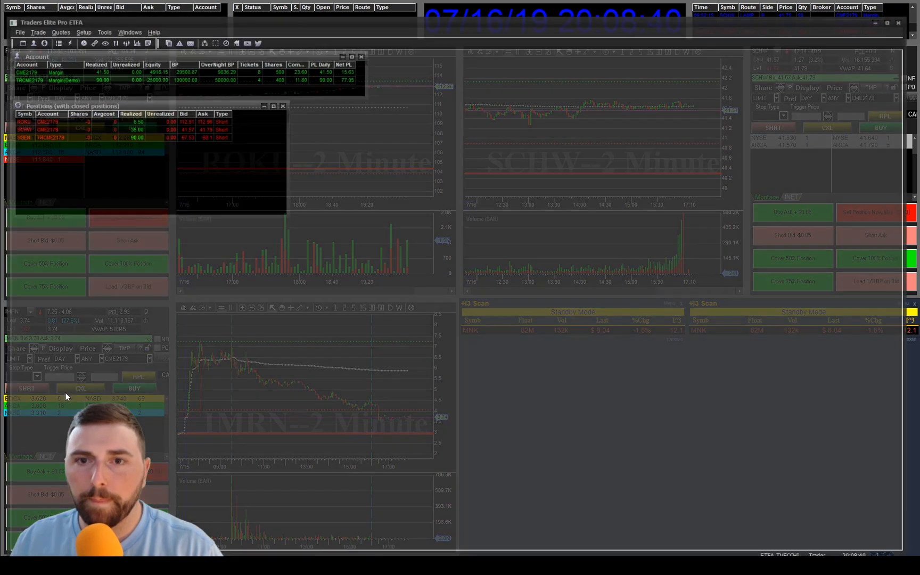
{"action": "left_click", "coordinate": [27, 12]}
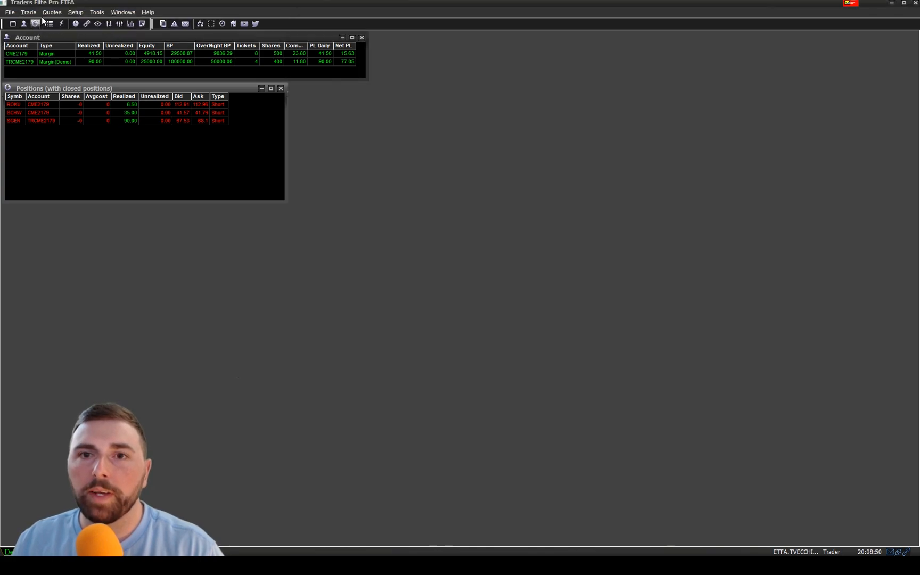
{"action": "left_click", "coordinate": [28, 12]}
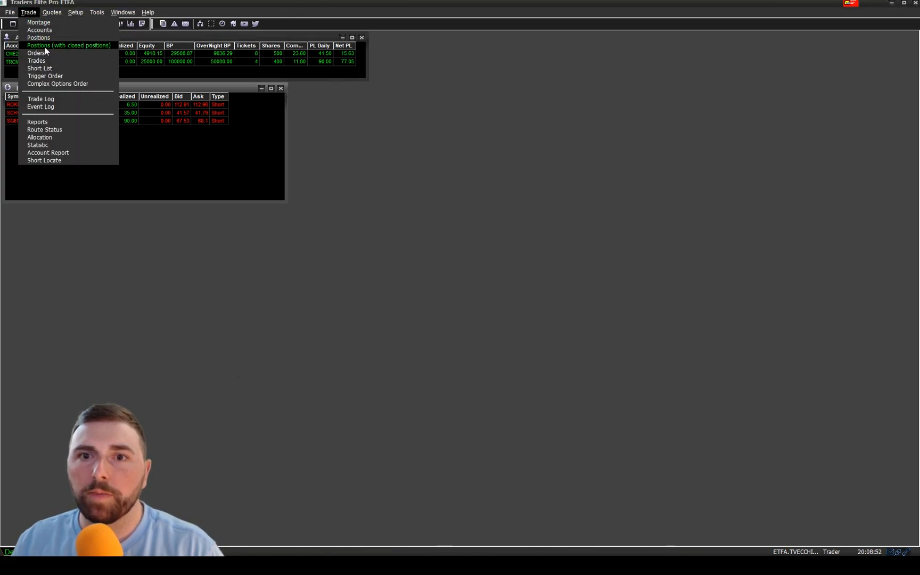
{"action": "left_click", "coordinate": [36, 53]}
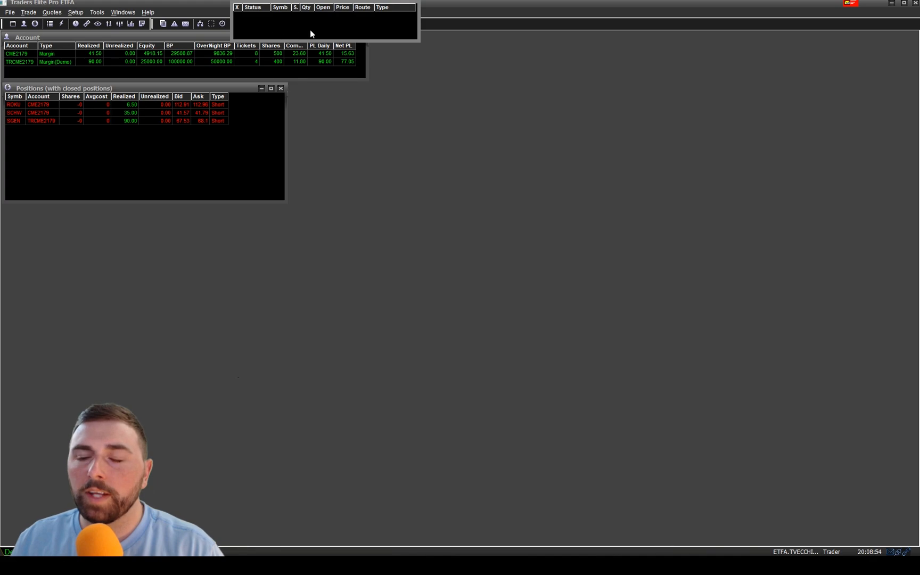
{"action": "mouse_move", "coordinate": [279, 23]}
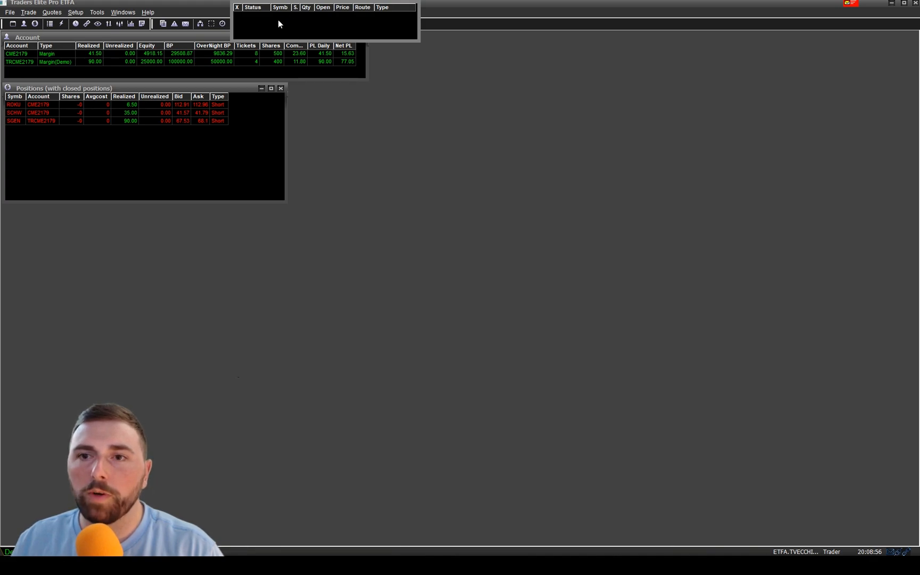
{"action": "mouse_move", "coordinate": [299, 33]}
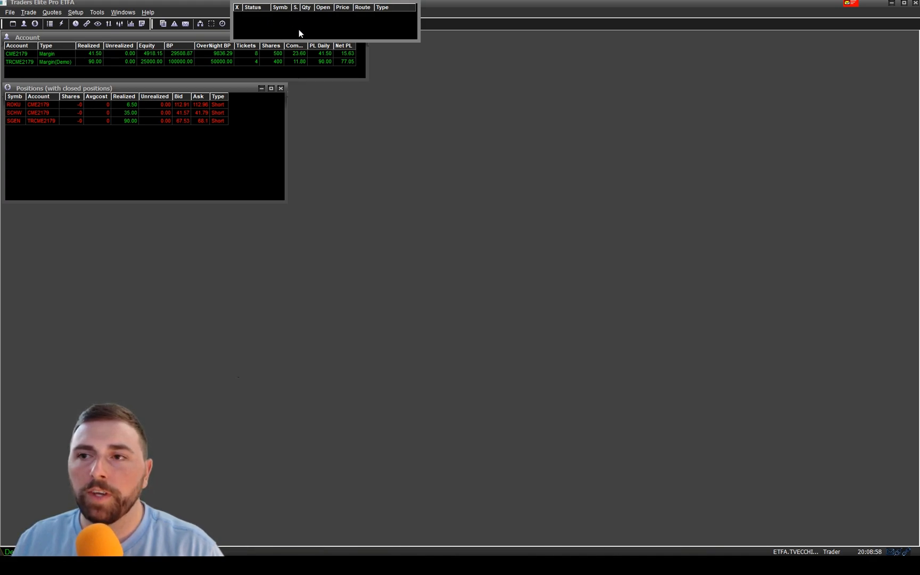
{"action": "mouse_move", "coordinate": [501, 53]}
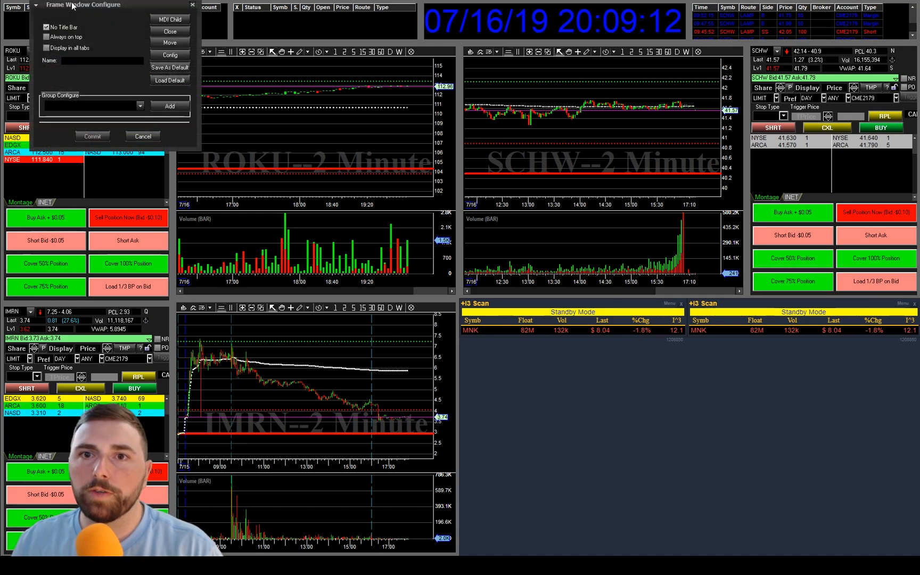
Restore the ROKU montage's title bar, then remove it again
{"action": "left_click", "coordinate": [46, 27]}
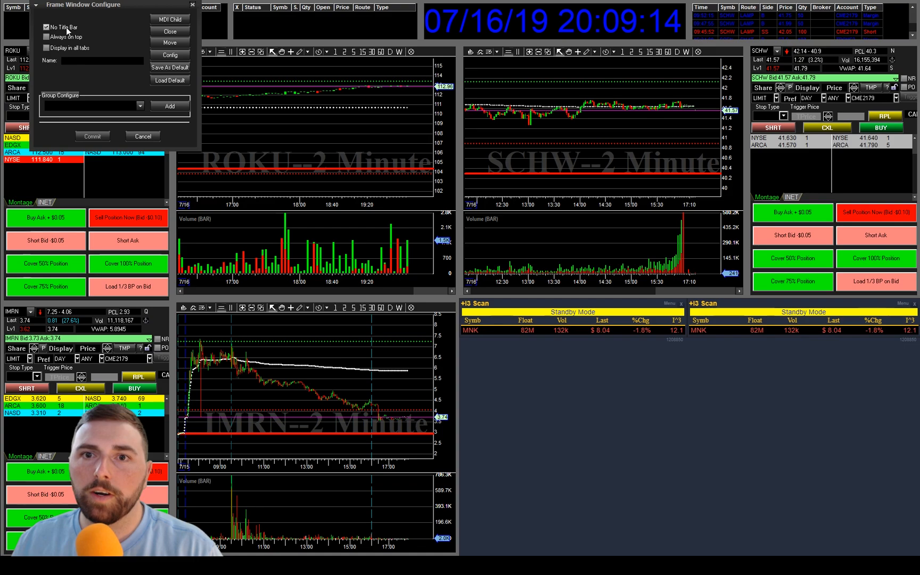
{"action": "left_click", "coordinate": [169, 31]}
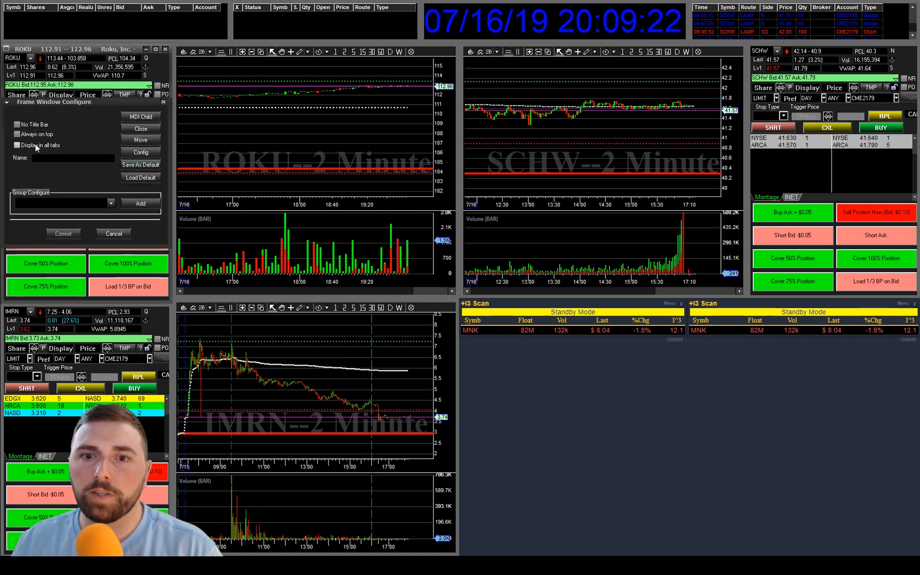
{"action": "left_click", "coordinate": [139, 128]}
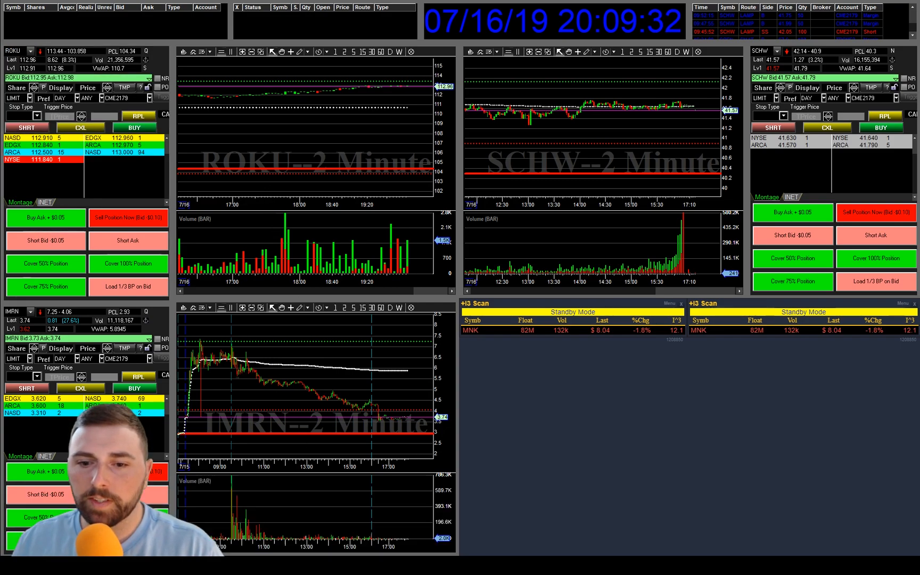
Open a new blank 2-minute chart window from the main window's Quotes > Chart
{"action": "left_click", "coordinate": [28, 12]}
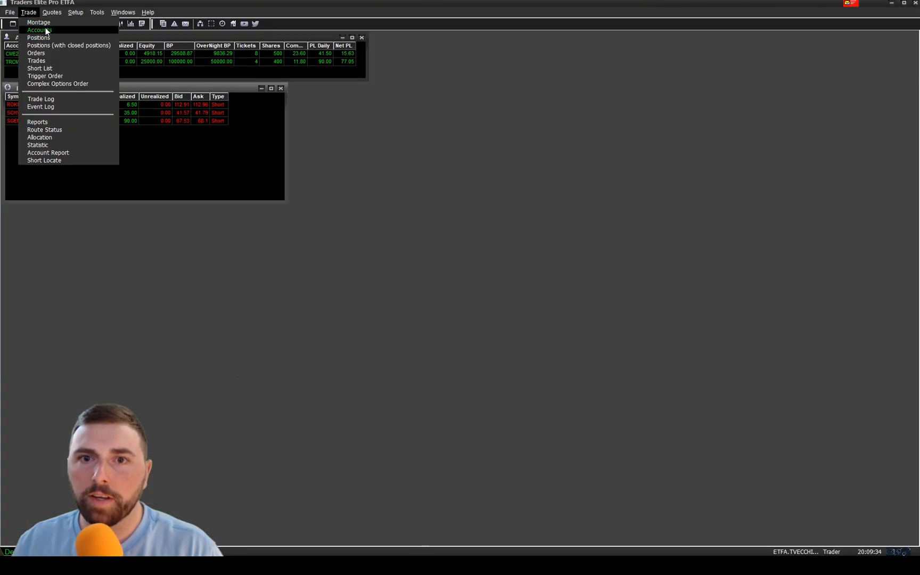
{"action": "left_click", "coordinate": [51, 12]}
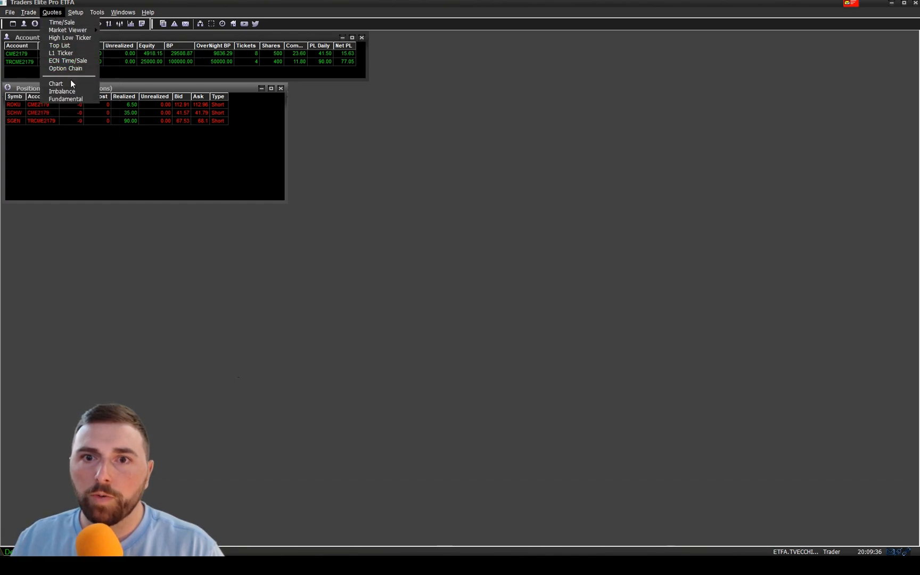
{"action": "left_click", "coordinate": [56, 83]}
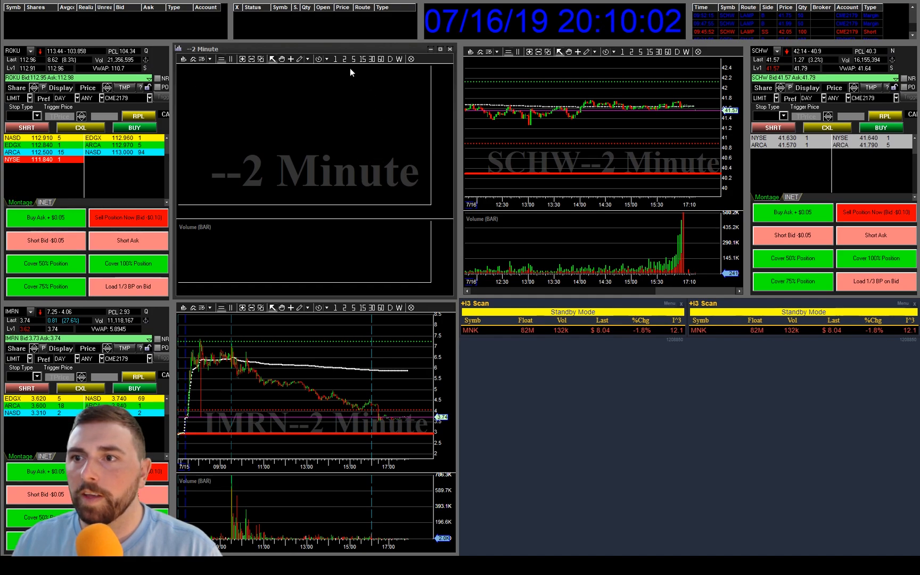
{"action": "mouse_move", "coordinate": [452, 117]}
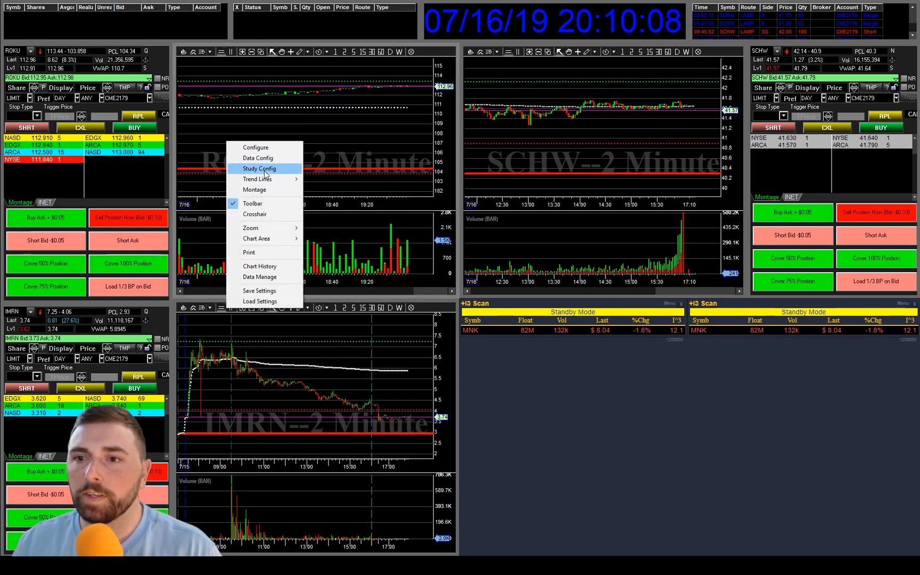
Open the ROKU chart's study settings and review the candle colours without changes
{"action": "left_click", "coordinate": [258, 168]}
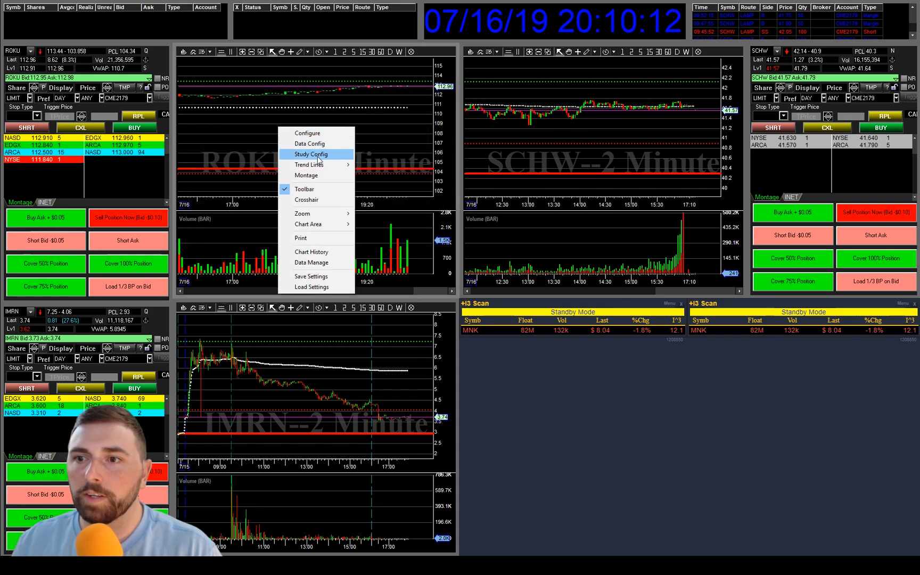
{"action": "left_click", "coordinate": [310, 154]}
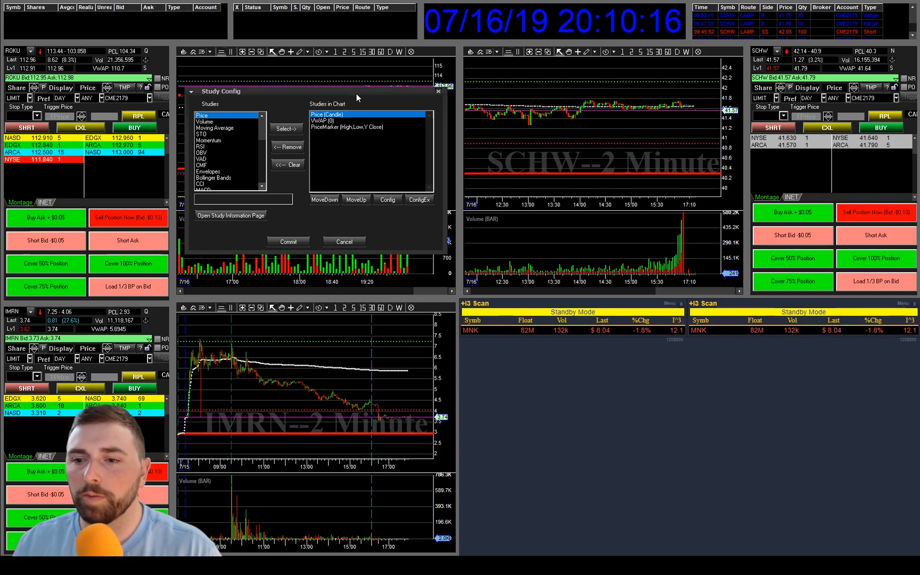
{"action": "mouse_move", "coordinate": [400, 150]}
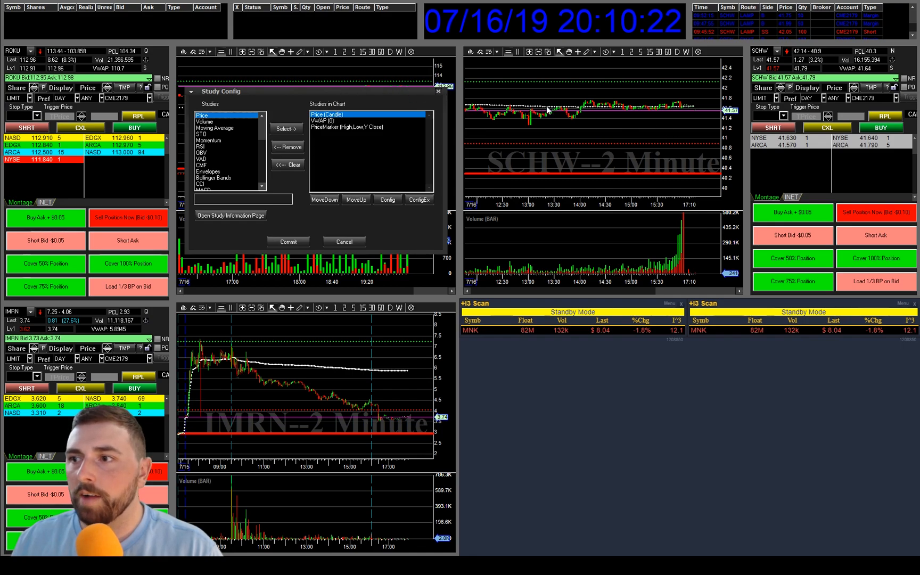
{"action": "left_click", "coordinate": [387, 199]}
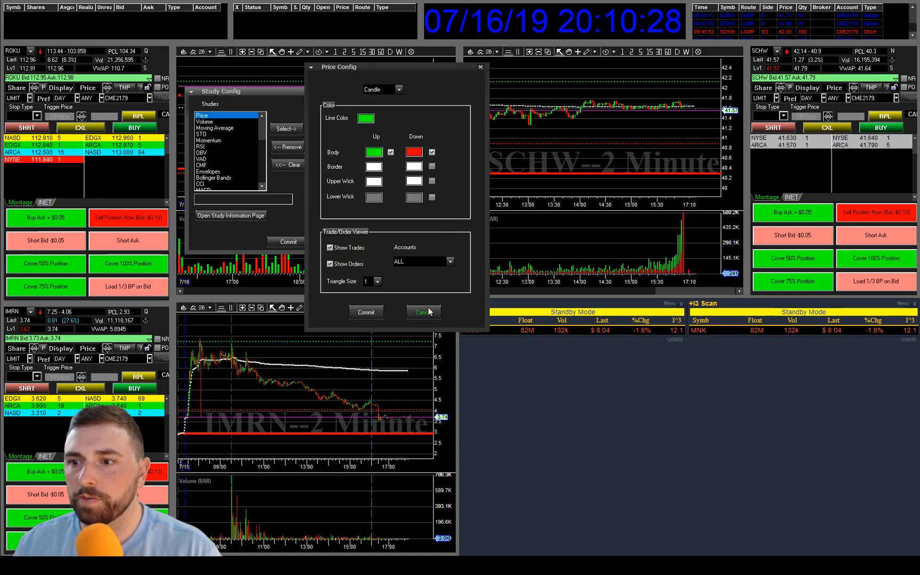
{"action": "left_click", "coordinate": [423, 311]}
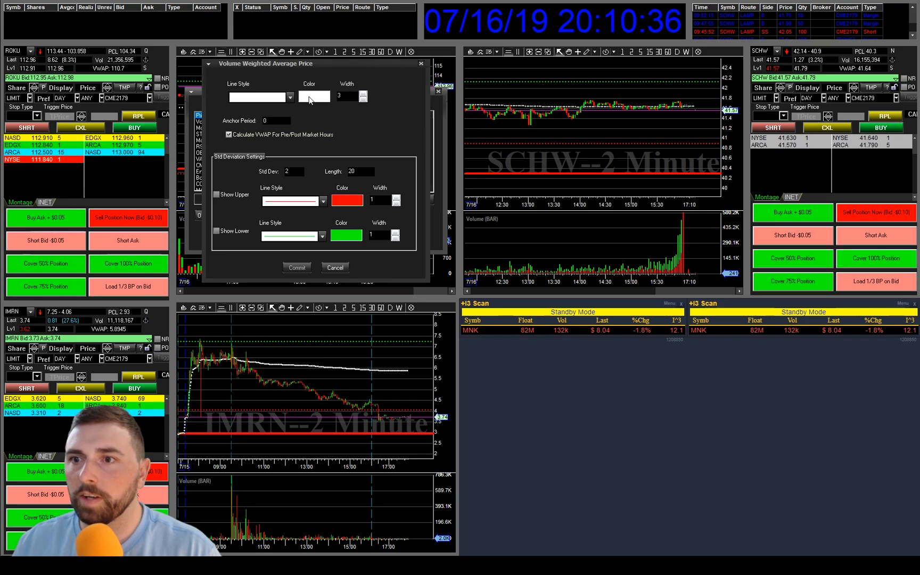
Set the VWAP line to green with a dashed line style
{"action": "left_click", "coordinate": [313, 96]}
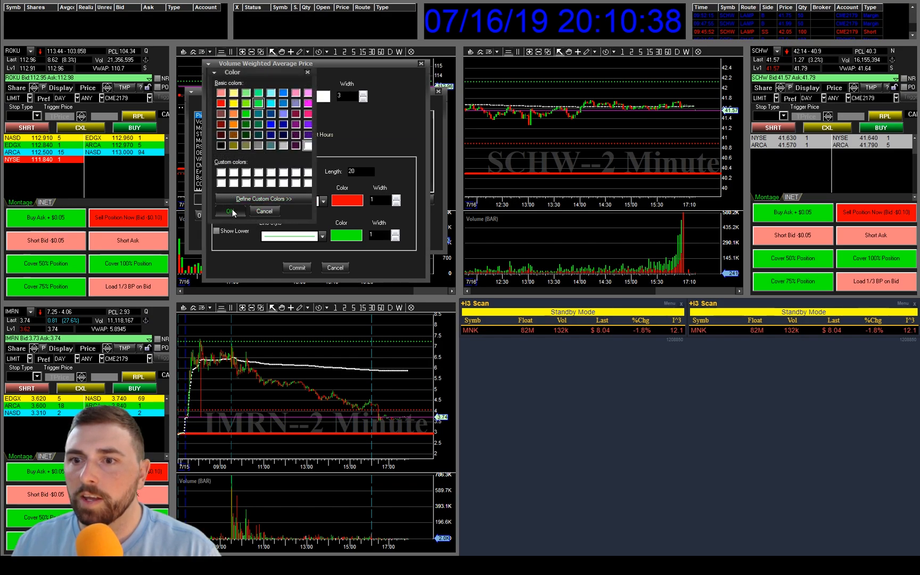
{"action": "left_click", "coordinate": [229, 210]}
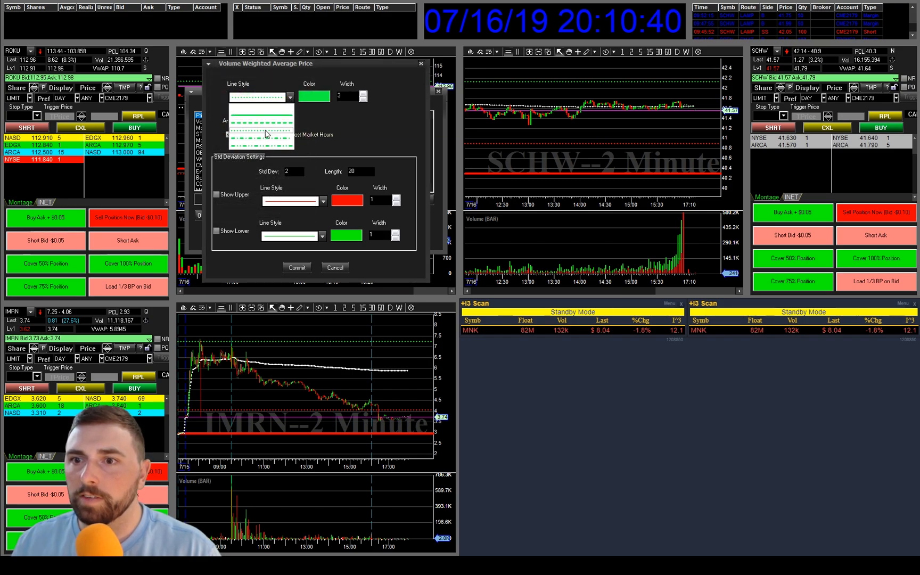
{"action": "left_click", "coordinate": [314, 97]}
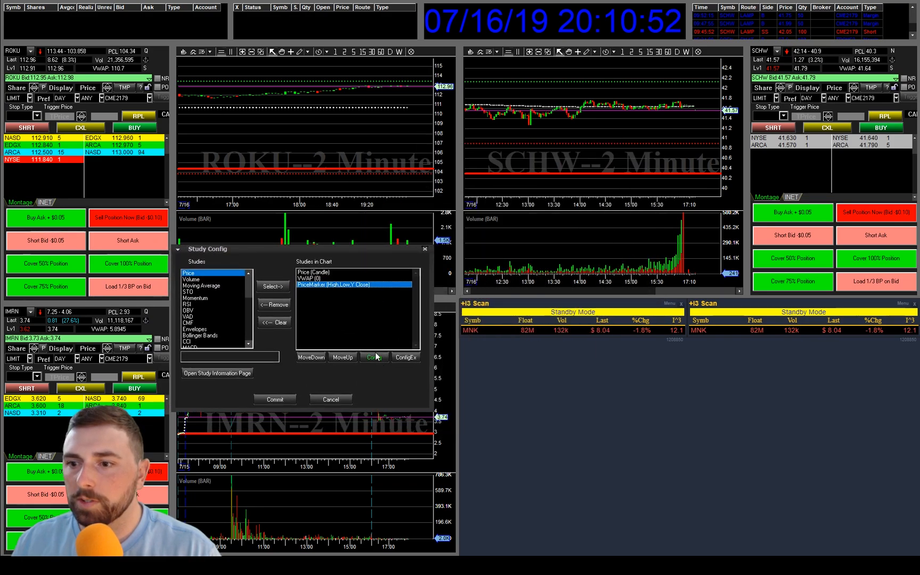
Review the High green, Low red and Y Close red price markers, then cancel
{"action": "left_click", "coordinate": [406, 357]}
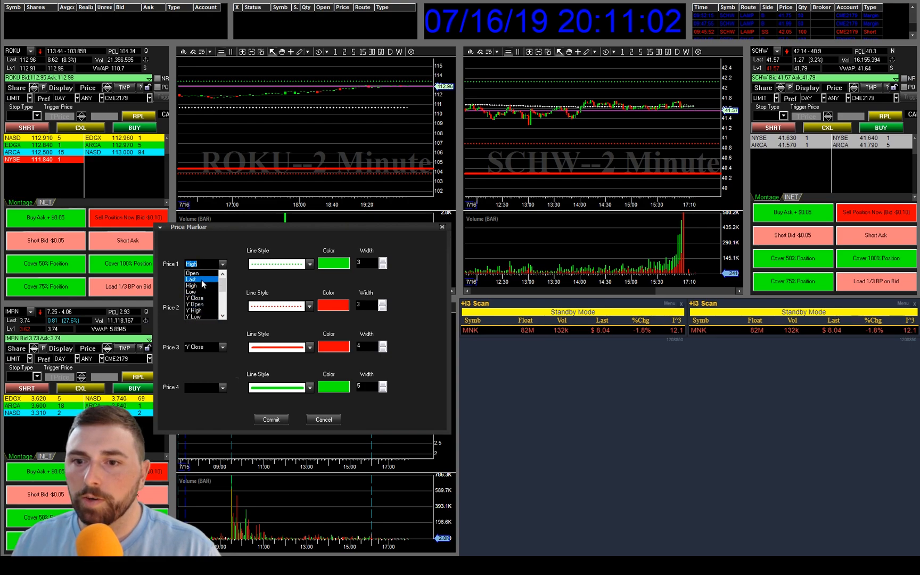
{"action": "left_click", "coordinate": [190, 292]}
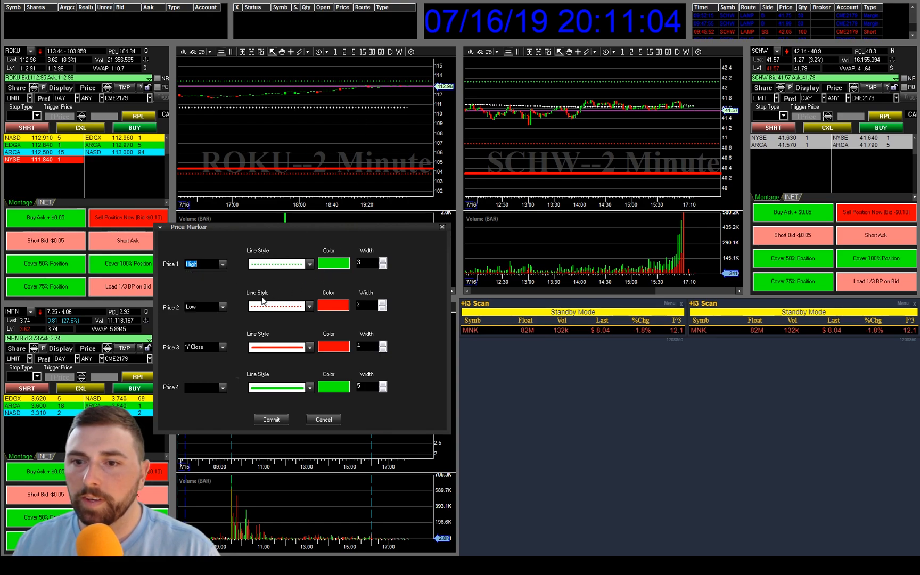
{"action": "mouse_move", "coordinate": [391, 277]}
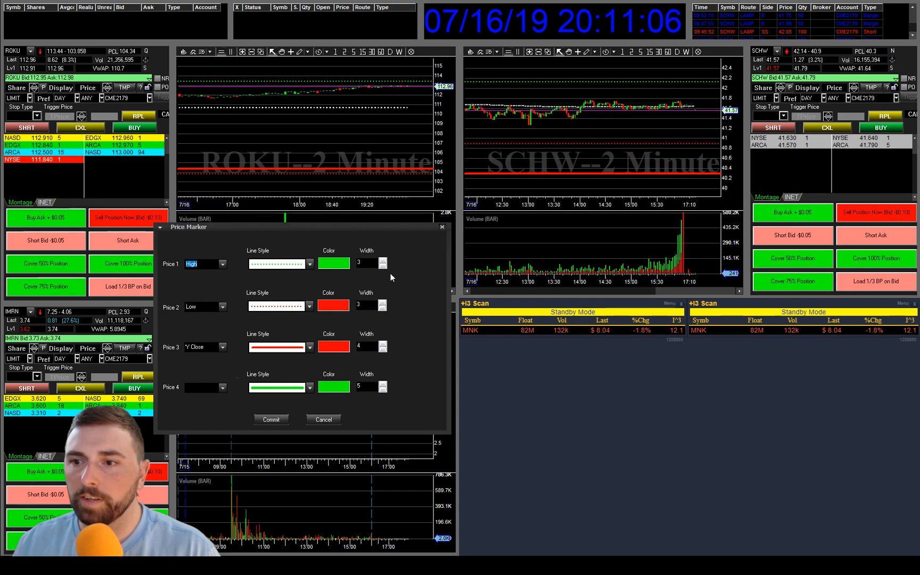
{"action": "mouse_move", "coordinate": [285, 183]}
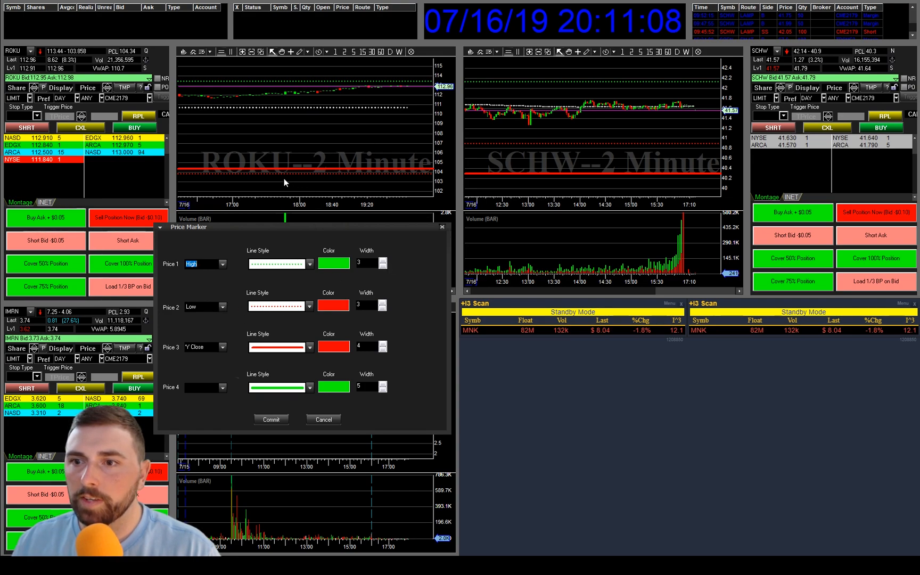
{"action": "mouse_move", "coordinate": [231, 347]}
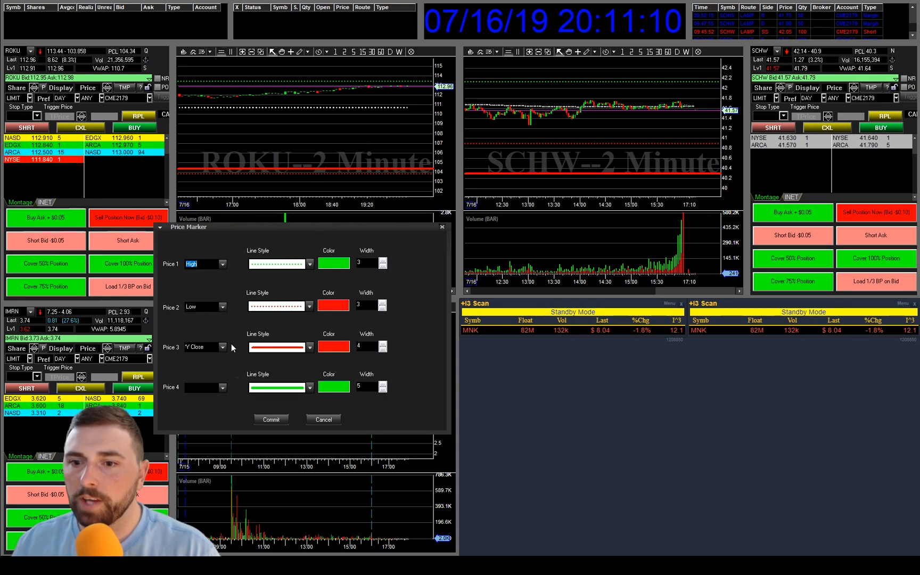
{"action": "mouse_move", "coordinate": [249, 172]}
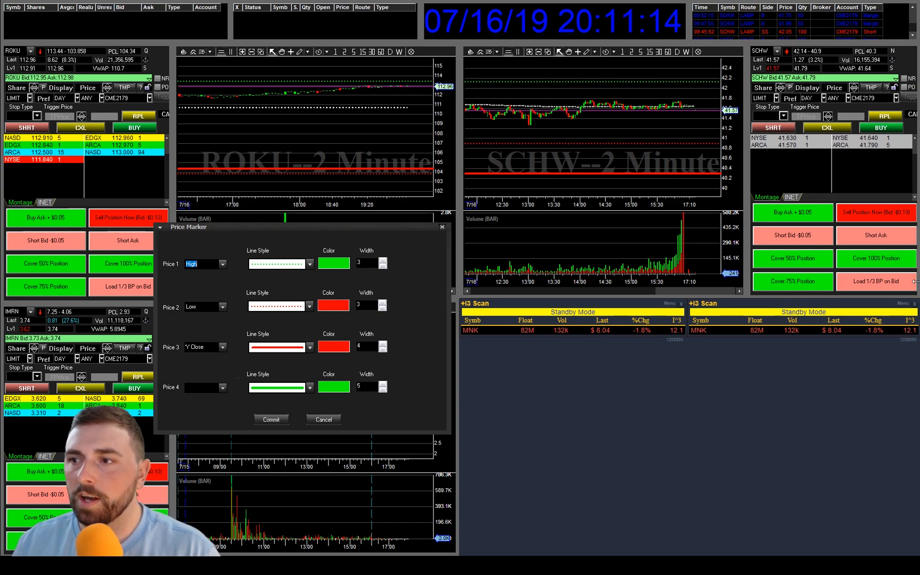
{"action": "mouse_move", "coordinate": [419, 346]}
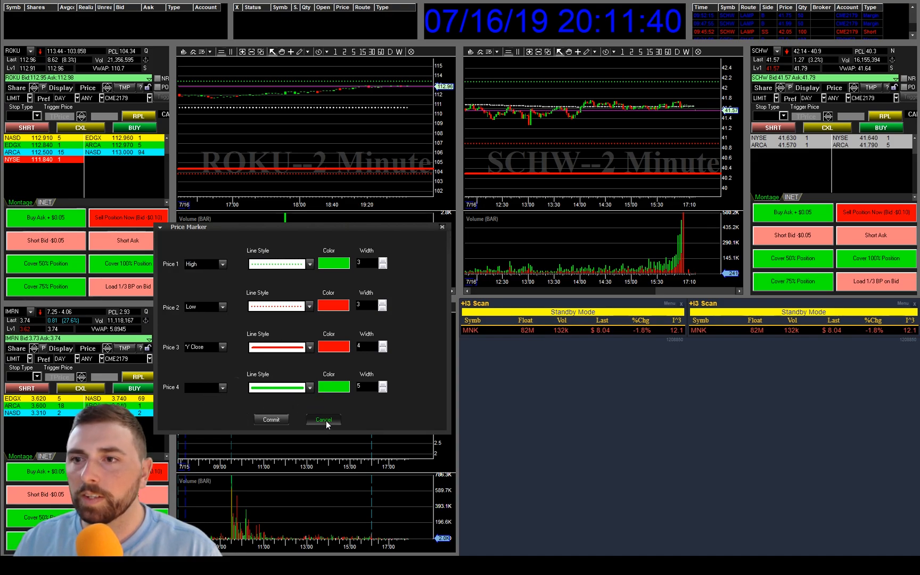
{"action": "left_click", "coordinate": [322, 419]}
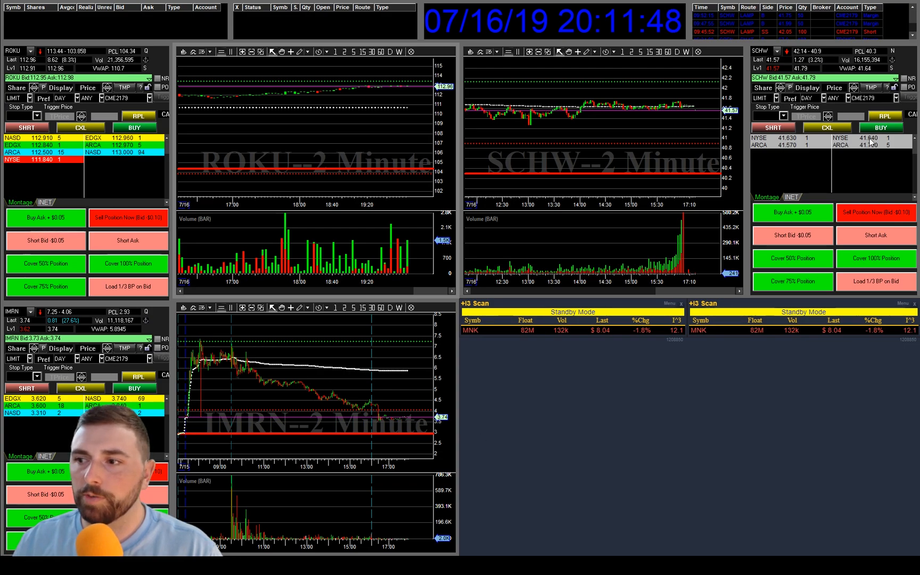
{"action": "mouse_move", "coordinate": [624, 165]}
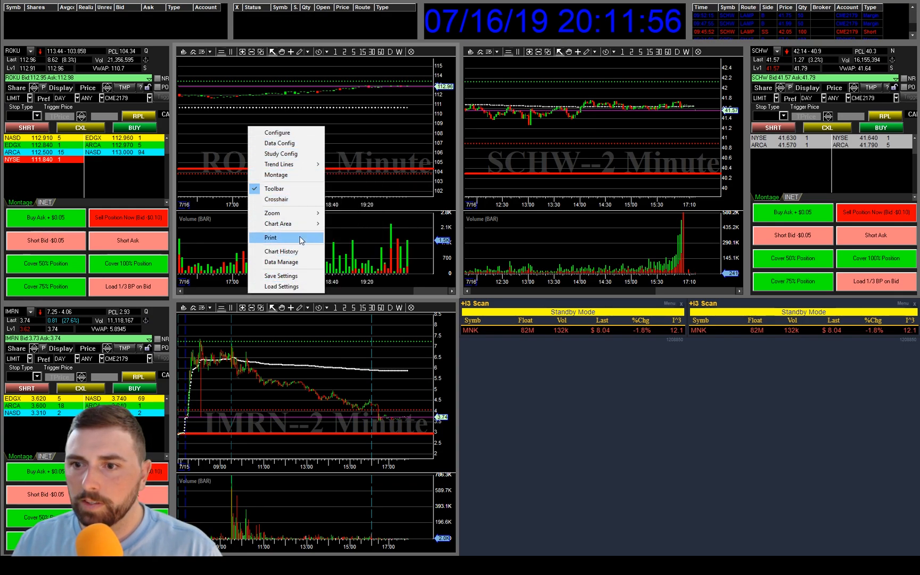
{"action": "mouse_move", "coordinate": [296, 276]}
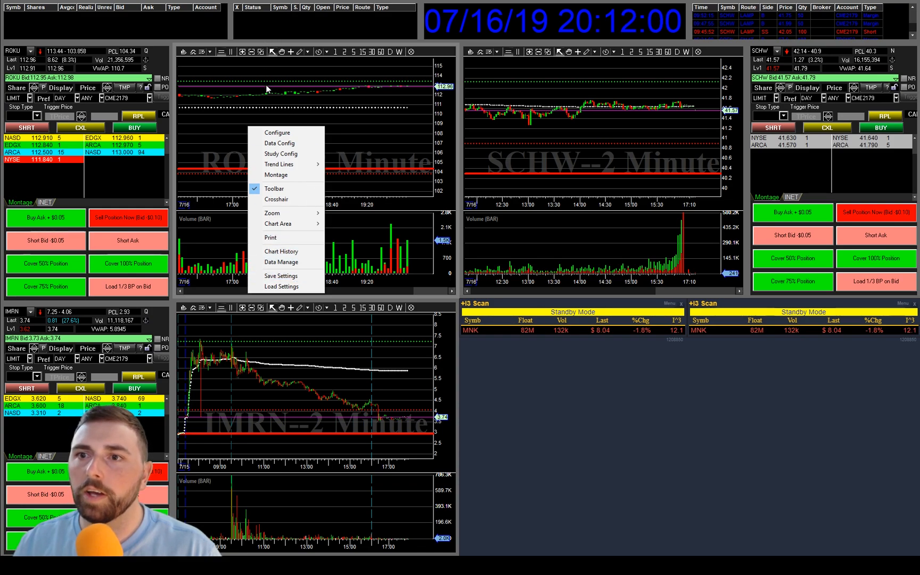
{"action": "left_click", "coordinate": [277, 132]}
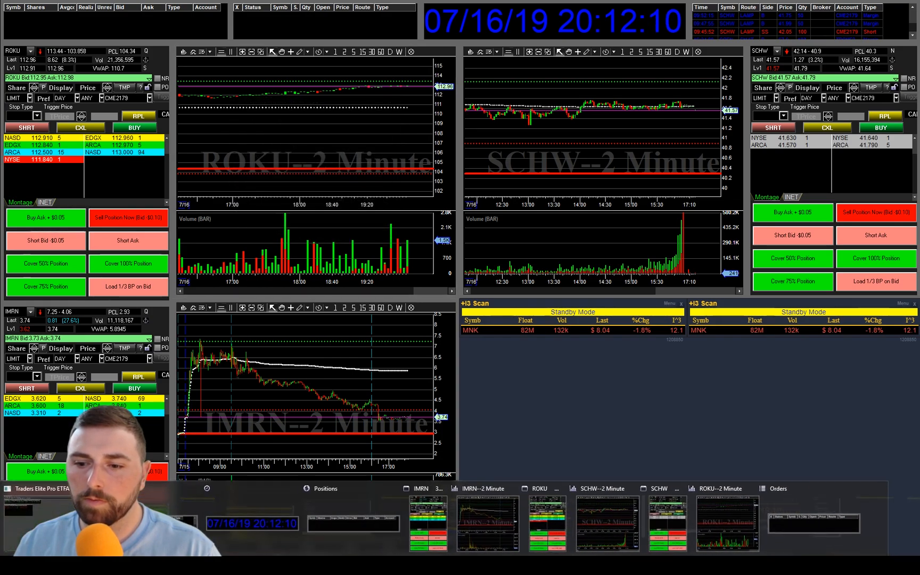
Open a new ROKU 2-minute chart with default styling, committed without a title bar
{"action": "left_click", "coordinate": [52, 12]}
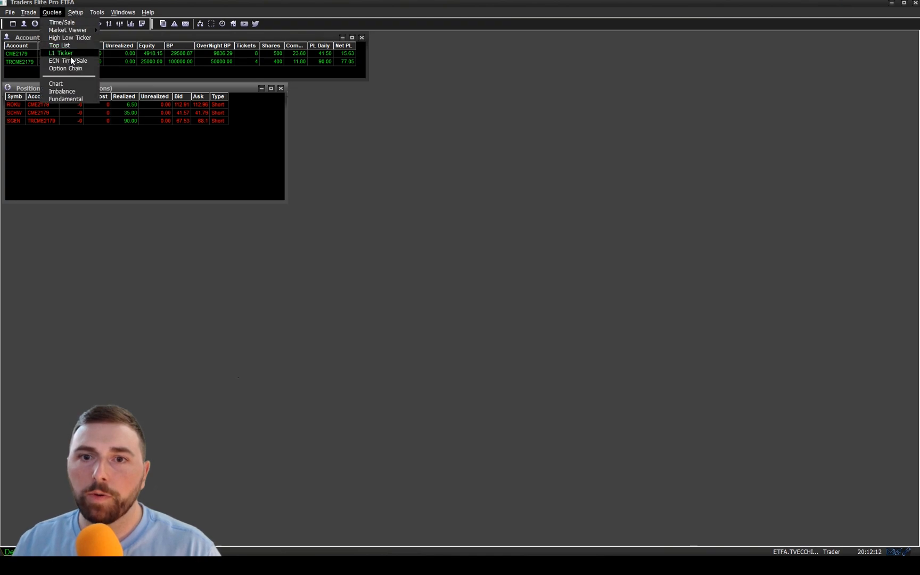
{"action": "left_click", "coordinate": [55, 83]}
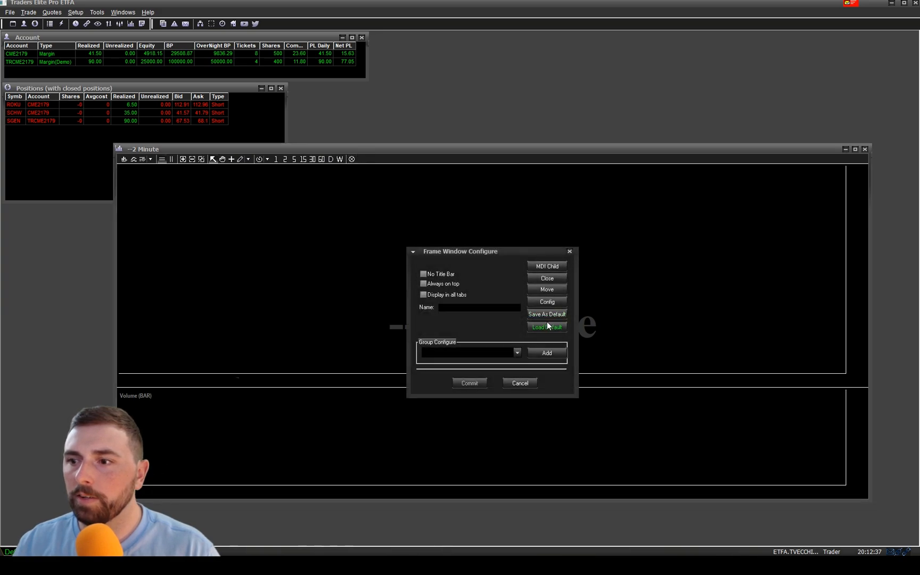
{"action": "left_click", "coordinate": [546, 327]}
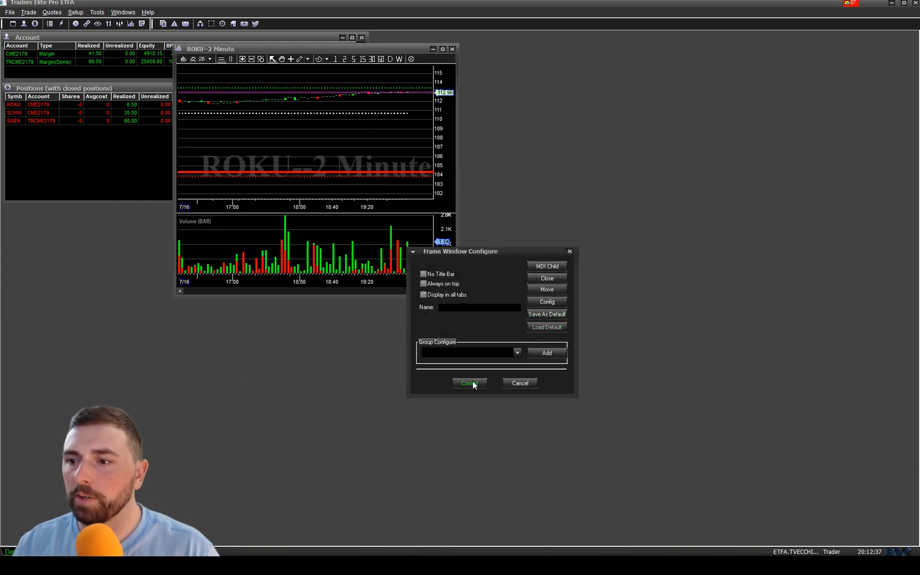
{"action": "left_click", "coordinate": [469, 383]}
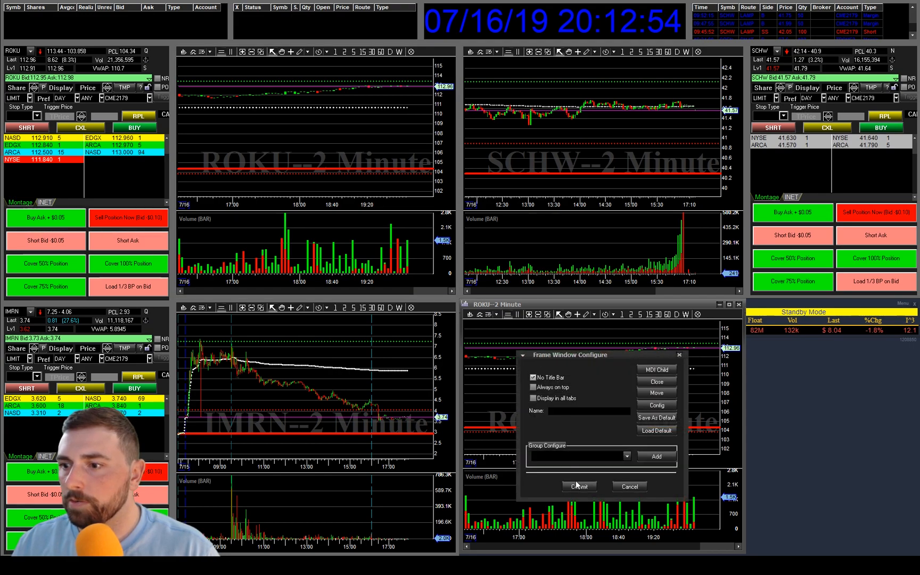
{"action": "left_click", "coordinate": [578, 485]}
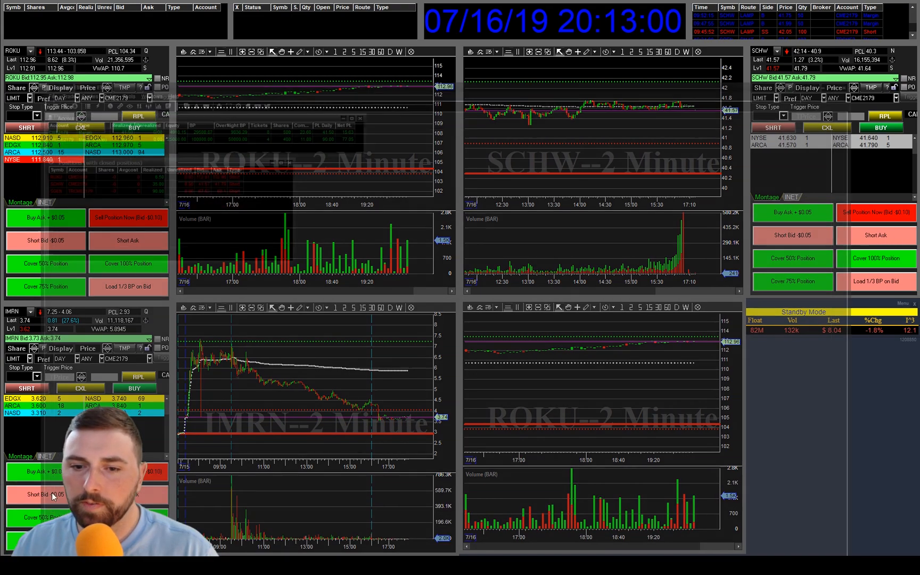
Open a new montage window from the main window's Trade menu
{"action": "left_click", "coordinate": [28, 12]}
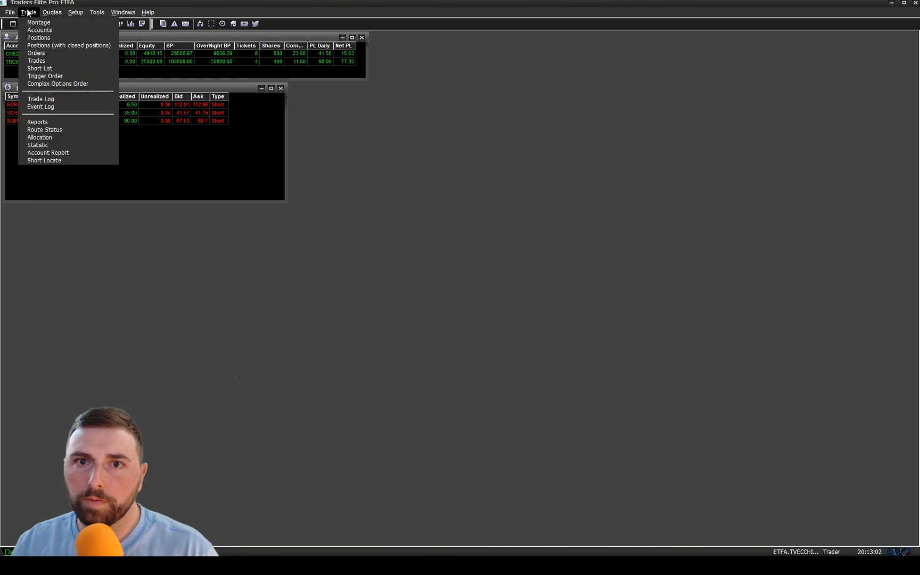
{"action": "left_click", "coordinate": [39, 22]}
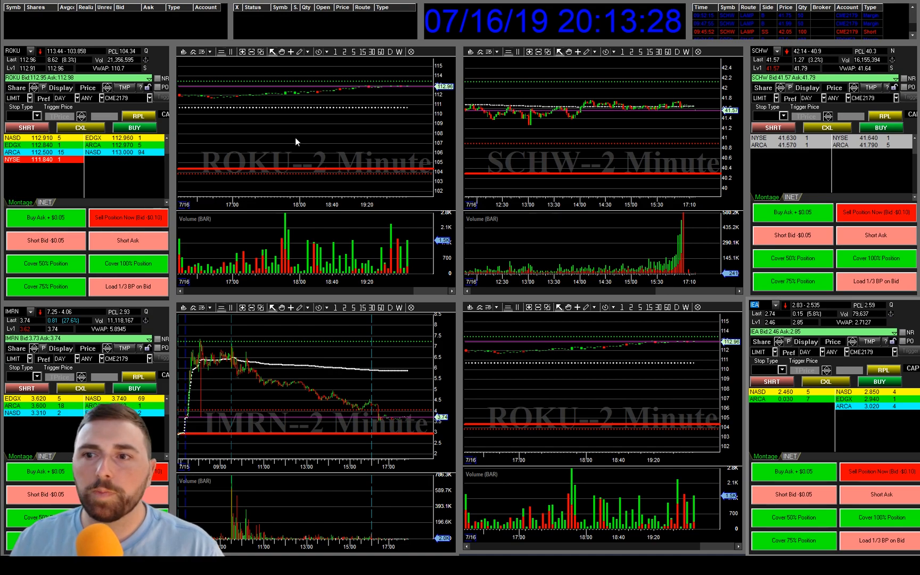
{"action": "mouse_move", "coordinate": [326, 145]}
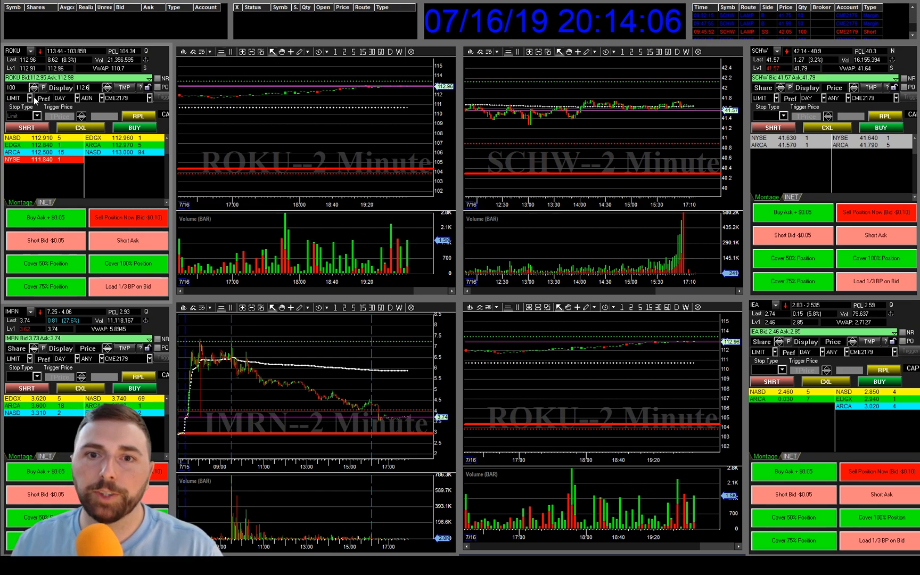
Switch the ROKU montage order type from LIMIT to STOP, exposing Lo/Hi Range fields
{"action": "left_click", "coordinate": [27, 97]}
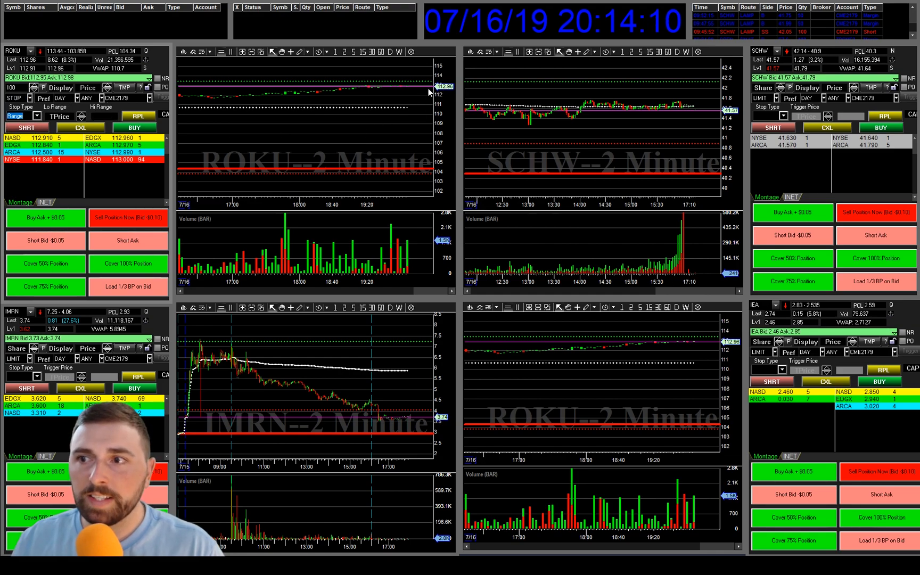
{"action": "mouse_move", "coordinate": [408, 87]}
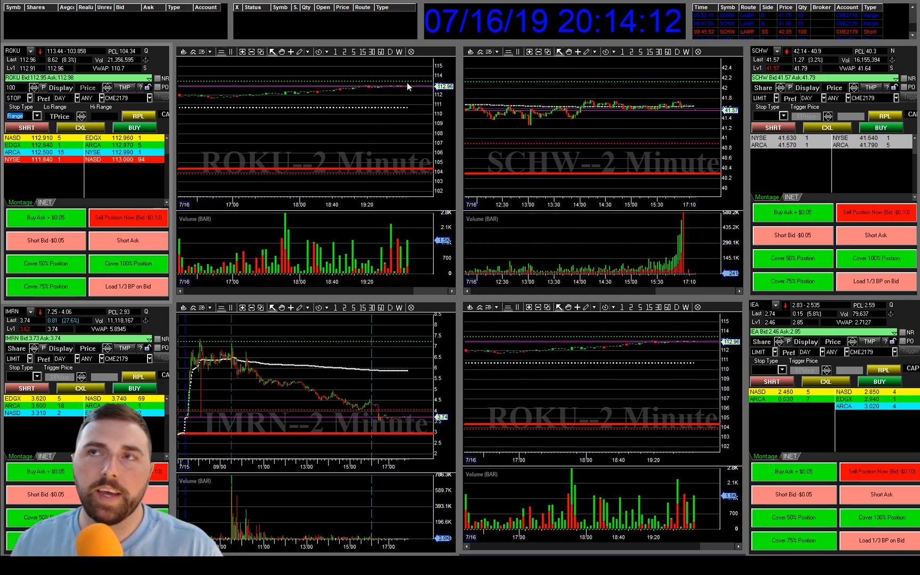